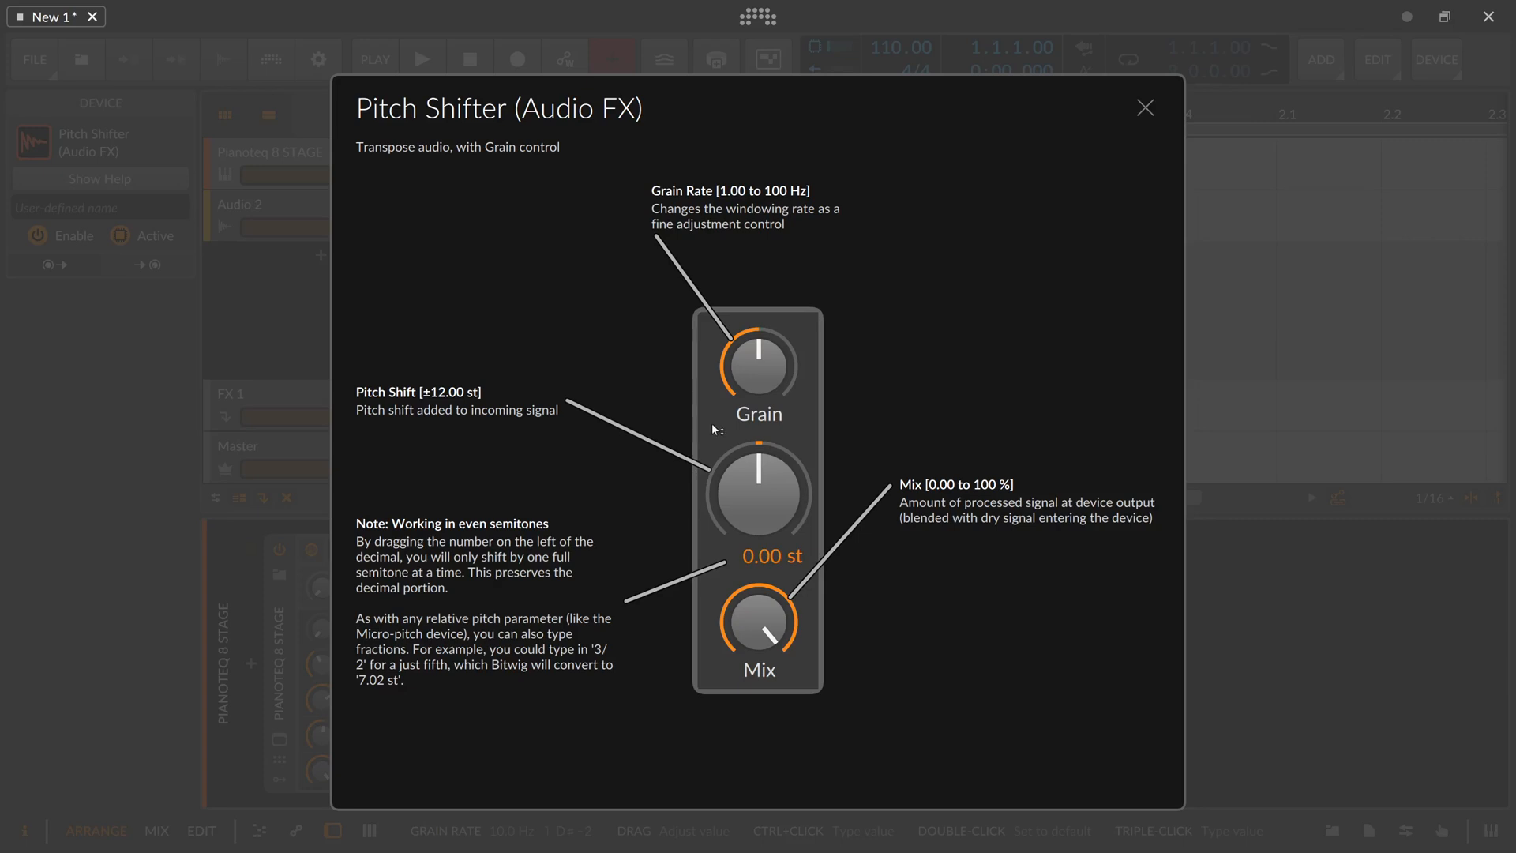
mouse_move(778, 520)
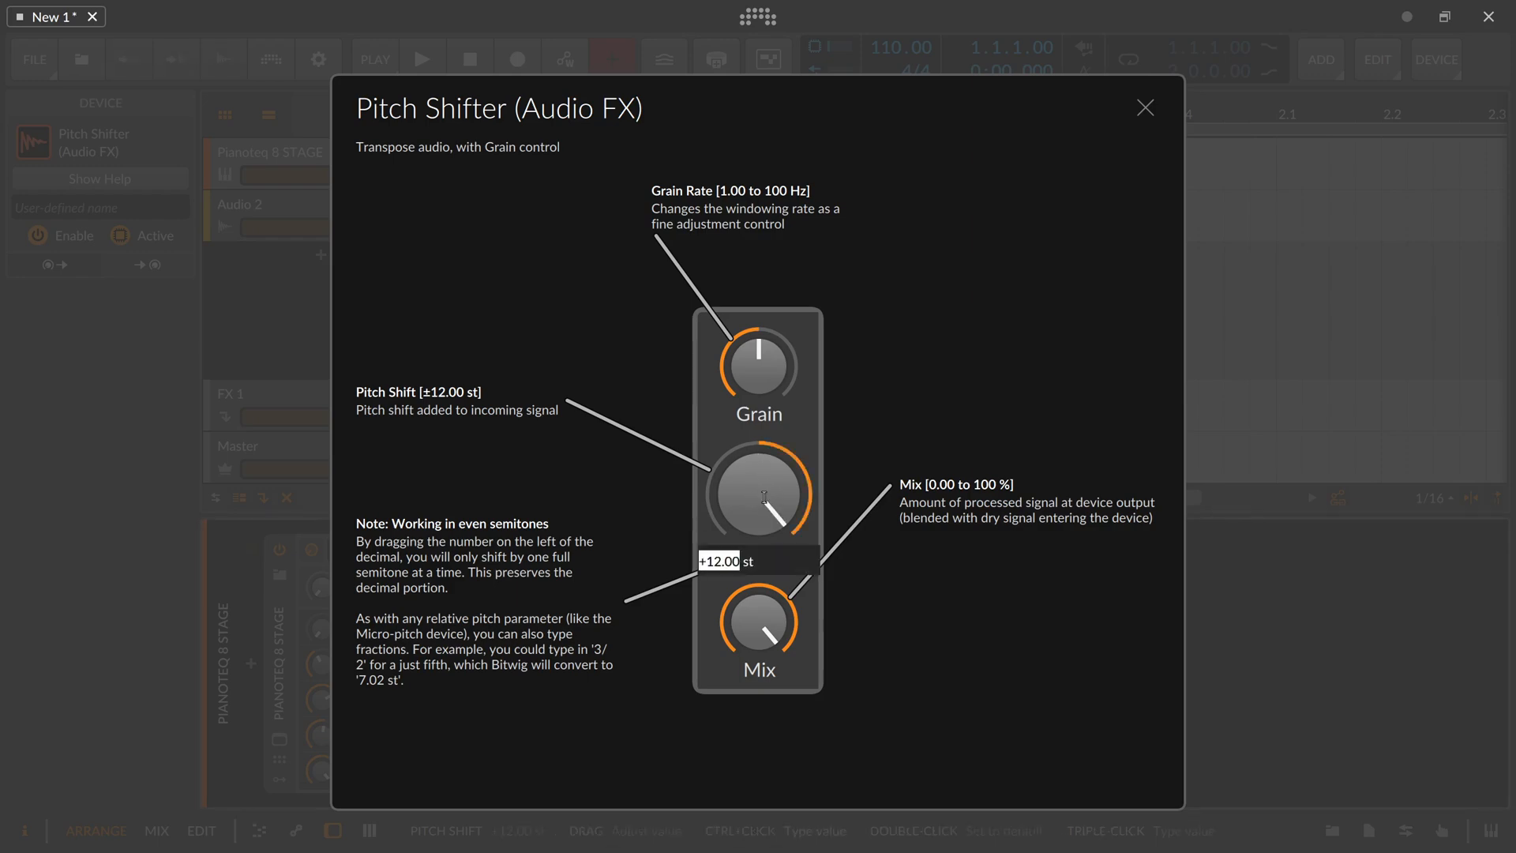
- Sweep the pitch shift to −12 st, reset it to zero, and close the help overview
left_click_drag(761, 488, 761, 513)
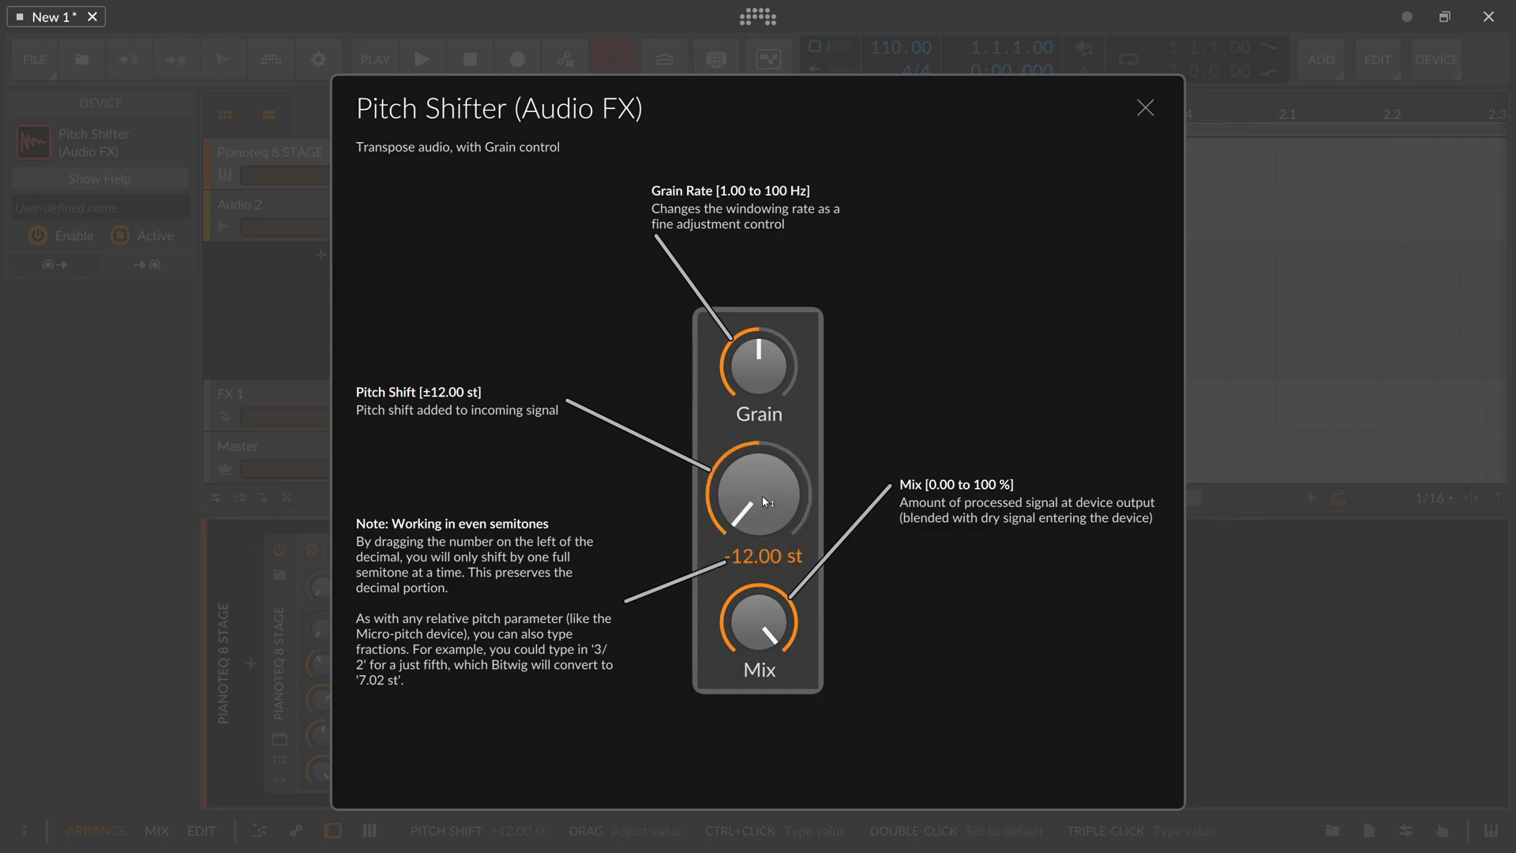
double_click(759, 498)
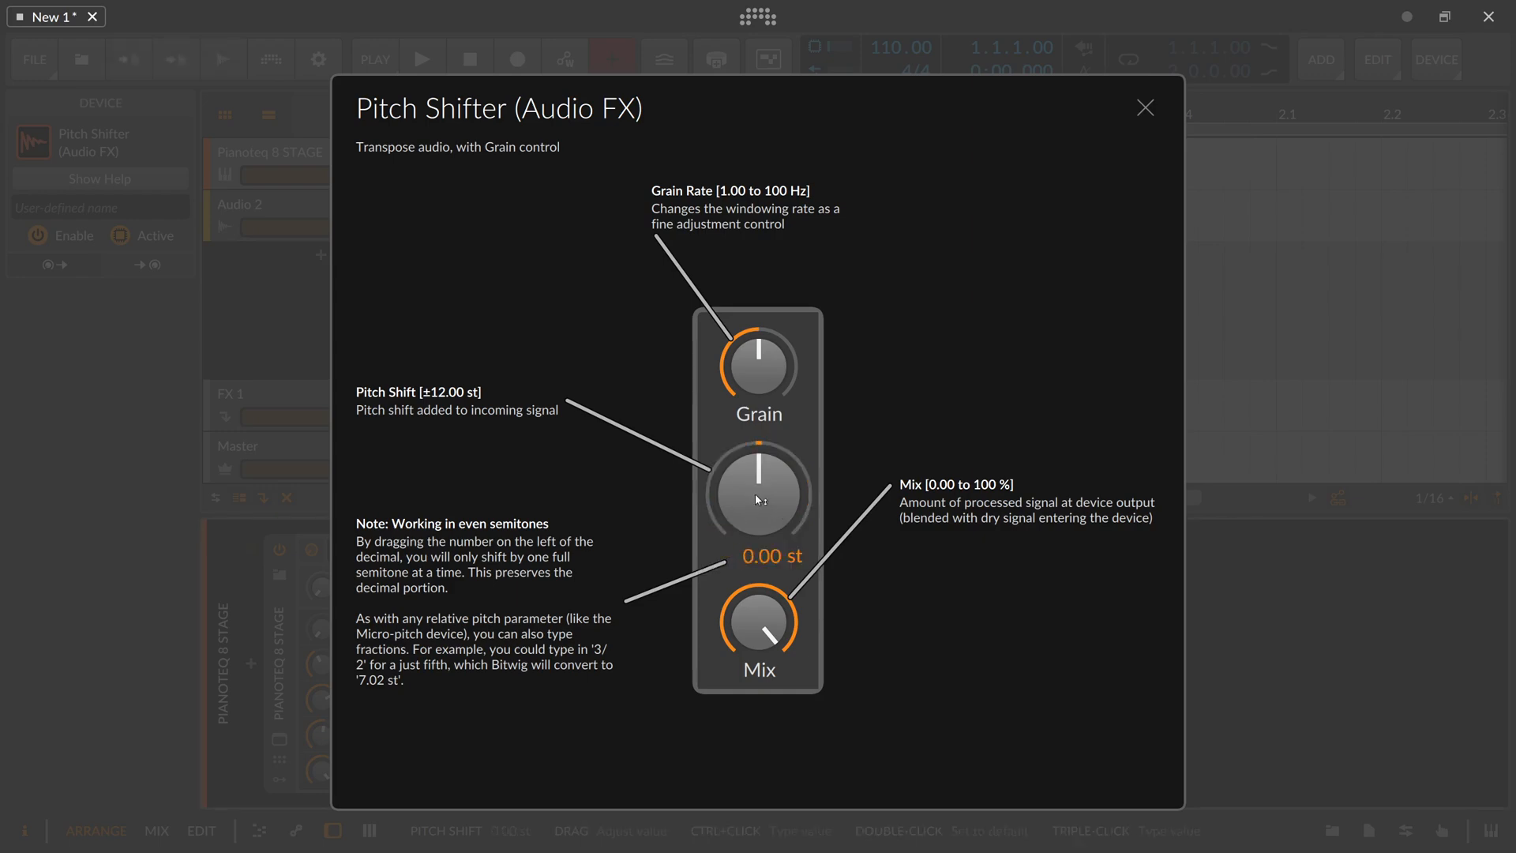
mouse_move(749, 363)
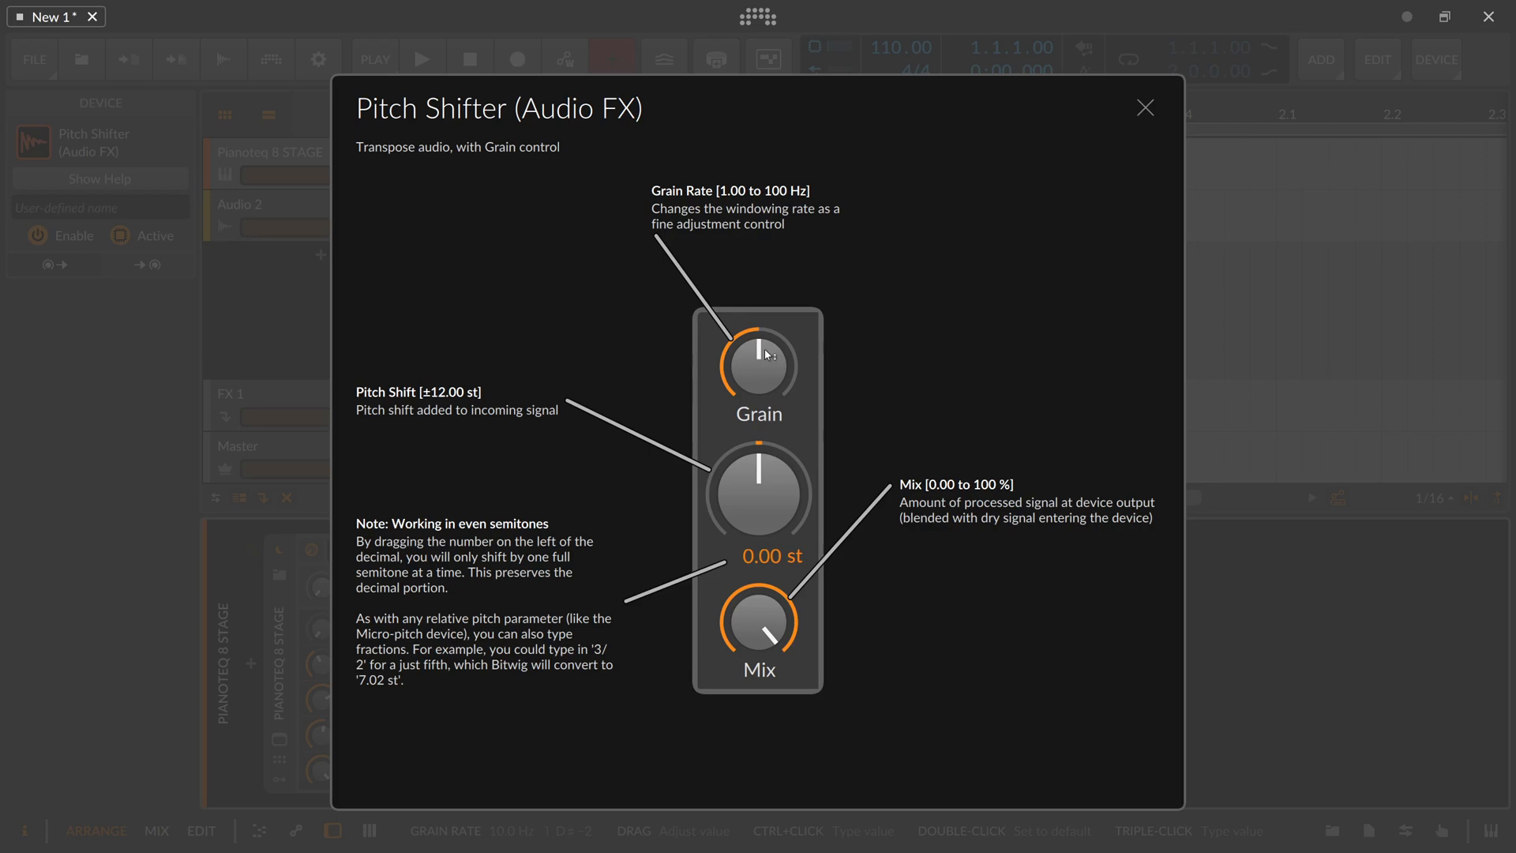
mouse_move(765, 355)
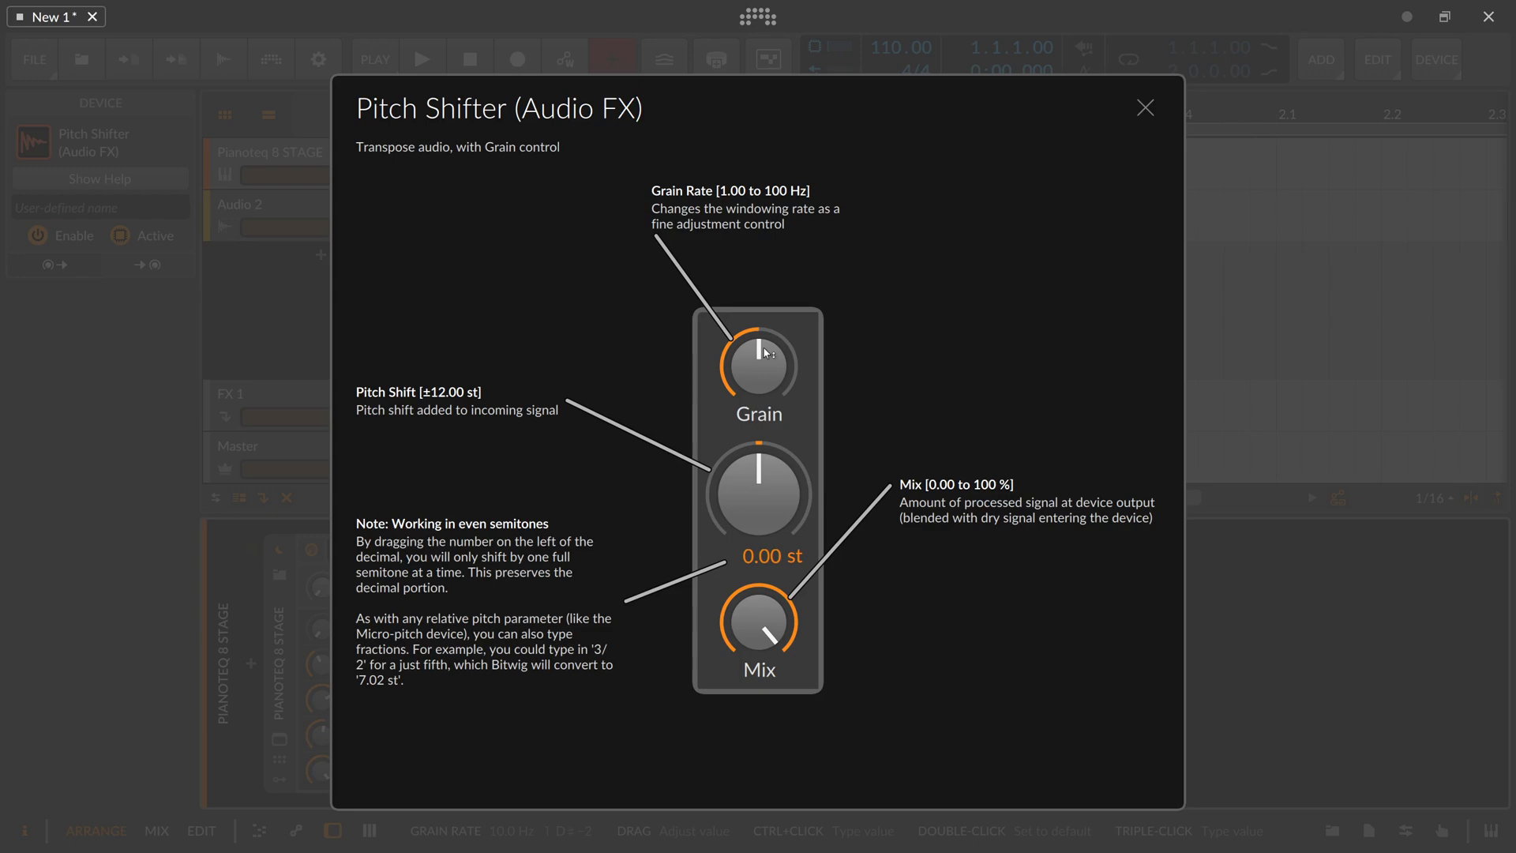
mouse_move(790, 330)
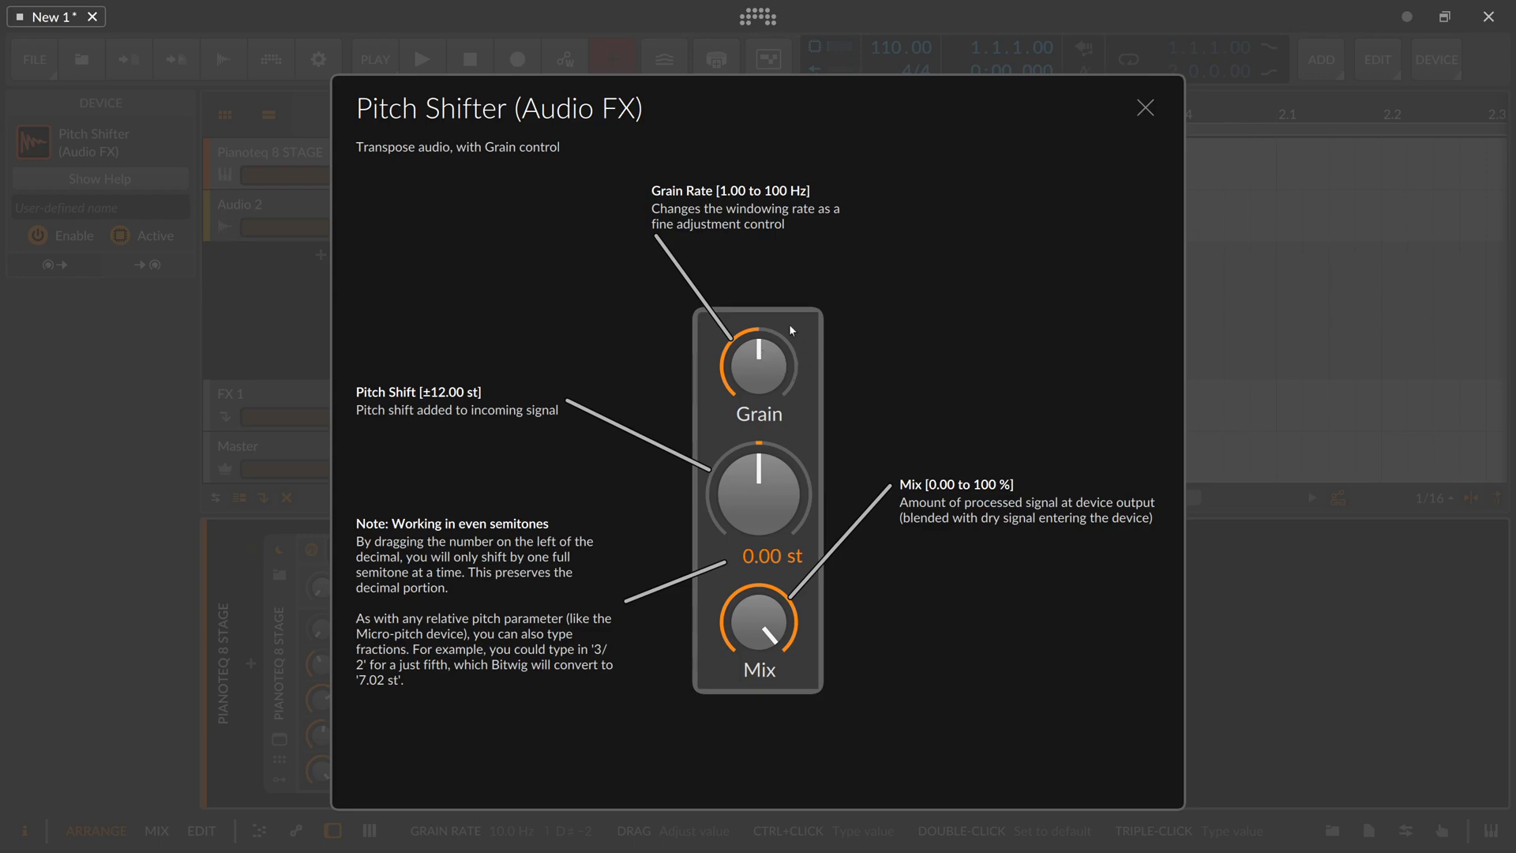
mouse_move(755, 353)
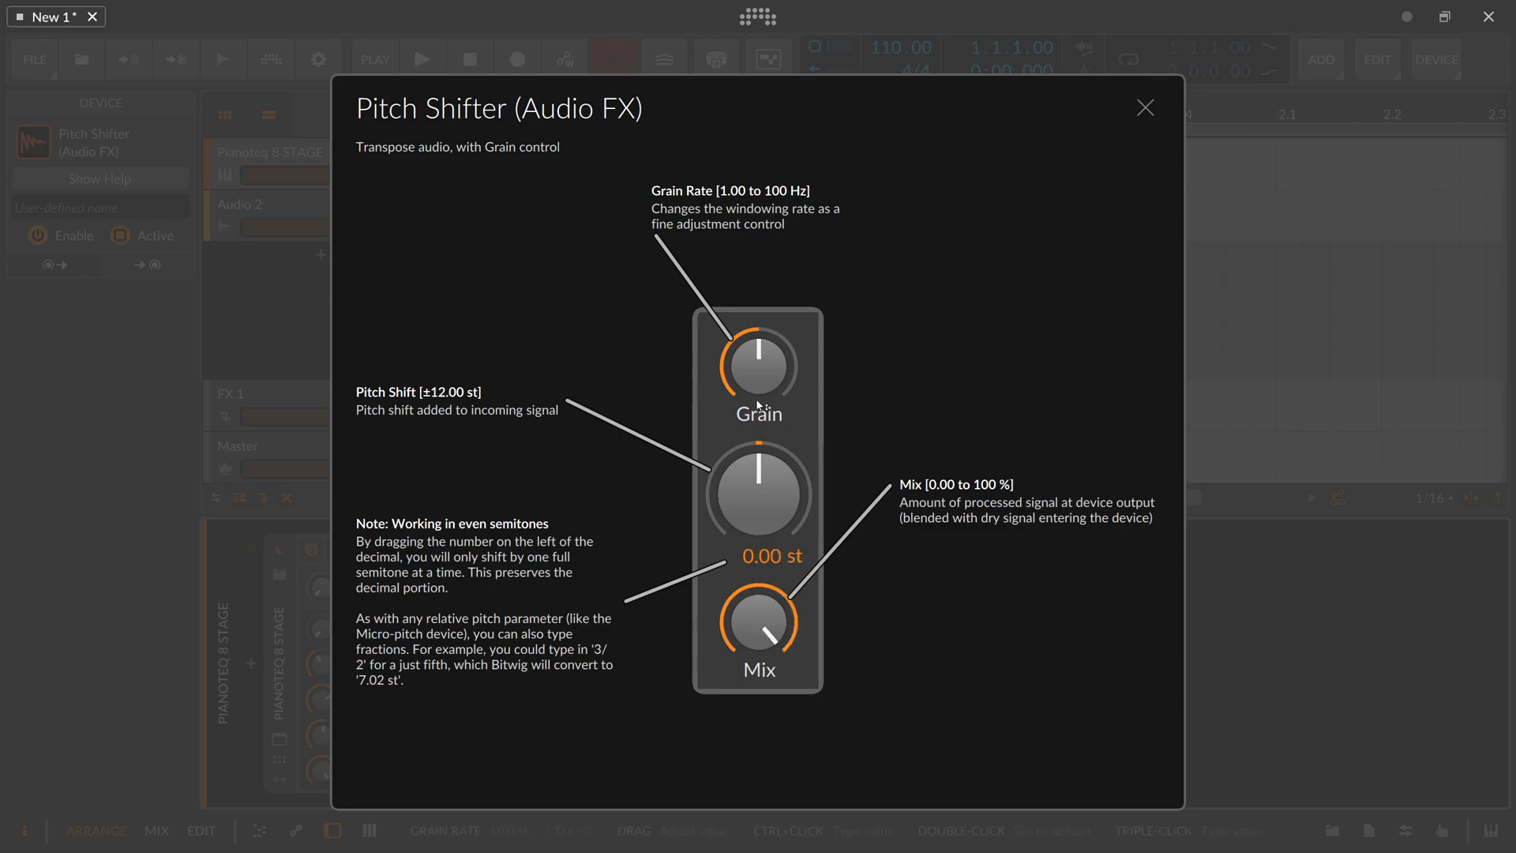
mouse_move(758, 404)
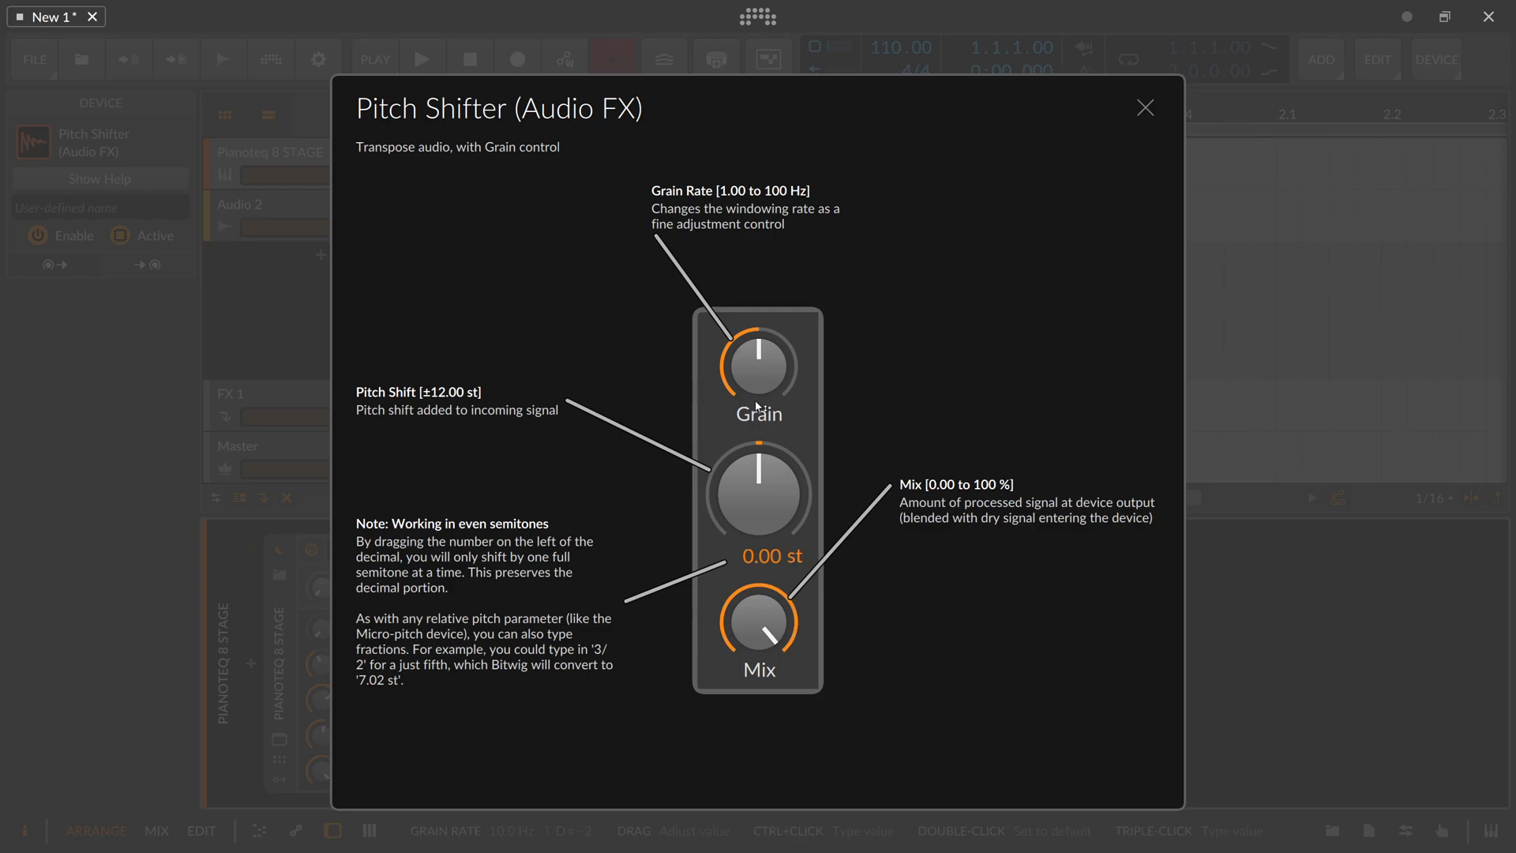
left_click(1145, 107)
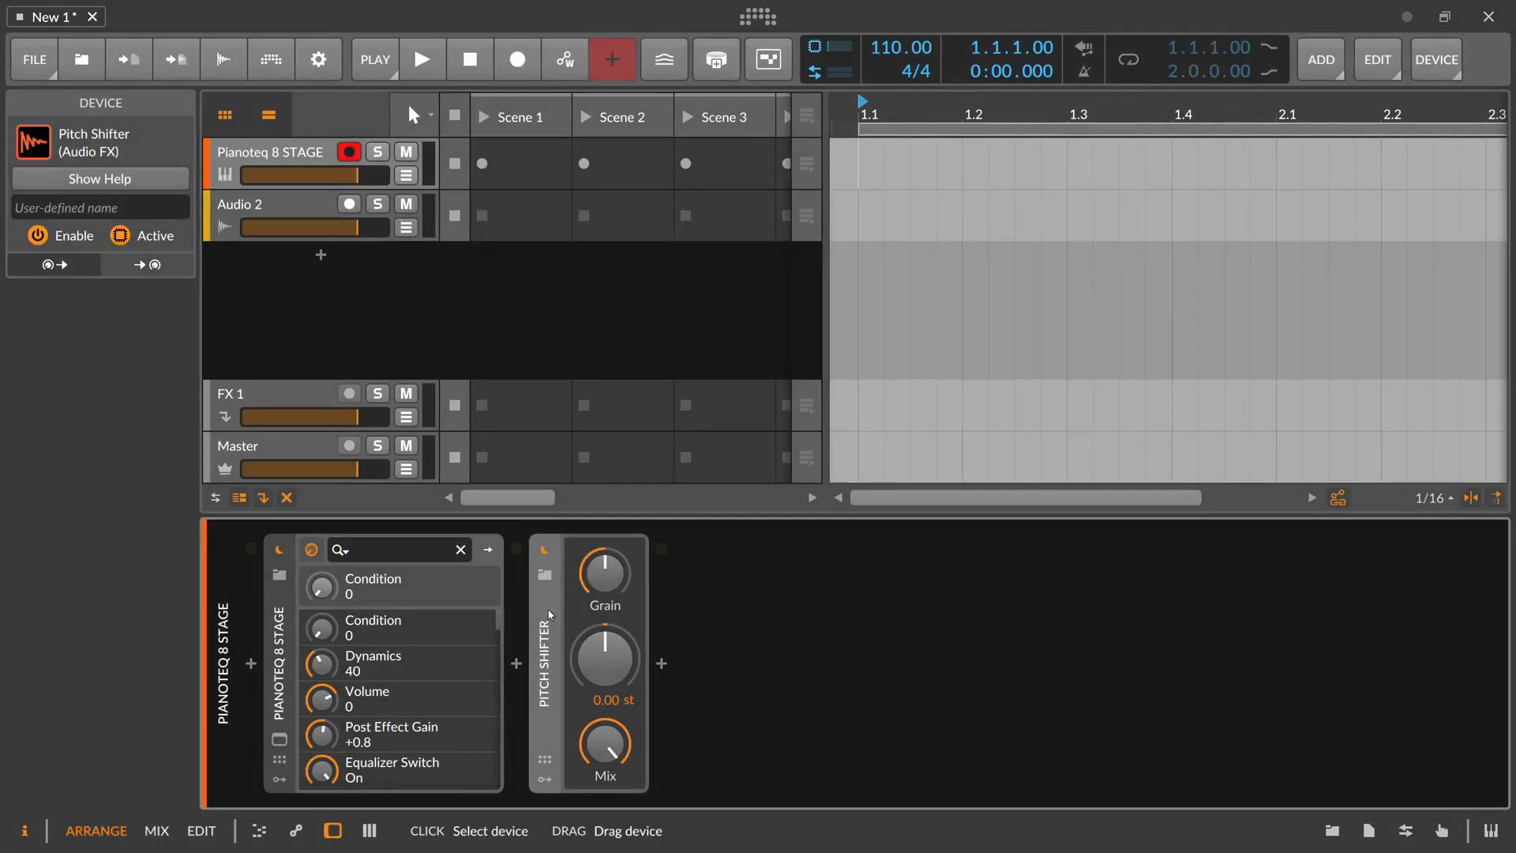
left_click(398, 549)
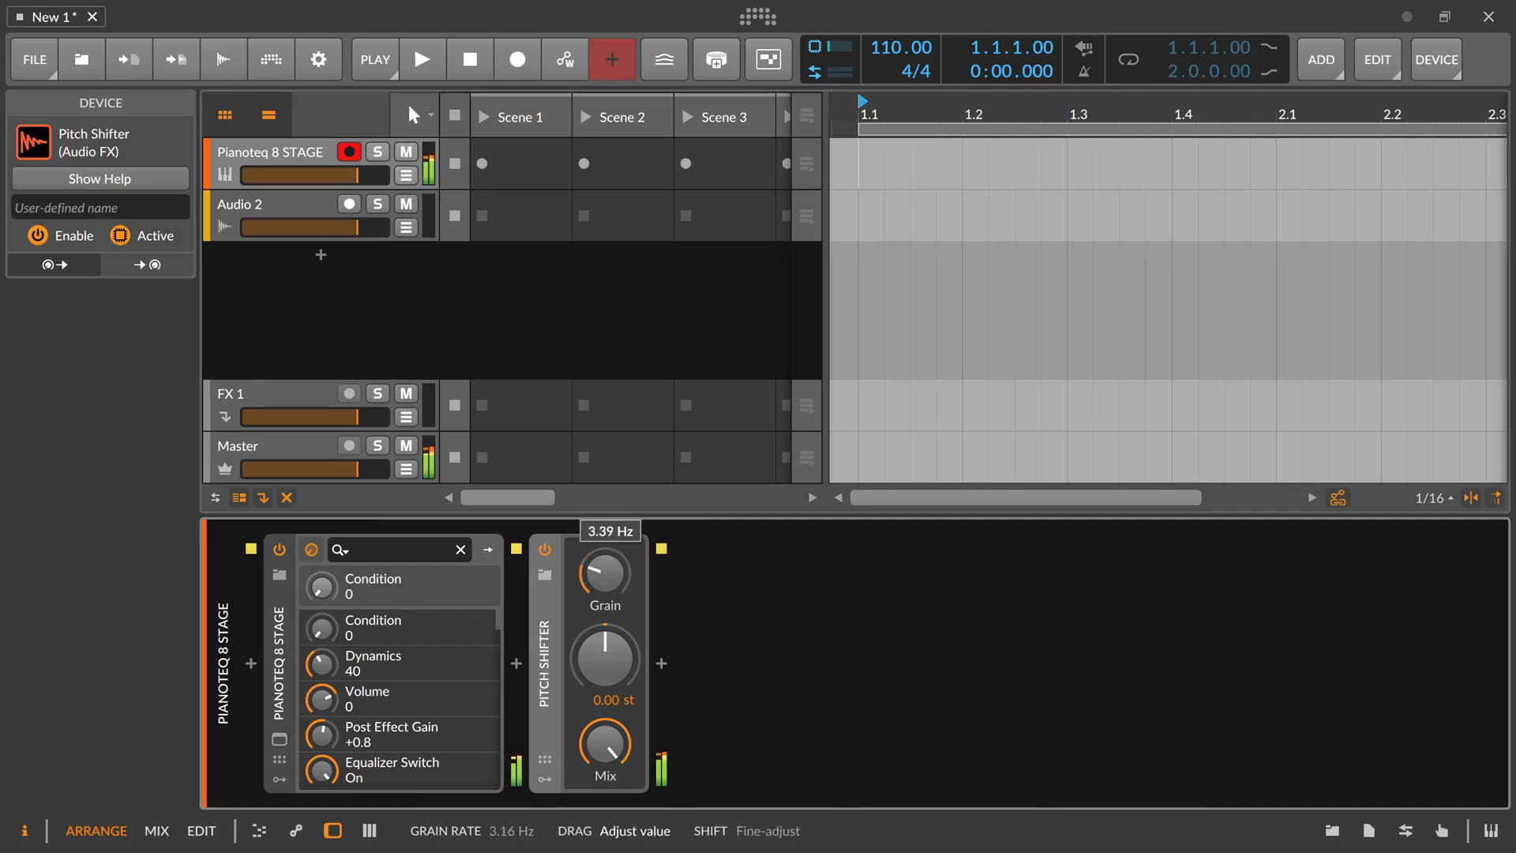
- Adjust the grain rate and raise the pitch shift to +12.00 st
left_click_drag(603, 575, 602, 542)
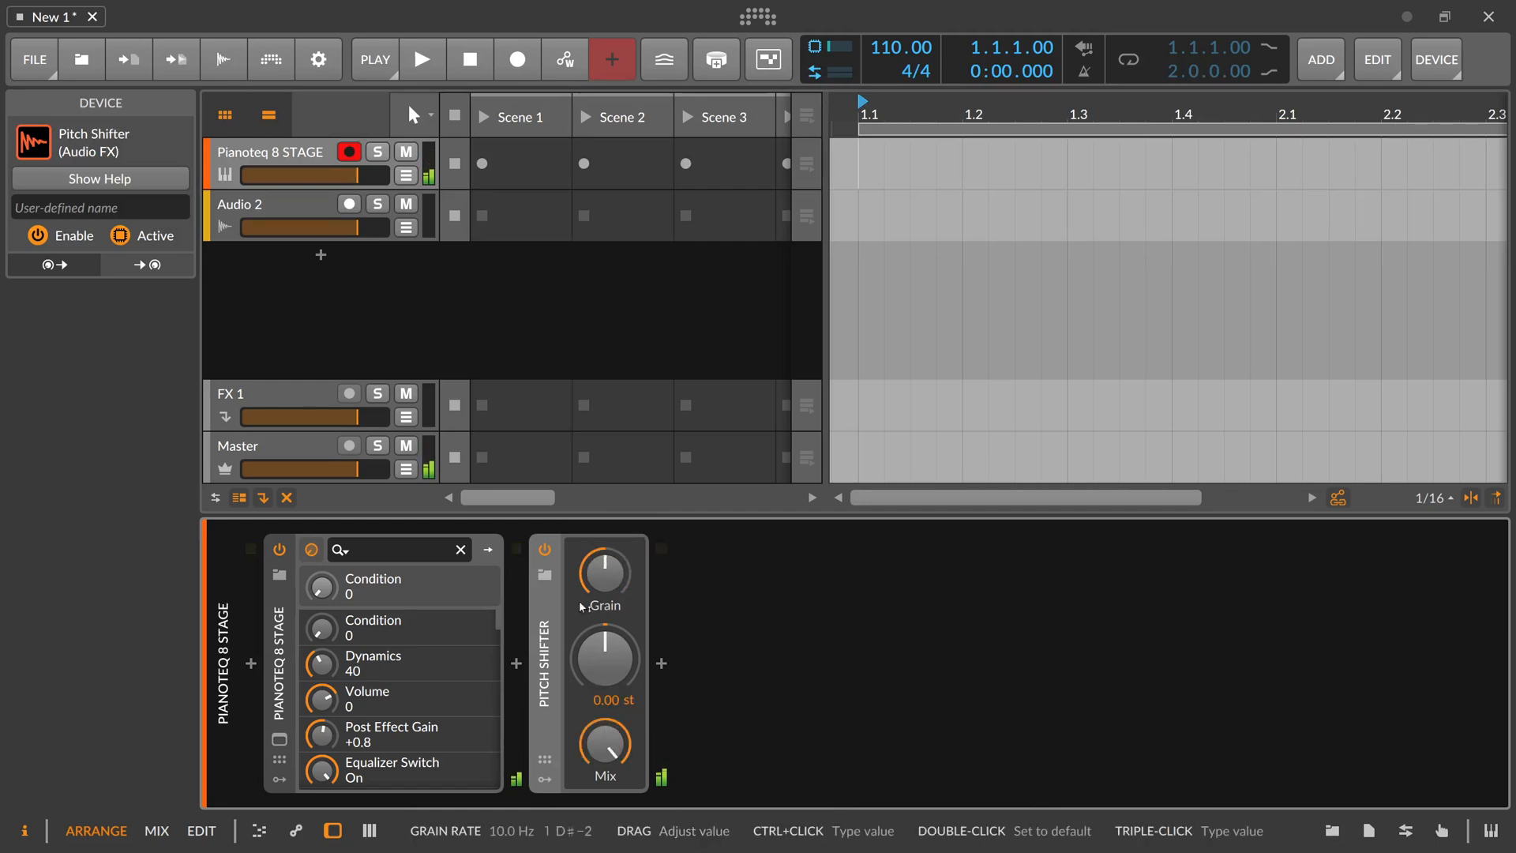
left_click_drag(604, 653, 604, 638)
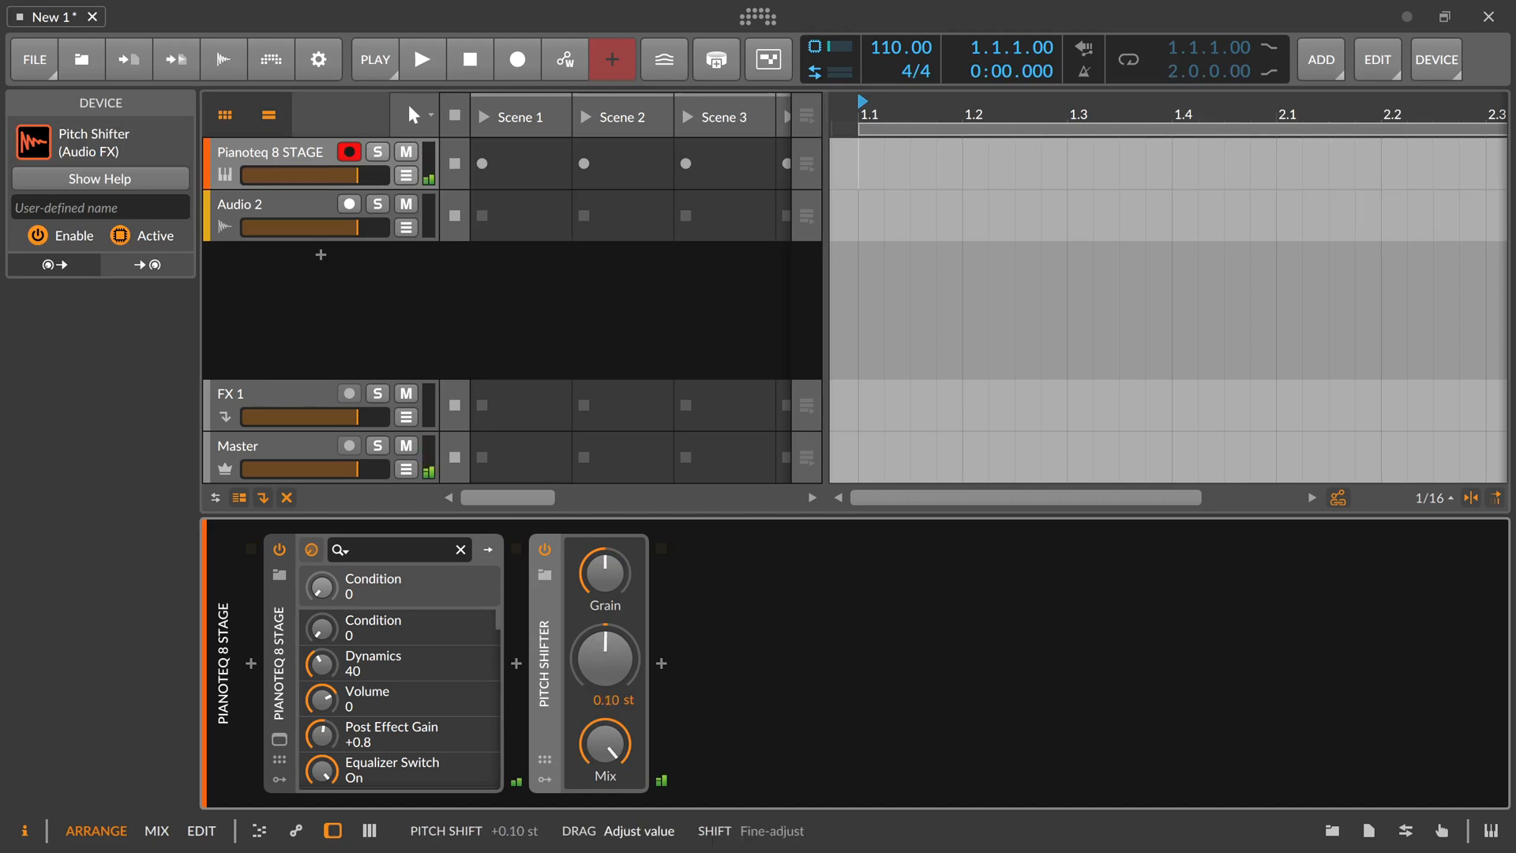
left_click_drag(603, 653, 603, 619)
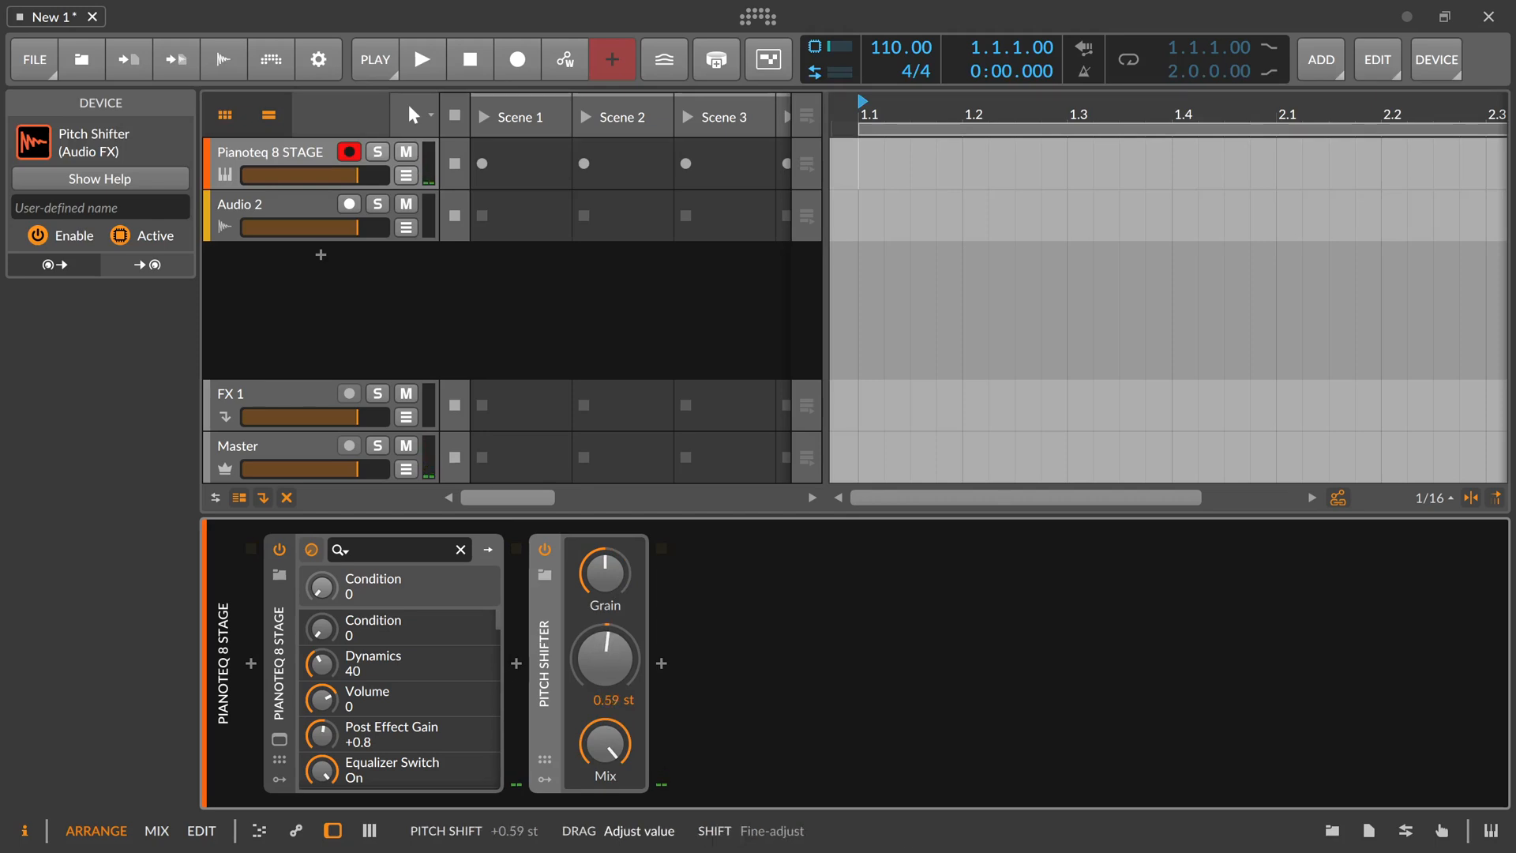
left_click_drag(604, 658, 604, 638)
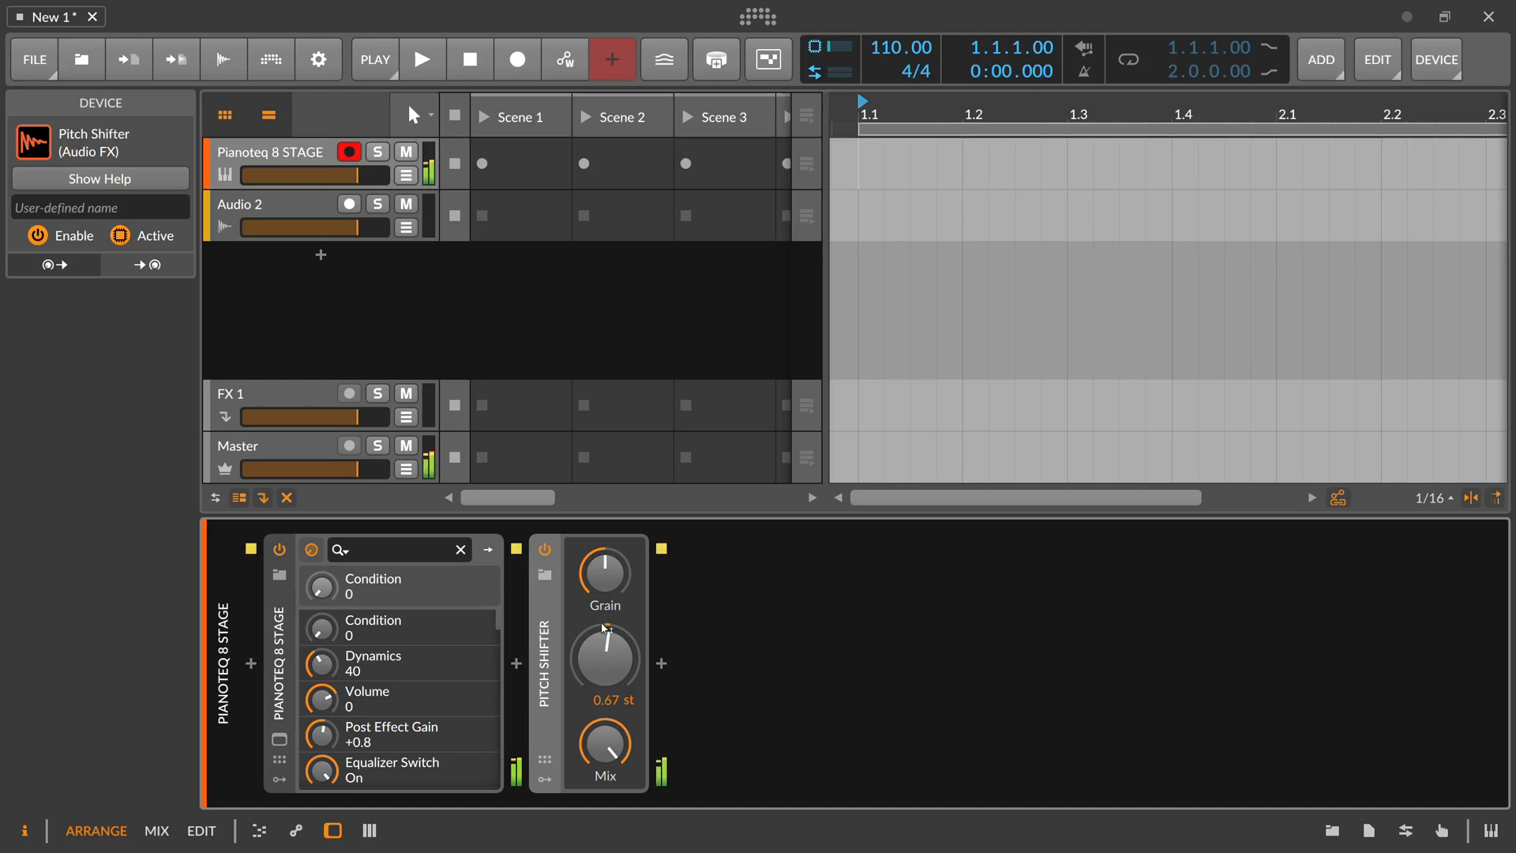
left_click_drag(604, 663, 603, 634)
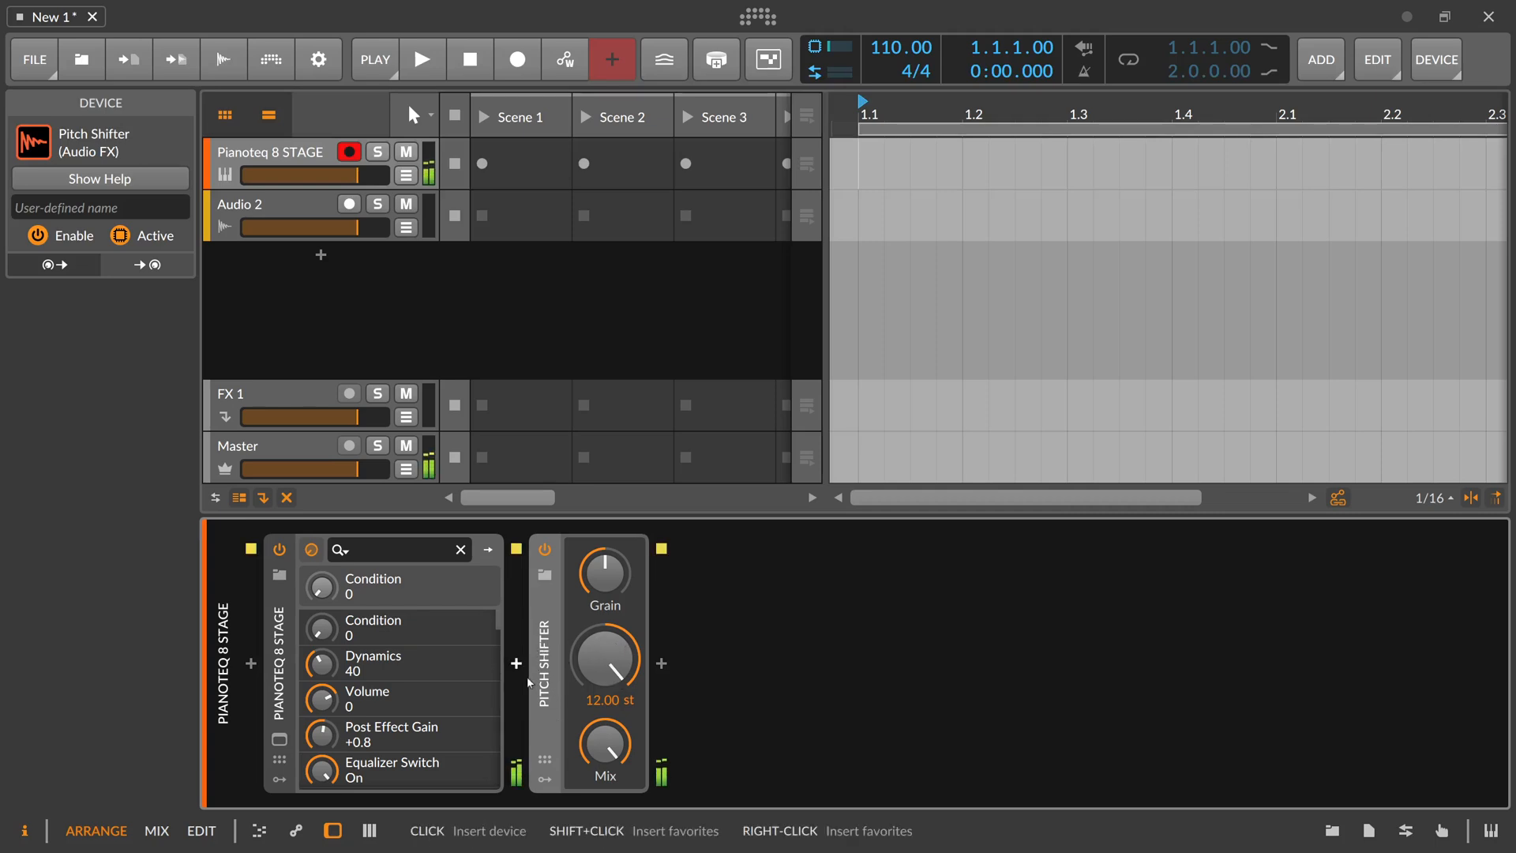
mouse_move(604, 599)
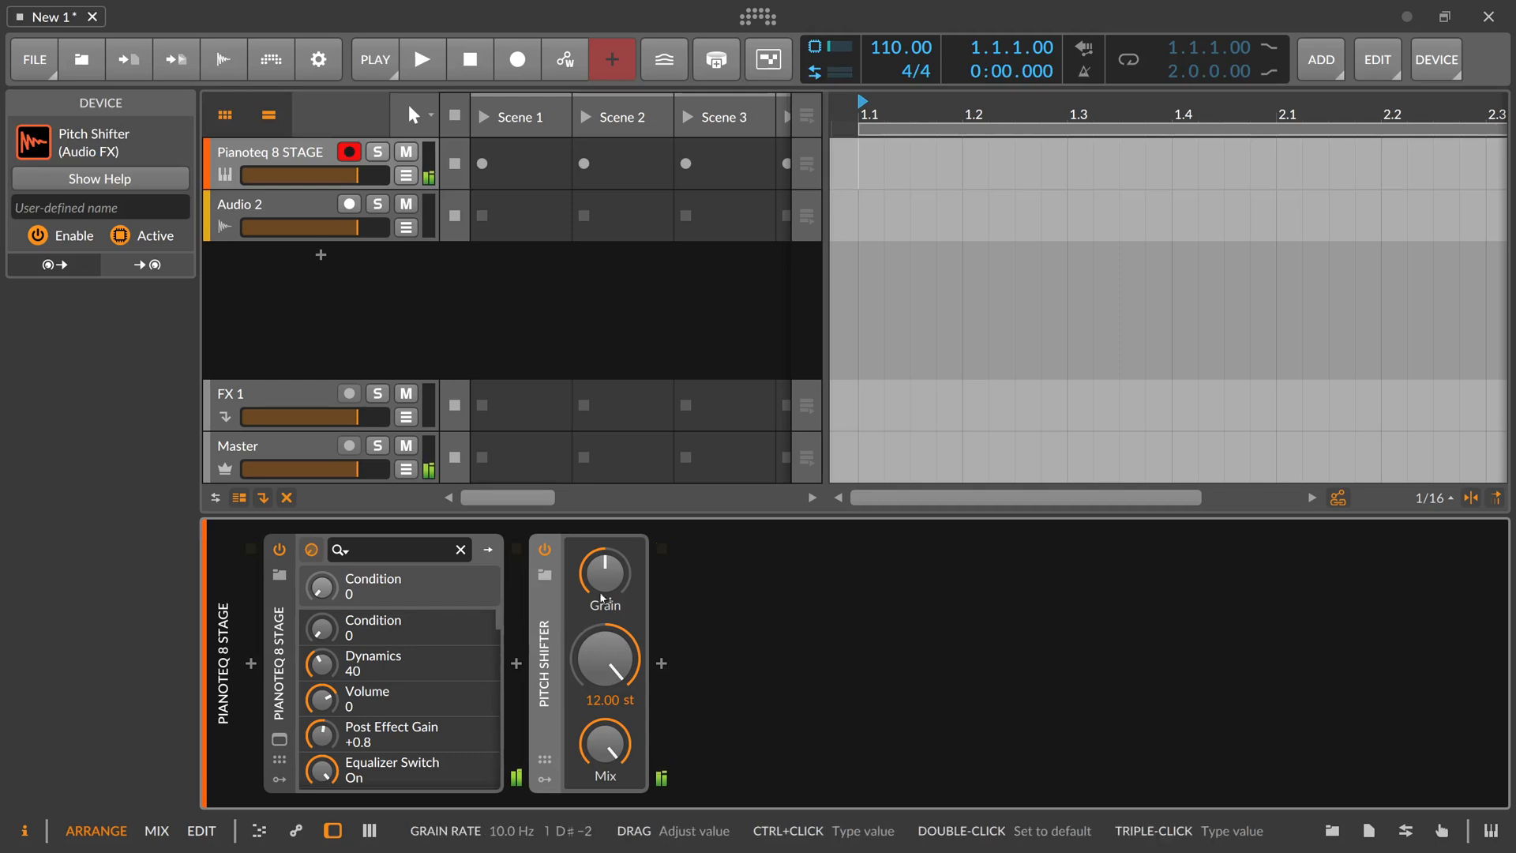
mouse_move(604, 574)
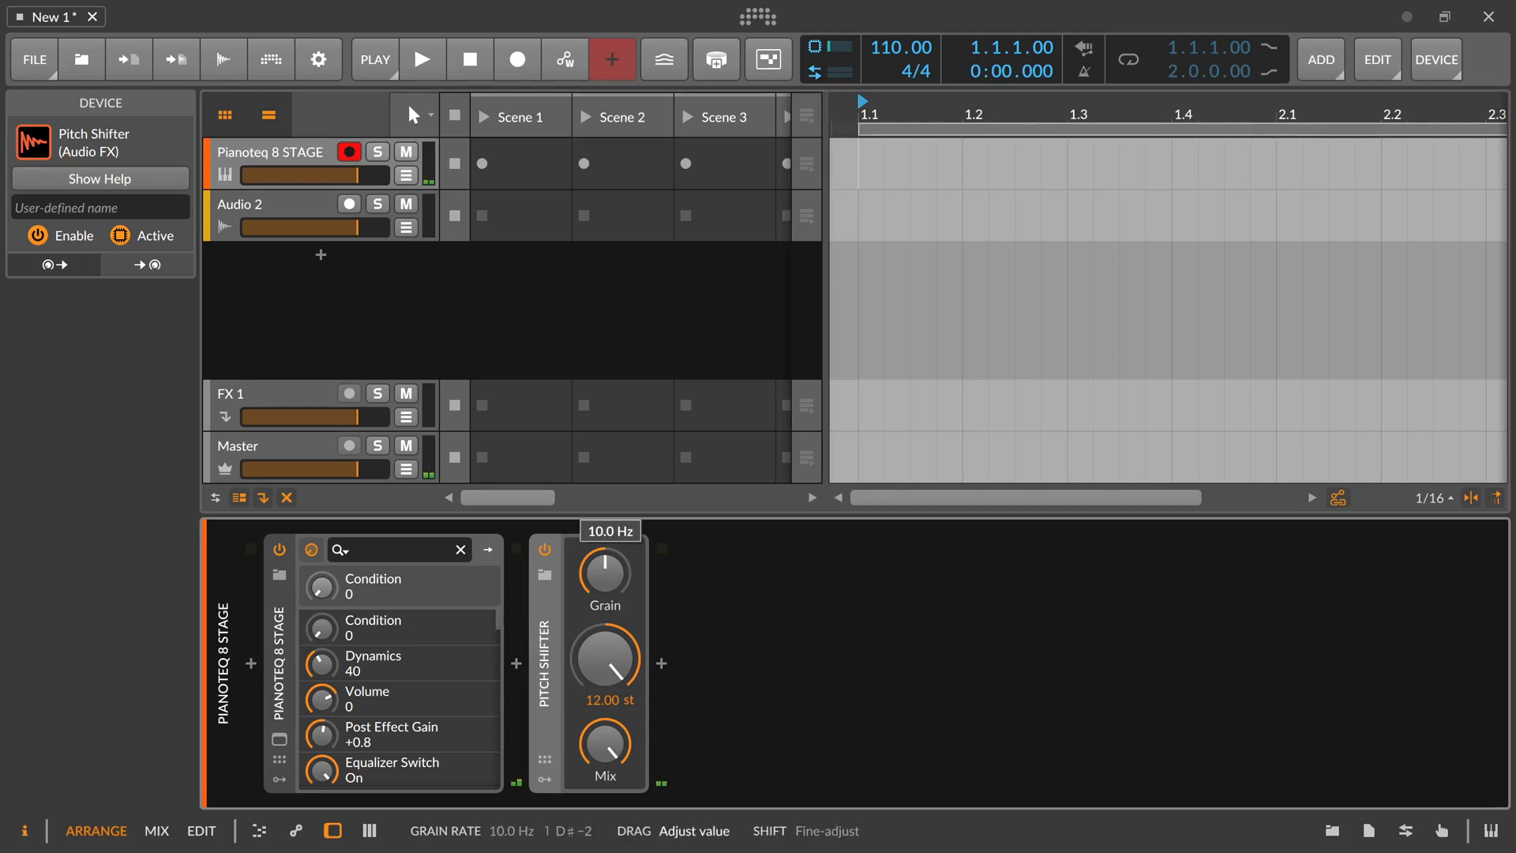
mouse_move(613, 580)
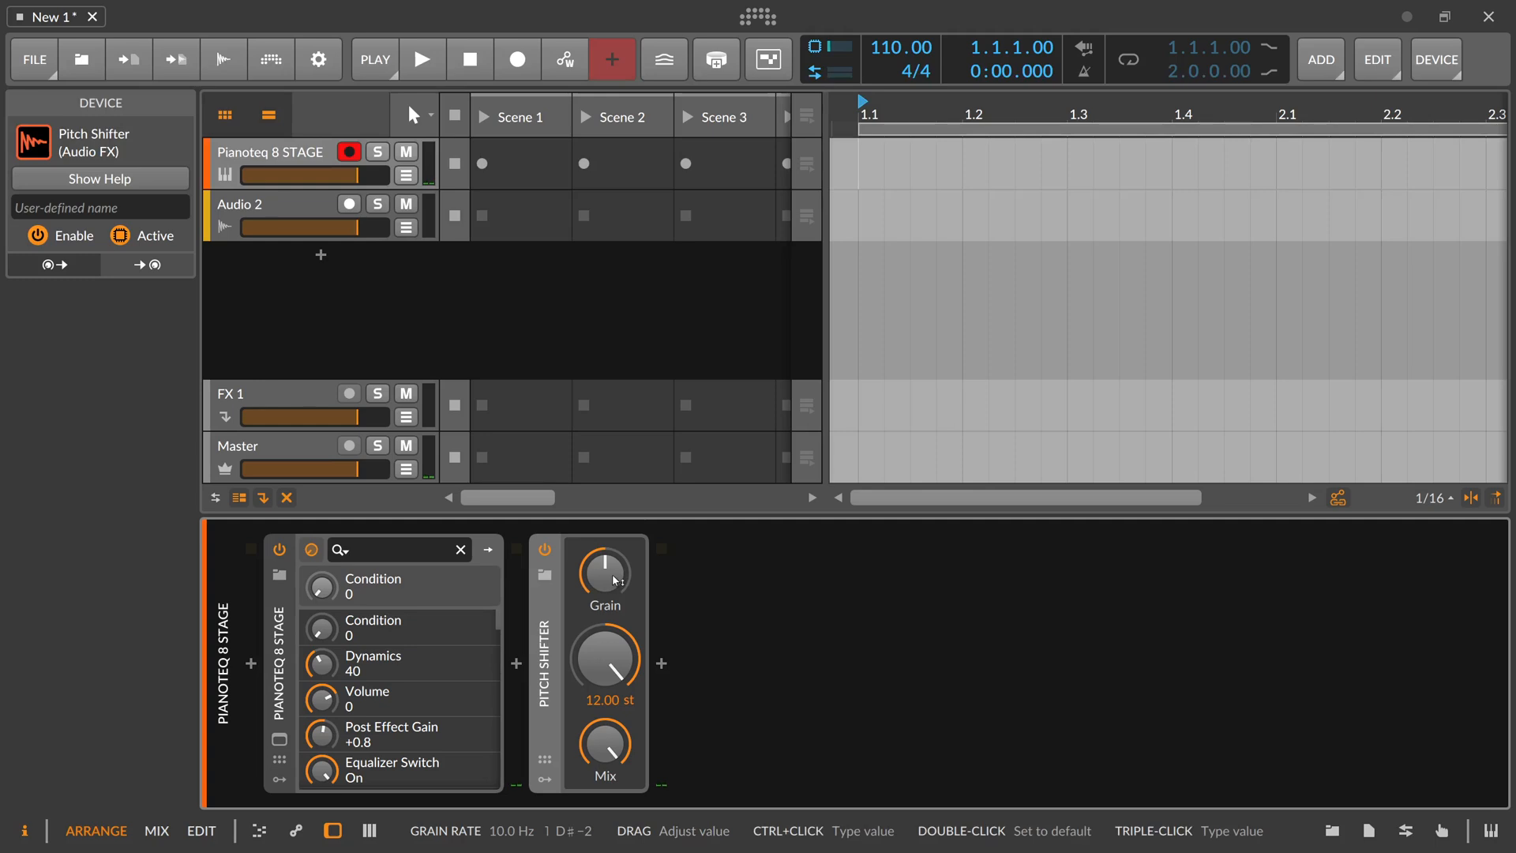
mouse_move(613, 583)
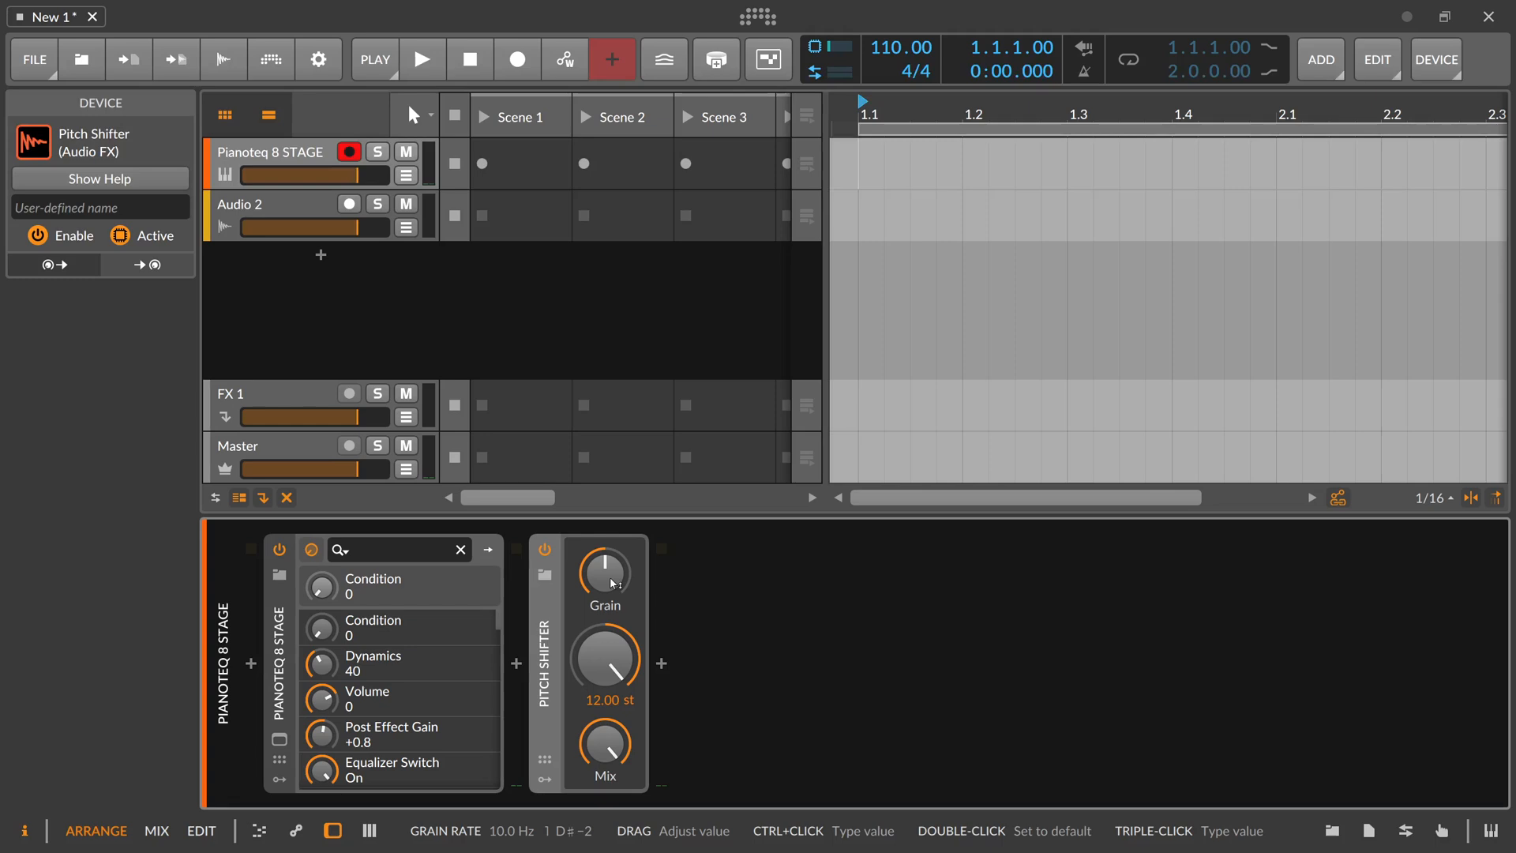
- Sweep the grain rate down through about 3 and 2 Hz to 1.00 Hz
left_click_drag(602, 566, 601, 580)
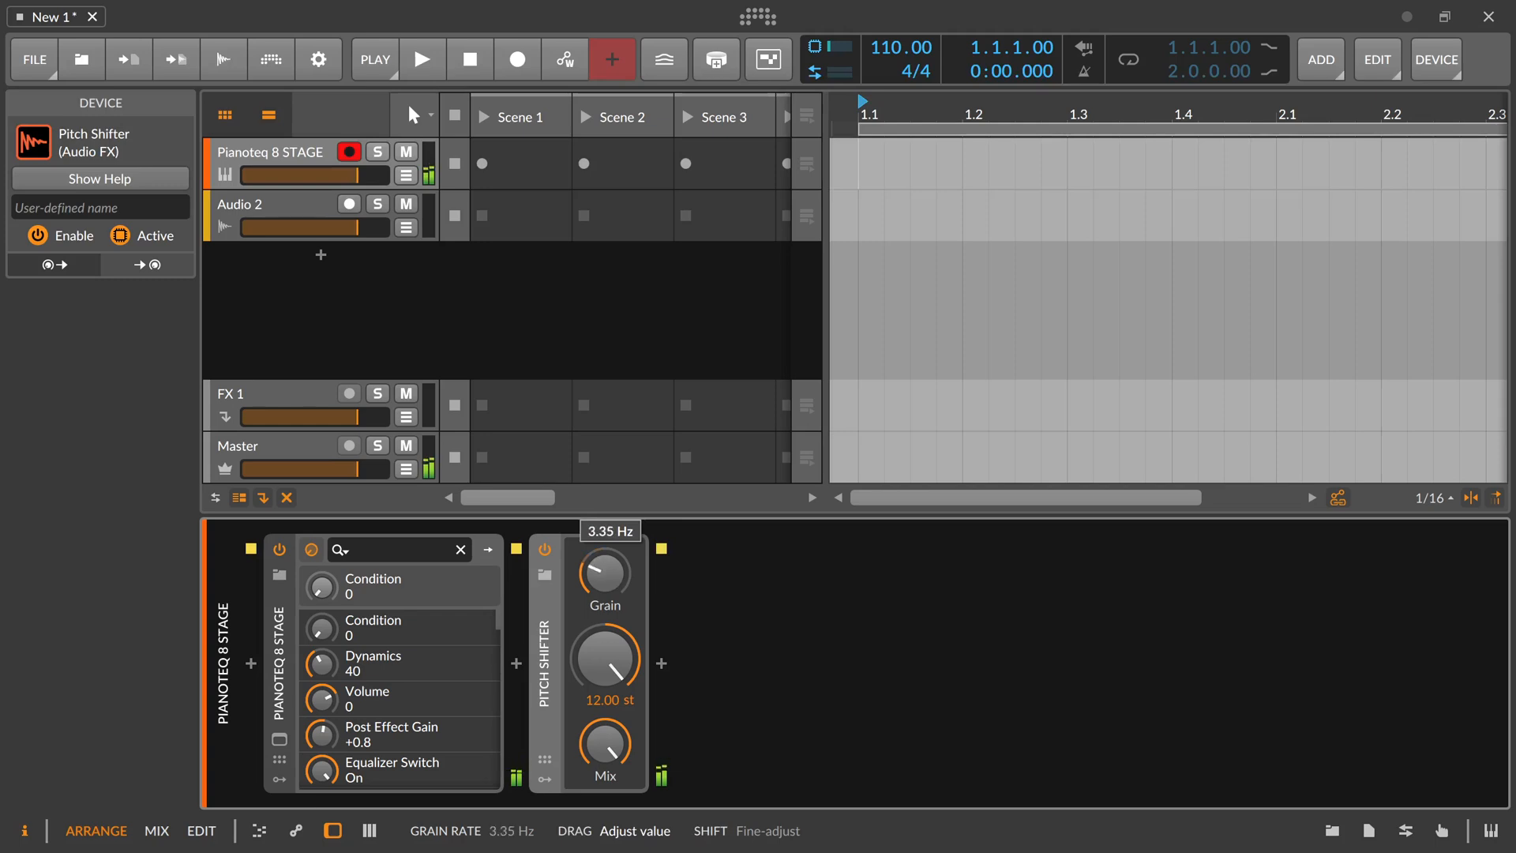
left_click_drag(603, 571, 602, 595)
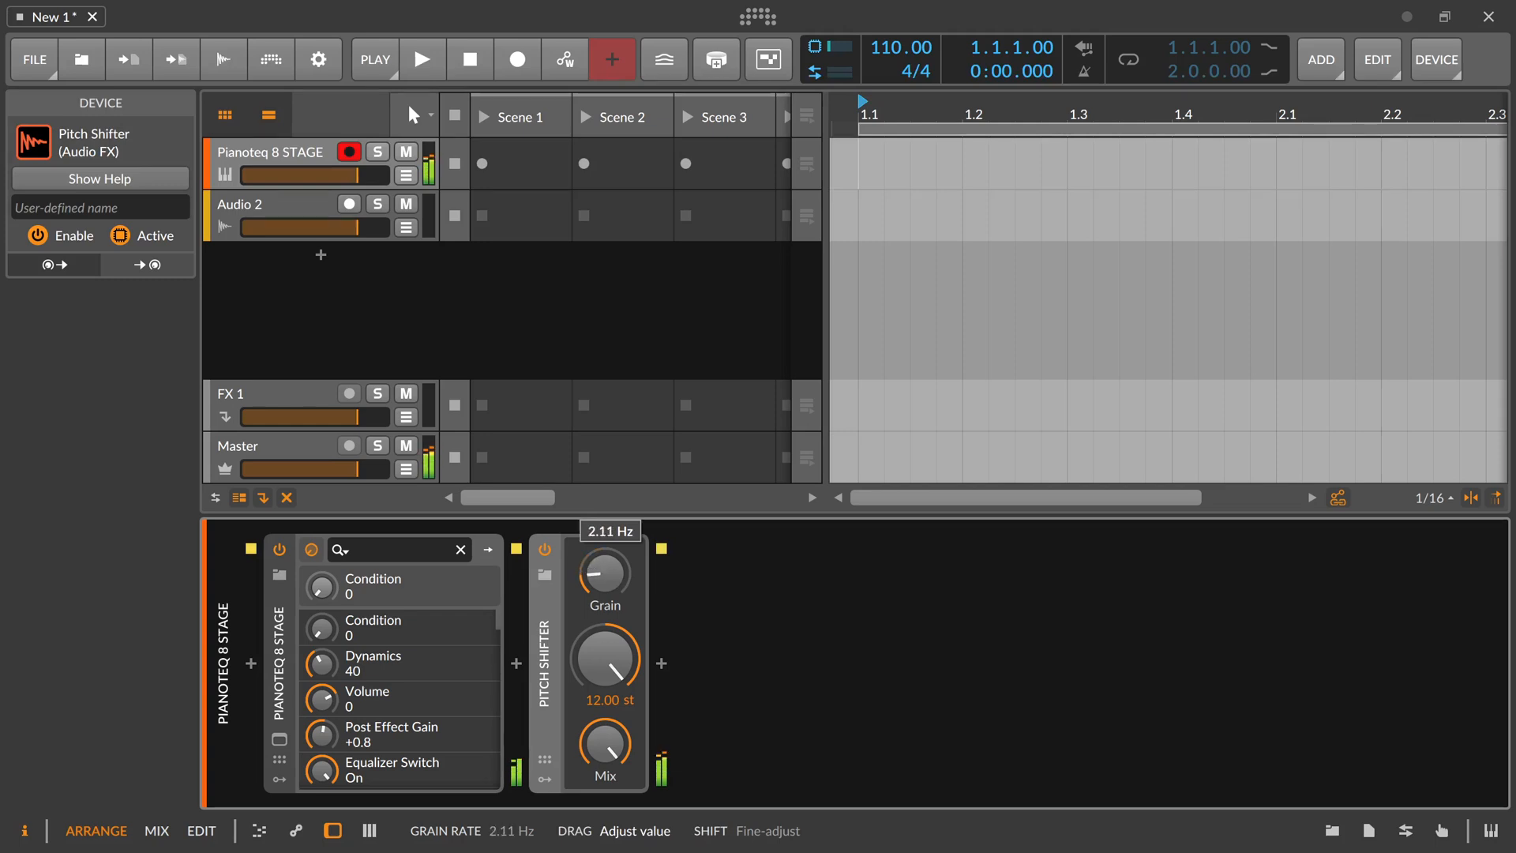
left_click_drag(603, 576, 603, 600)
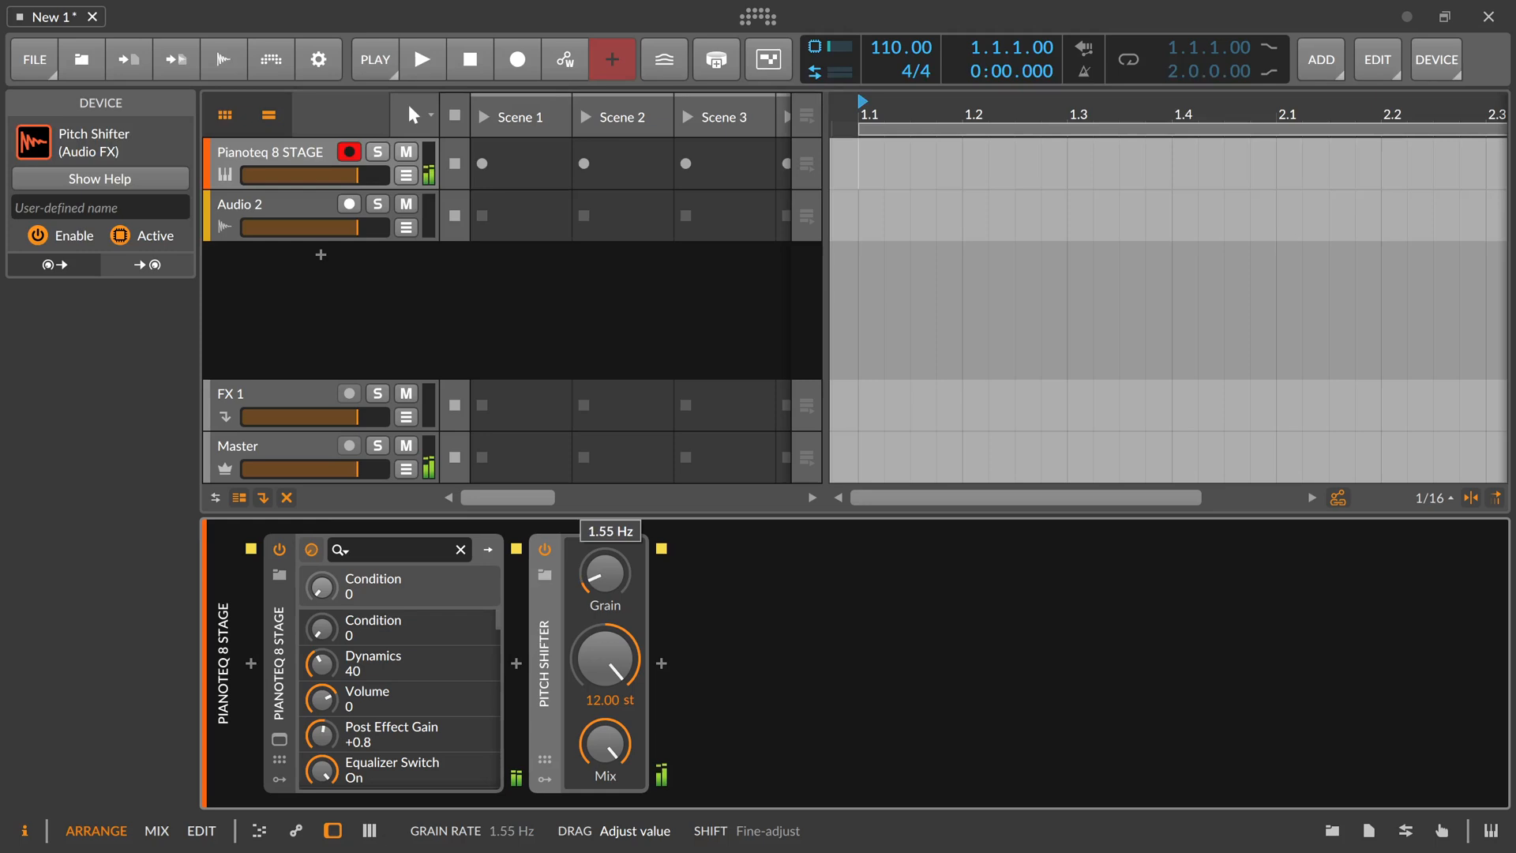
left_click_drag(603, 573, 602, 599)
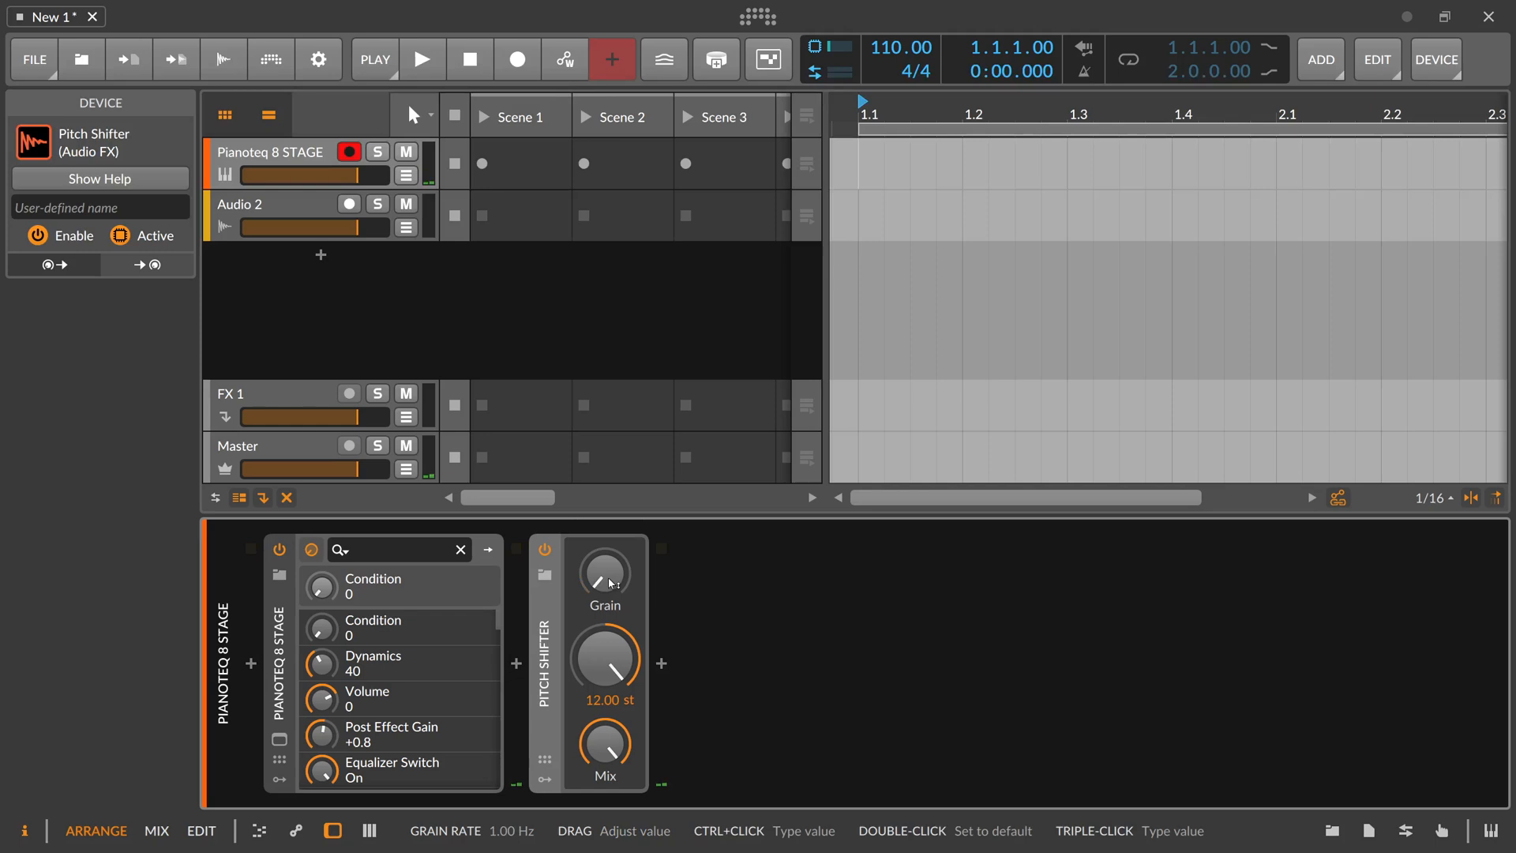
mouse_move(555, 628)
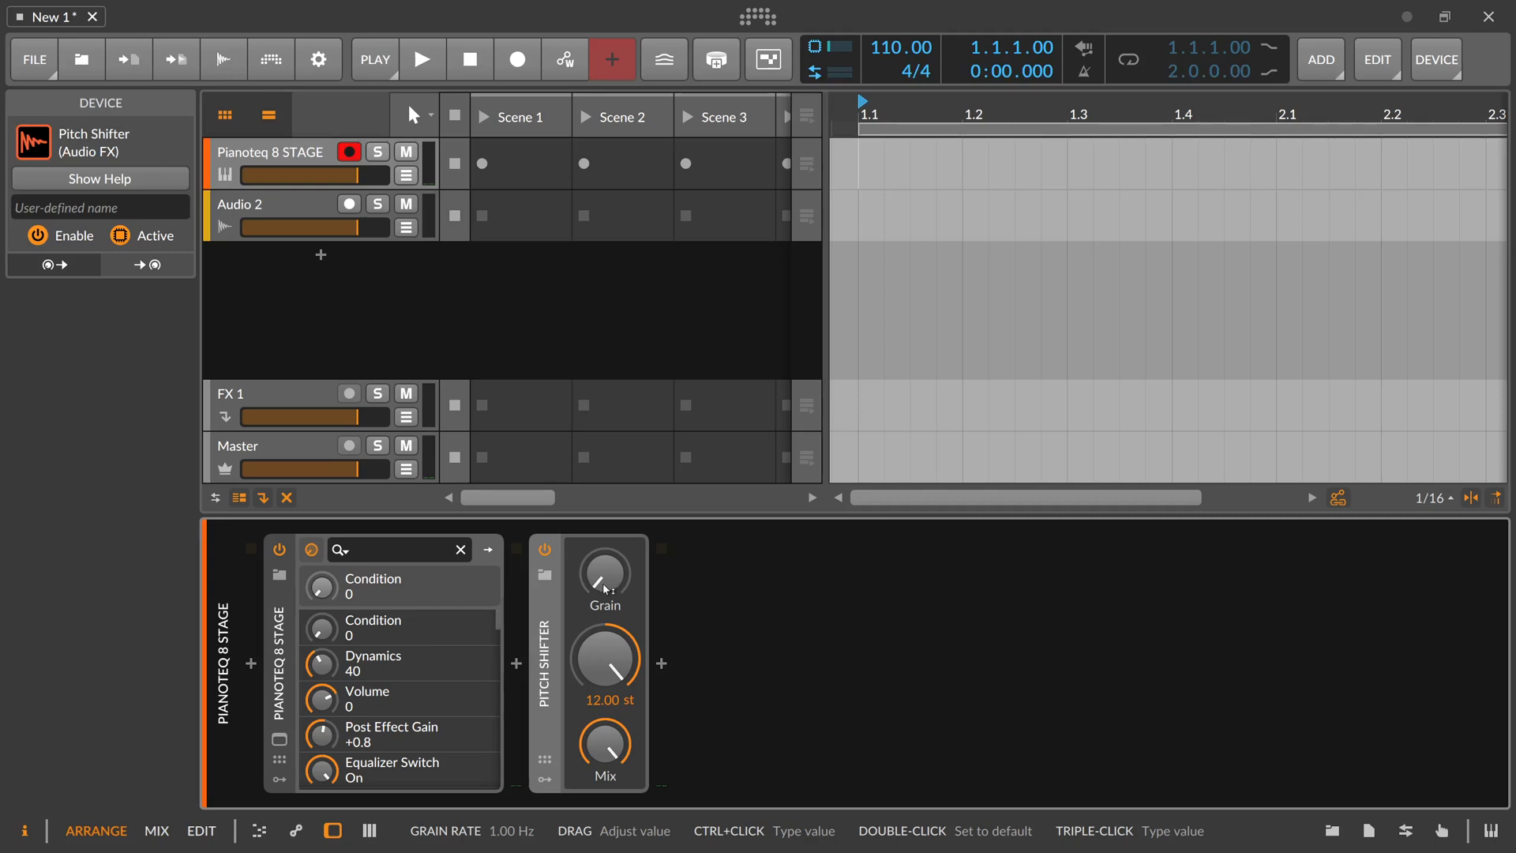
mouse_move(601, 591)
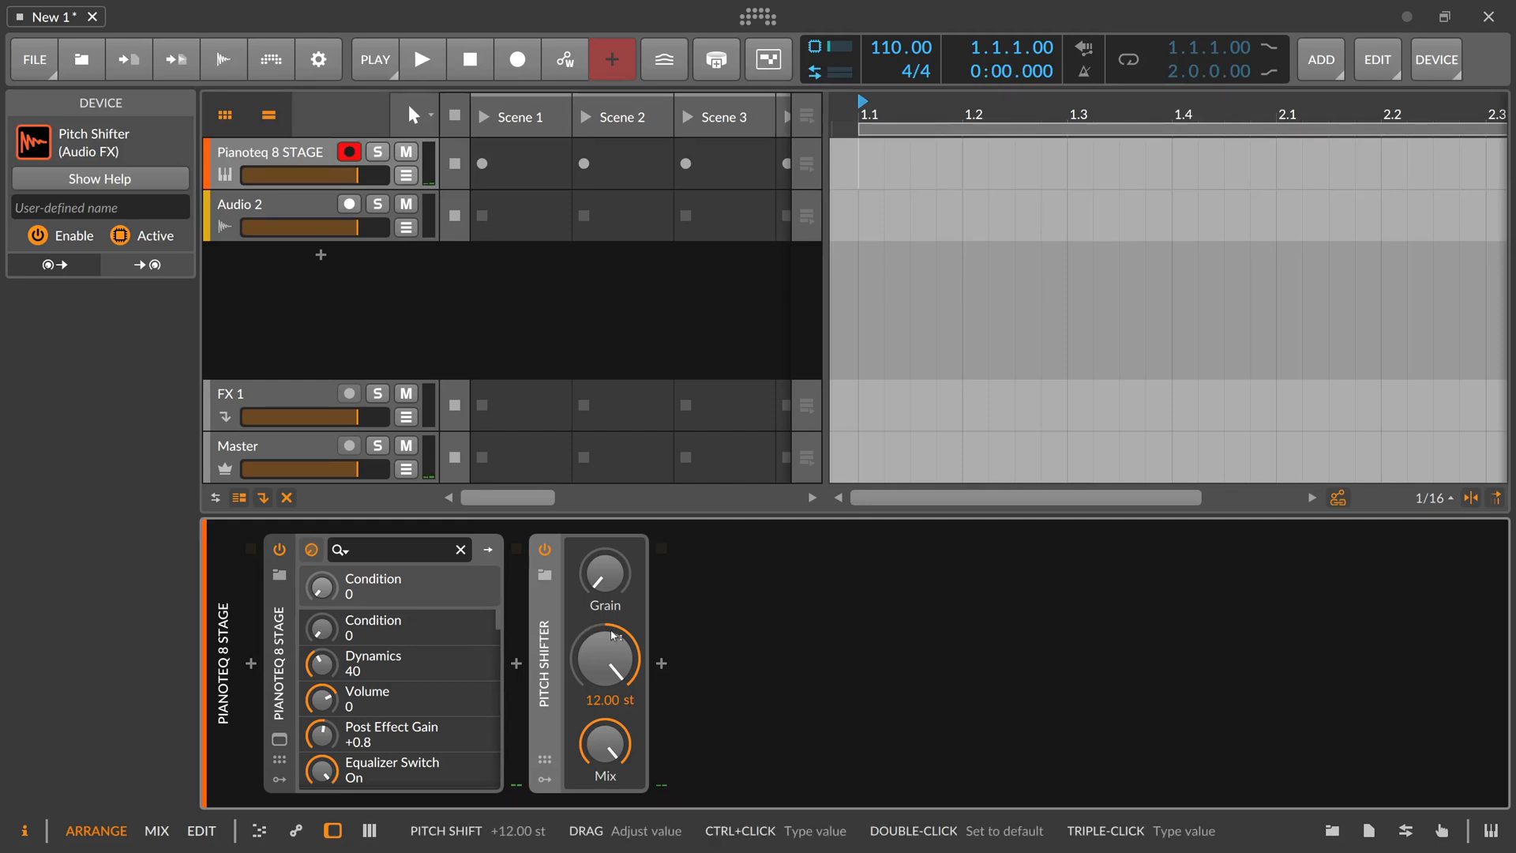
mouse_move(607, 657)
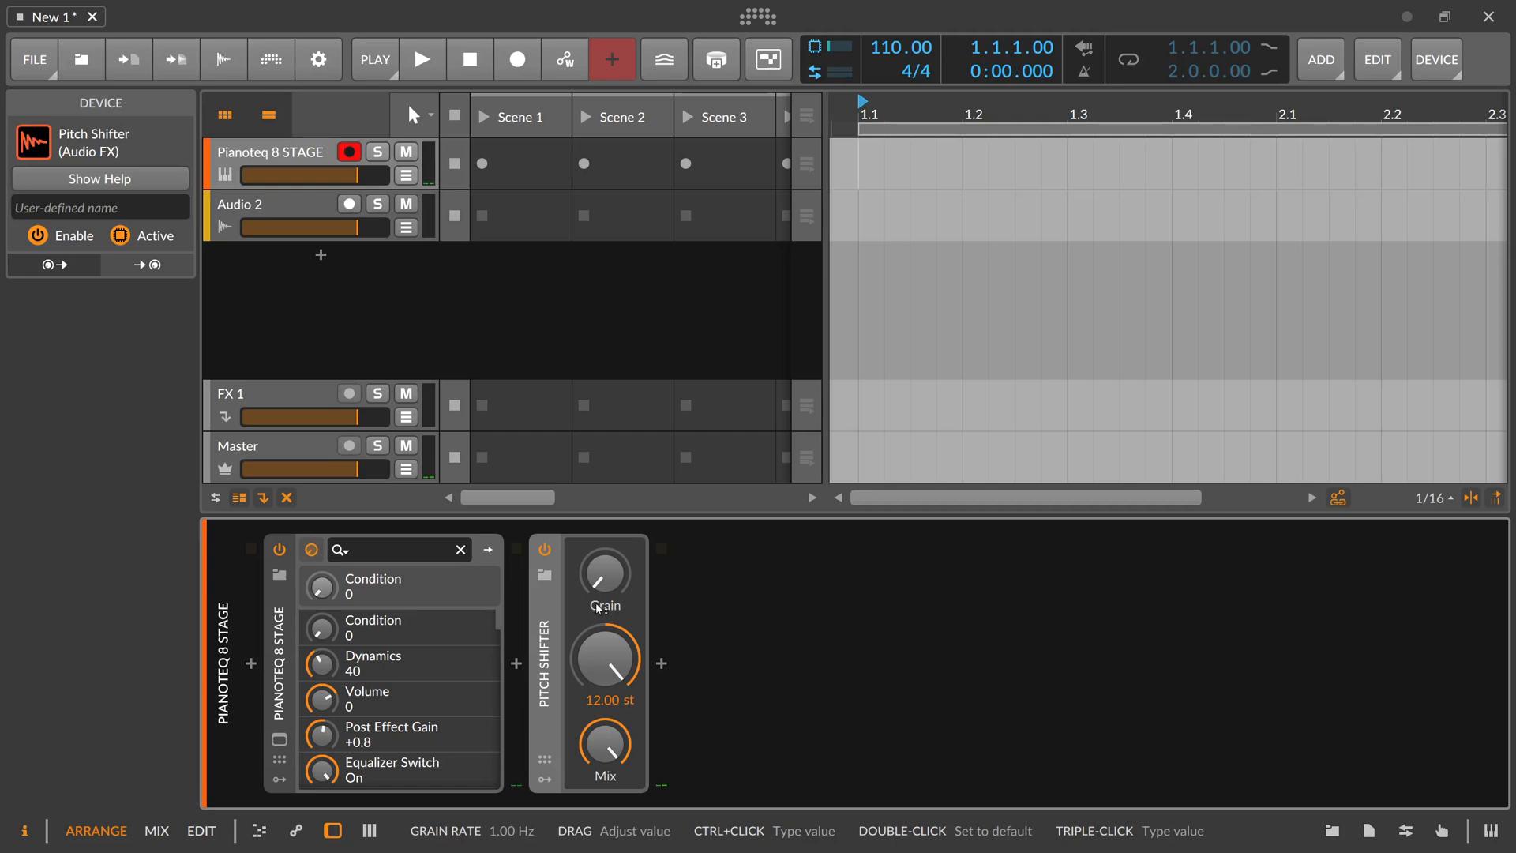
mouse_move(604, 579)
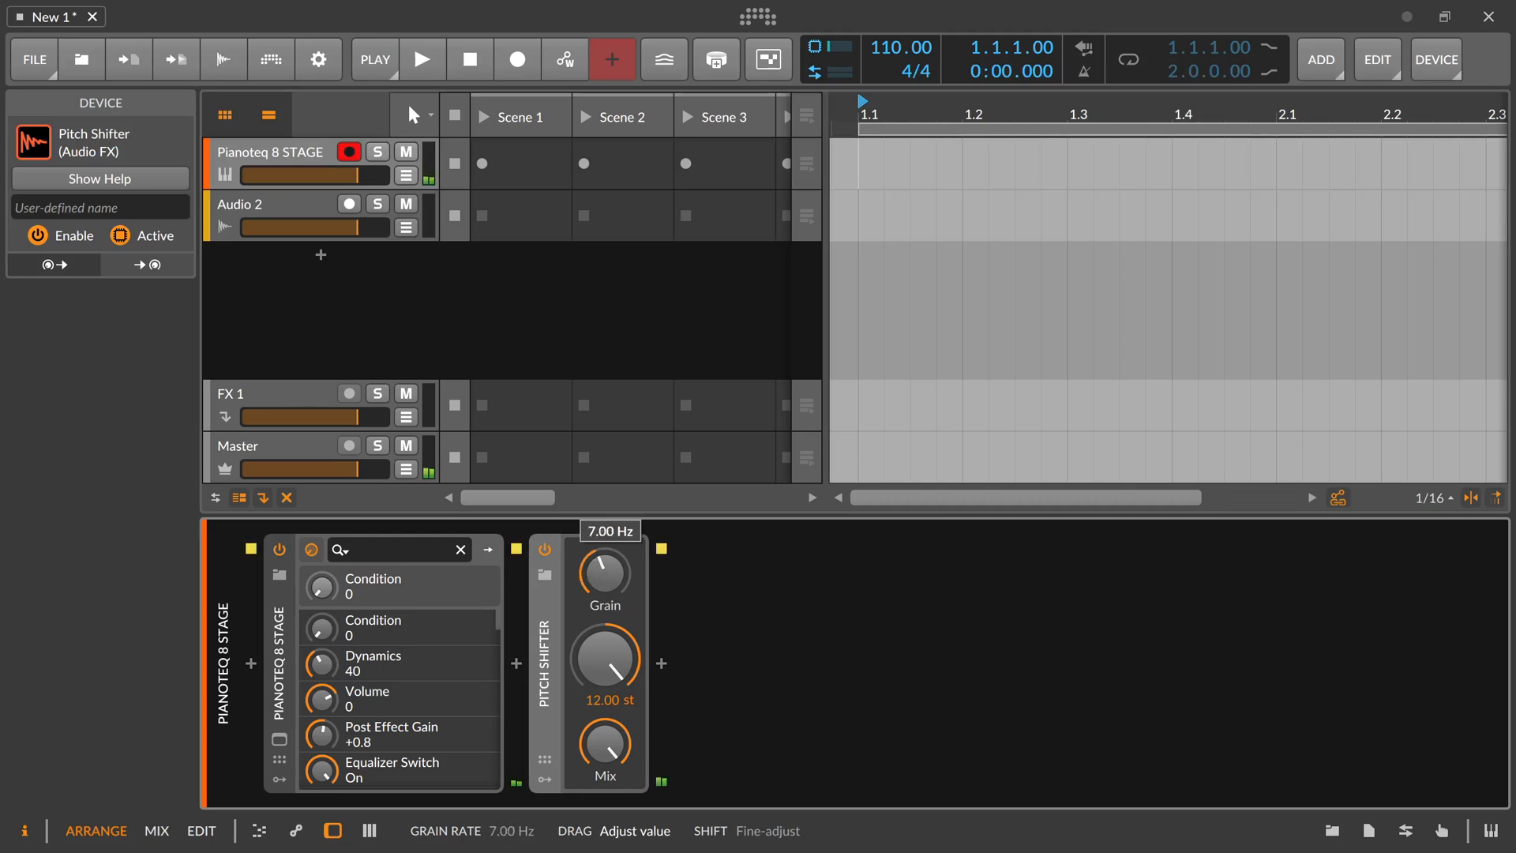
- Sweep the grain rate between roughly 10 and 20 Hz for faster textures
left_click_drag(603, 570, 603, 542)
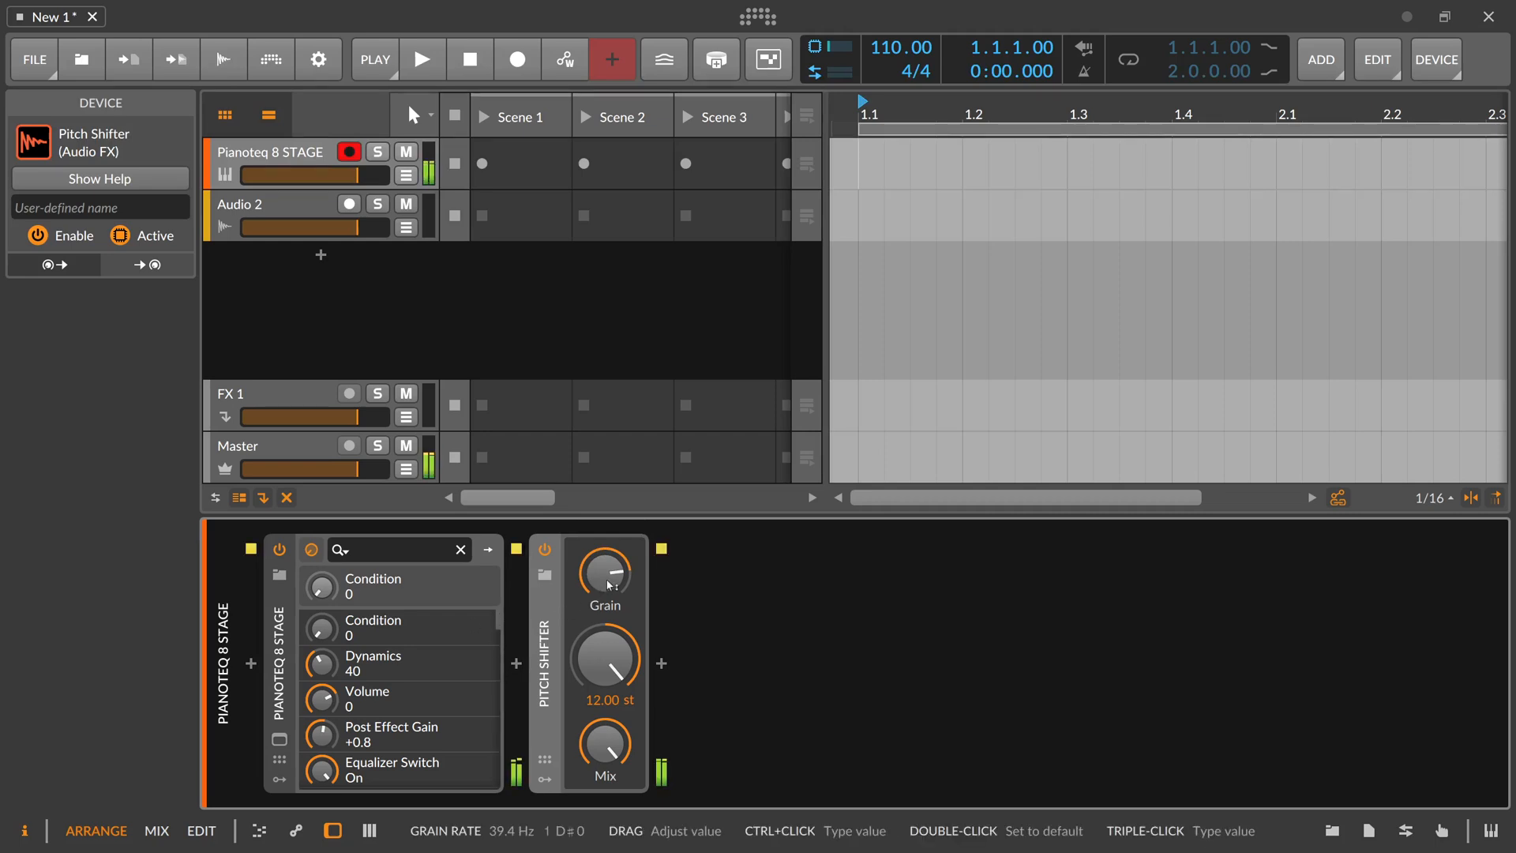
left_click_drag(603, 572, 604, 590)
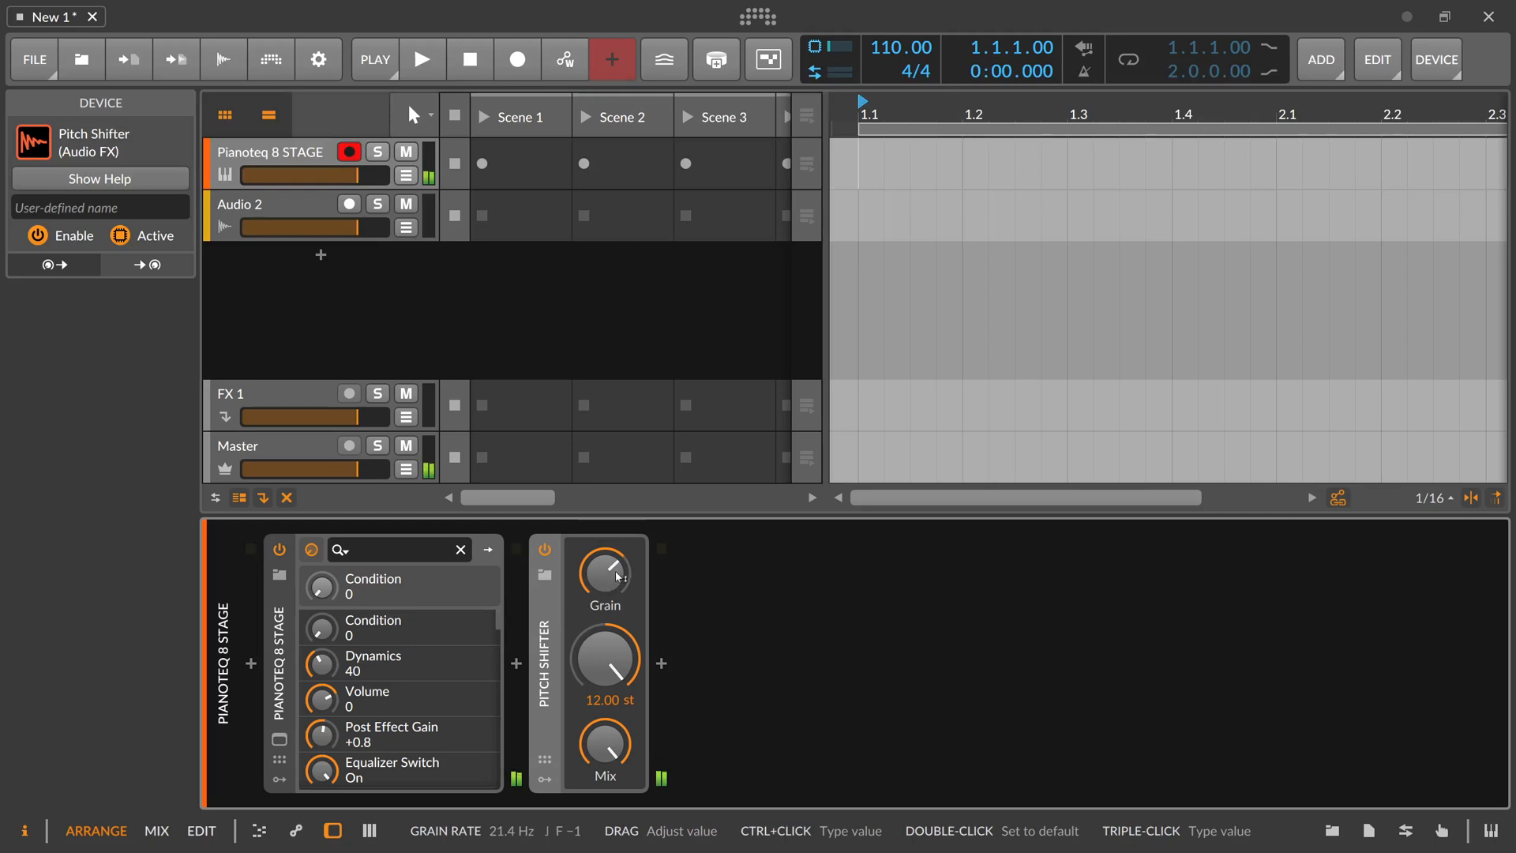
left_click_drag(604, 570, 604, 580)
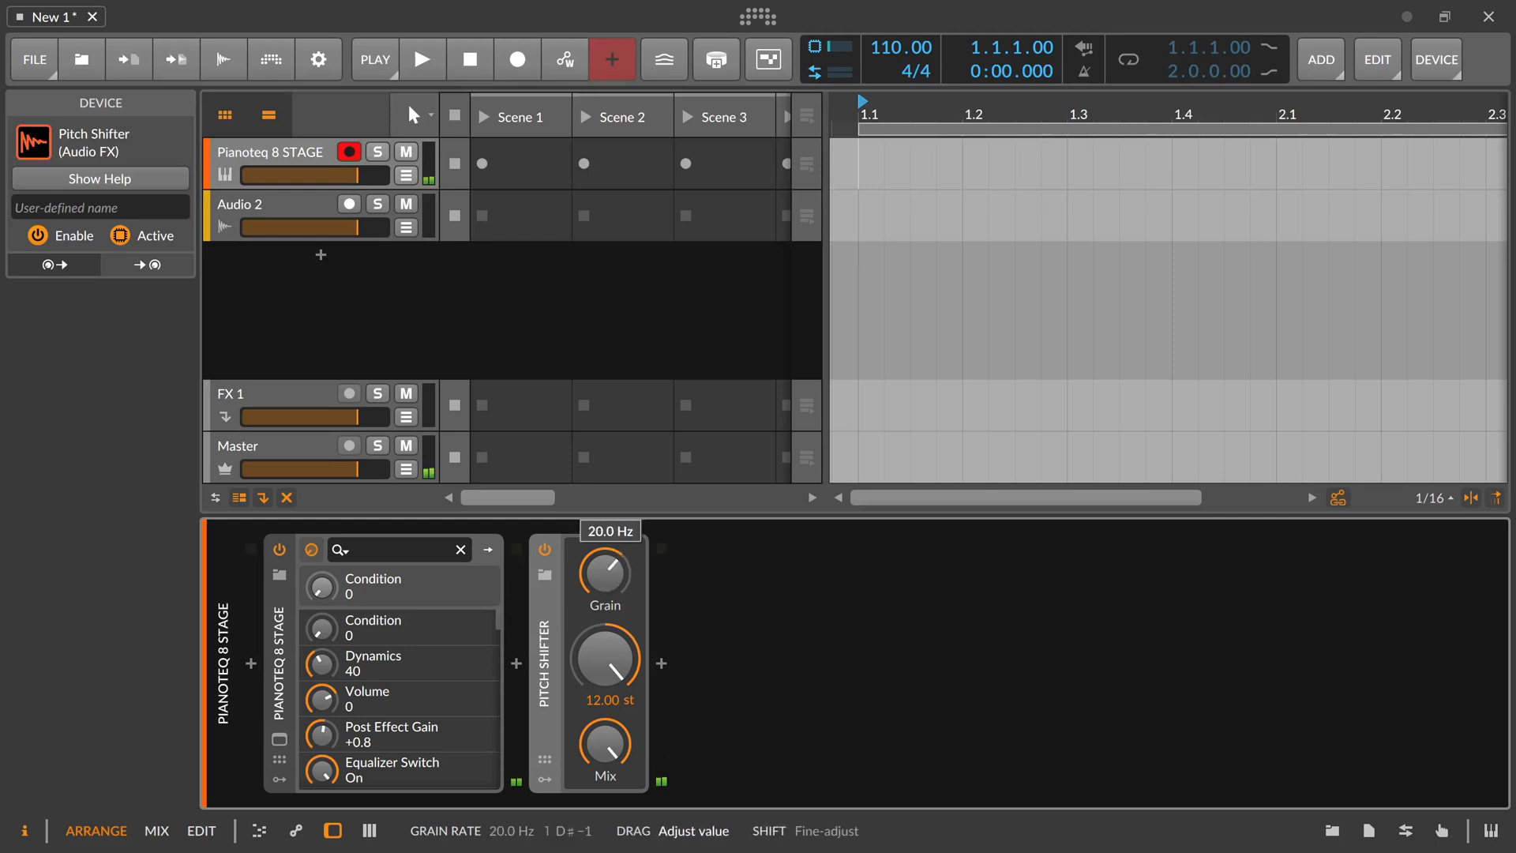
left_click_drag(602, 570, 602, 541)
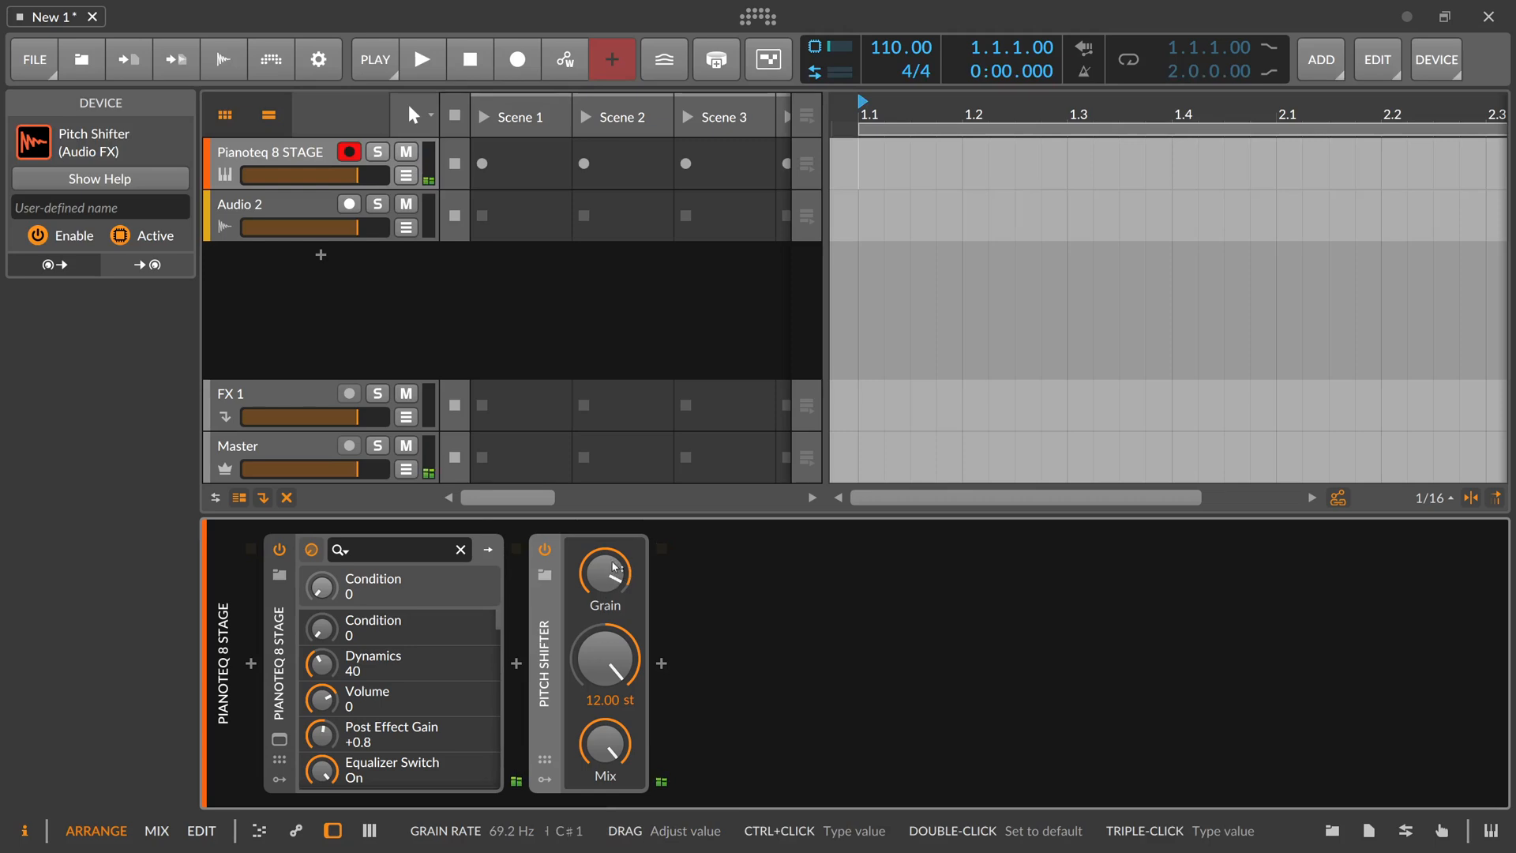
mouse_move(611, 571)
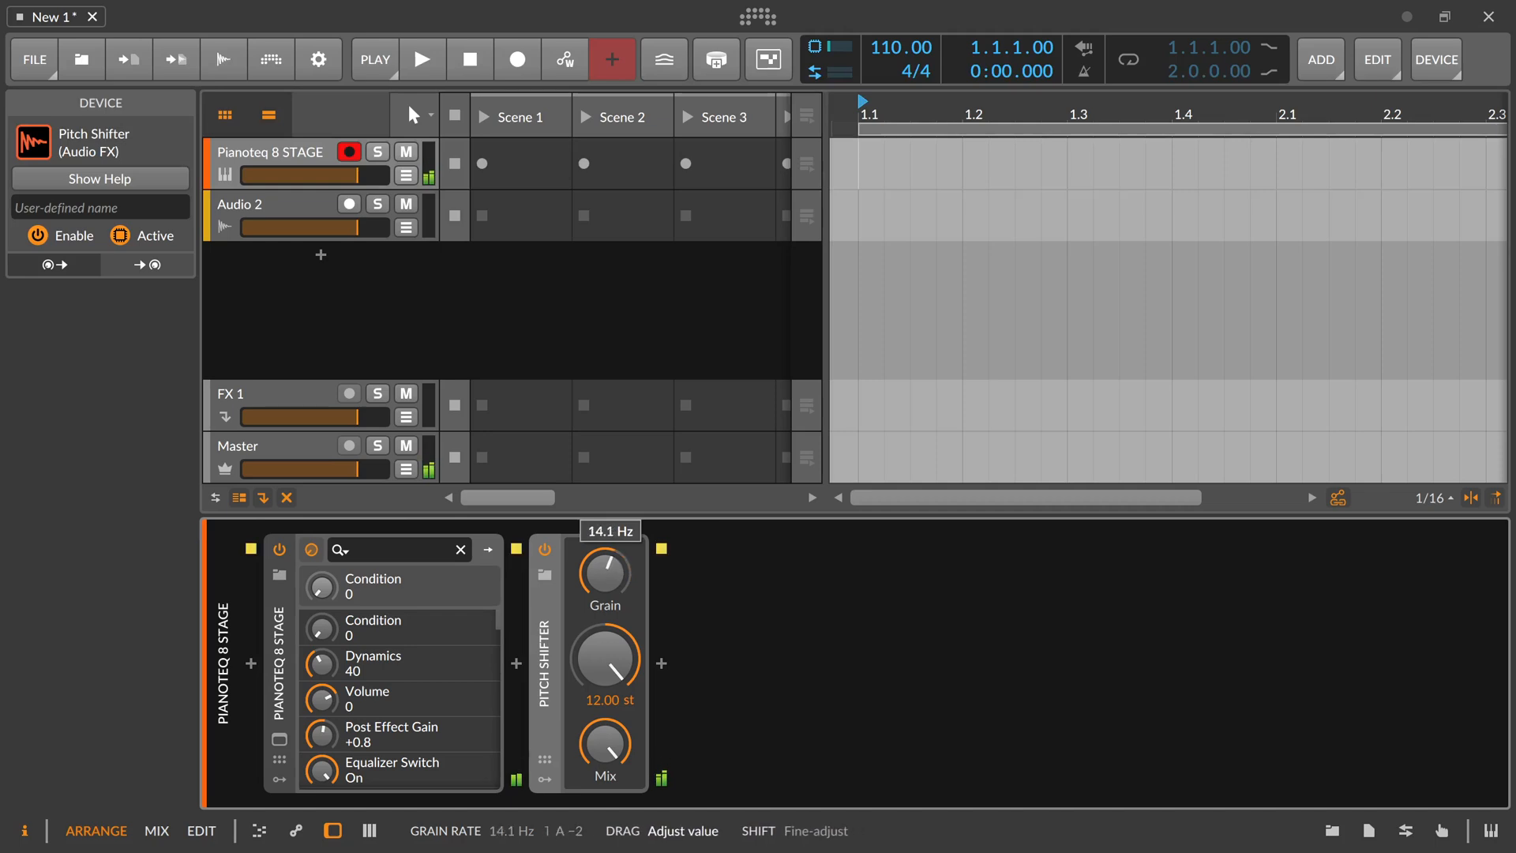
left_click_drag(602, 570, 603, 599)
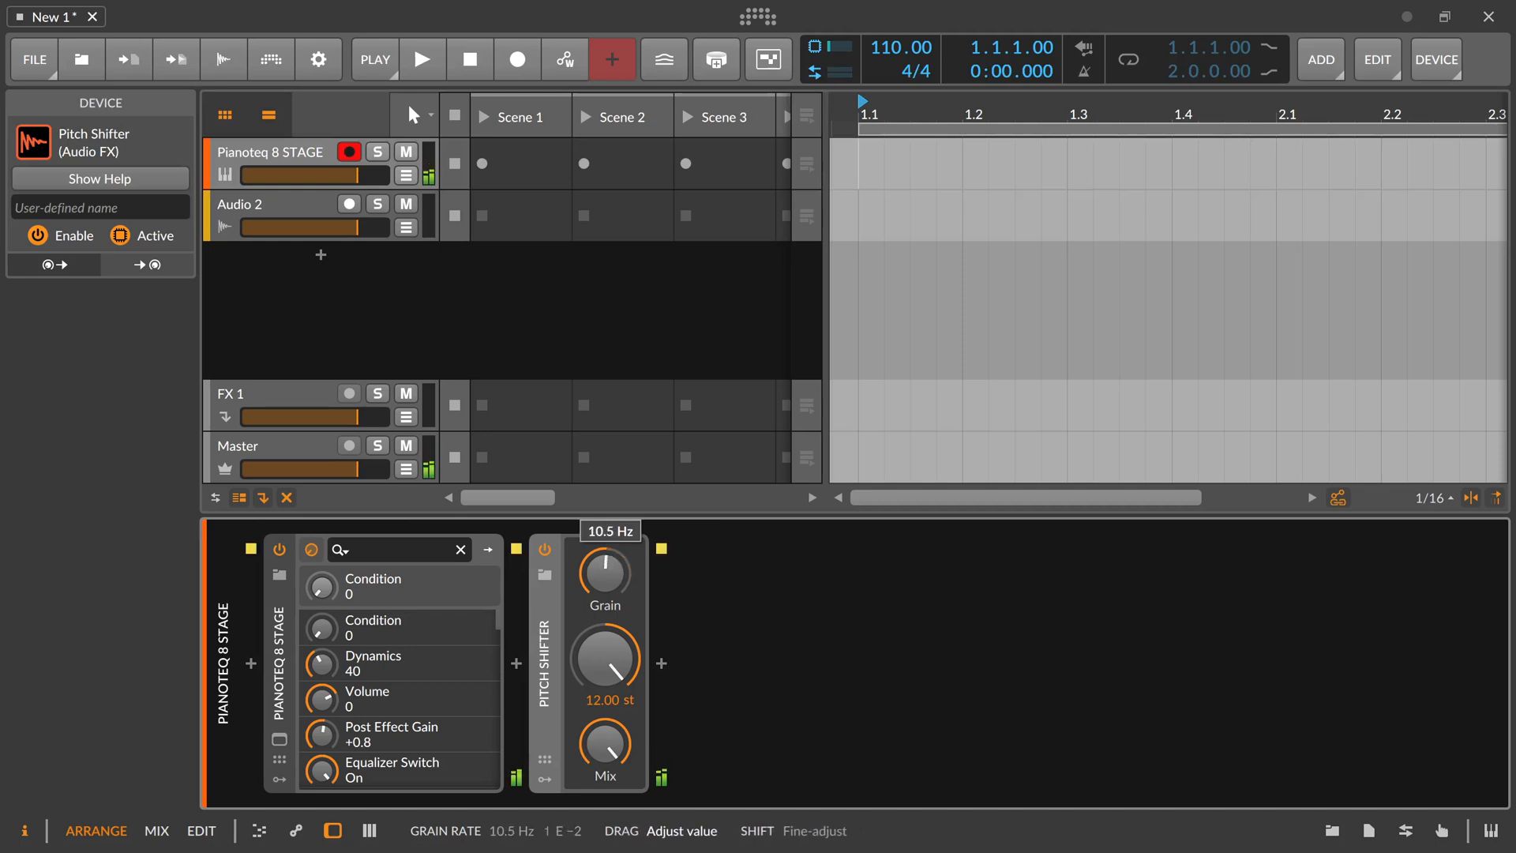
left_click_drag(602, 573, 603, 590)
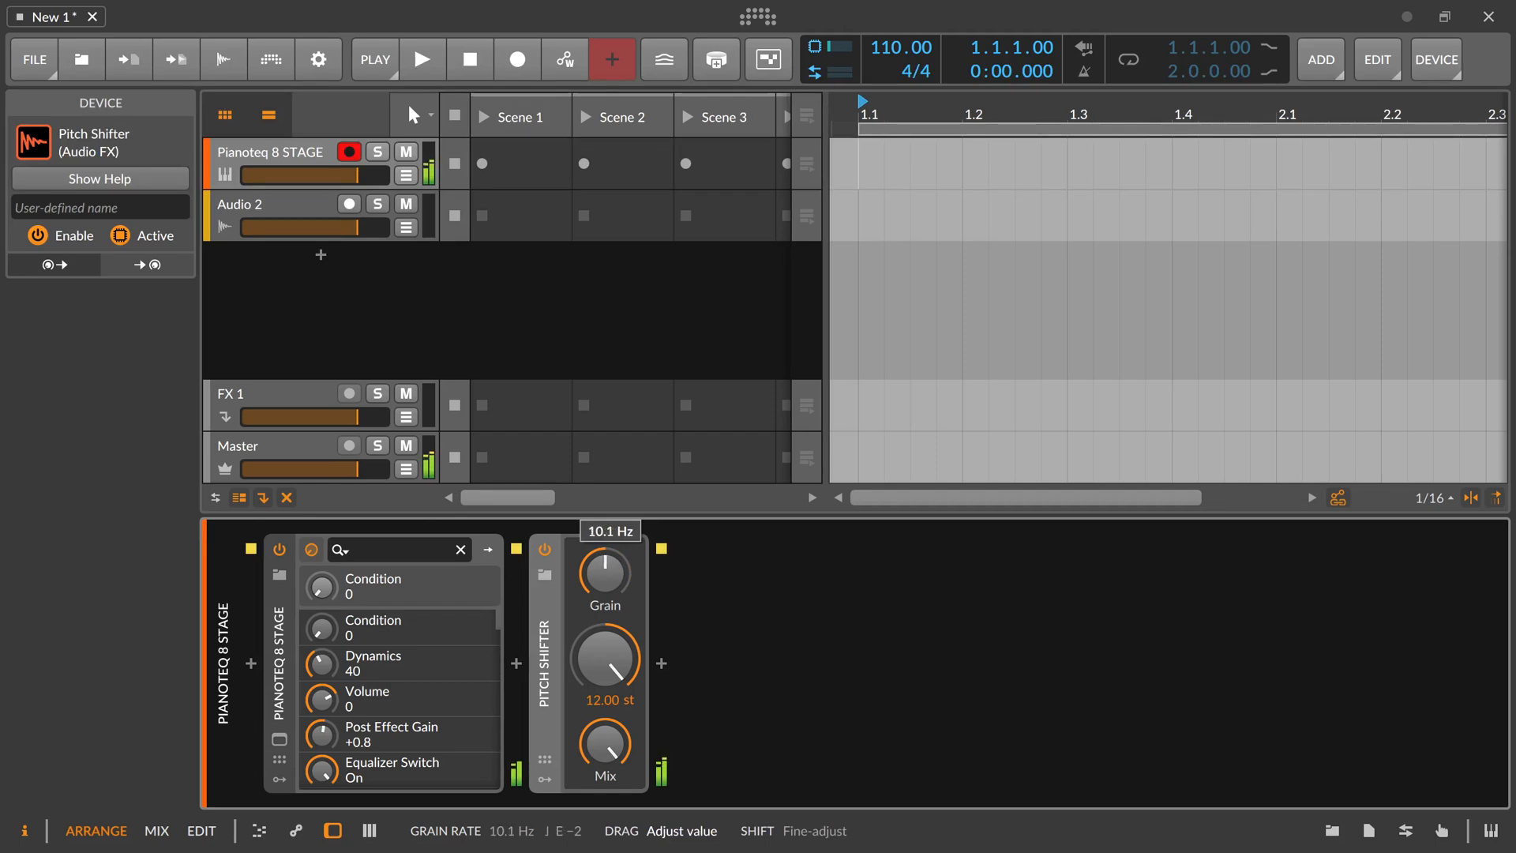
left_click_drag(603, 572, 603, 542)
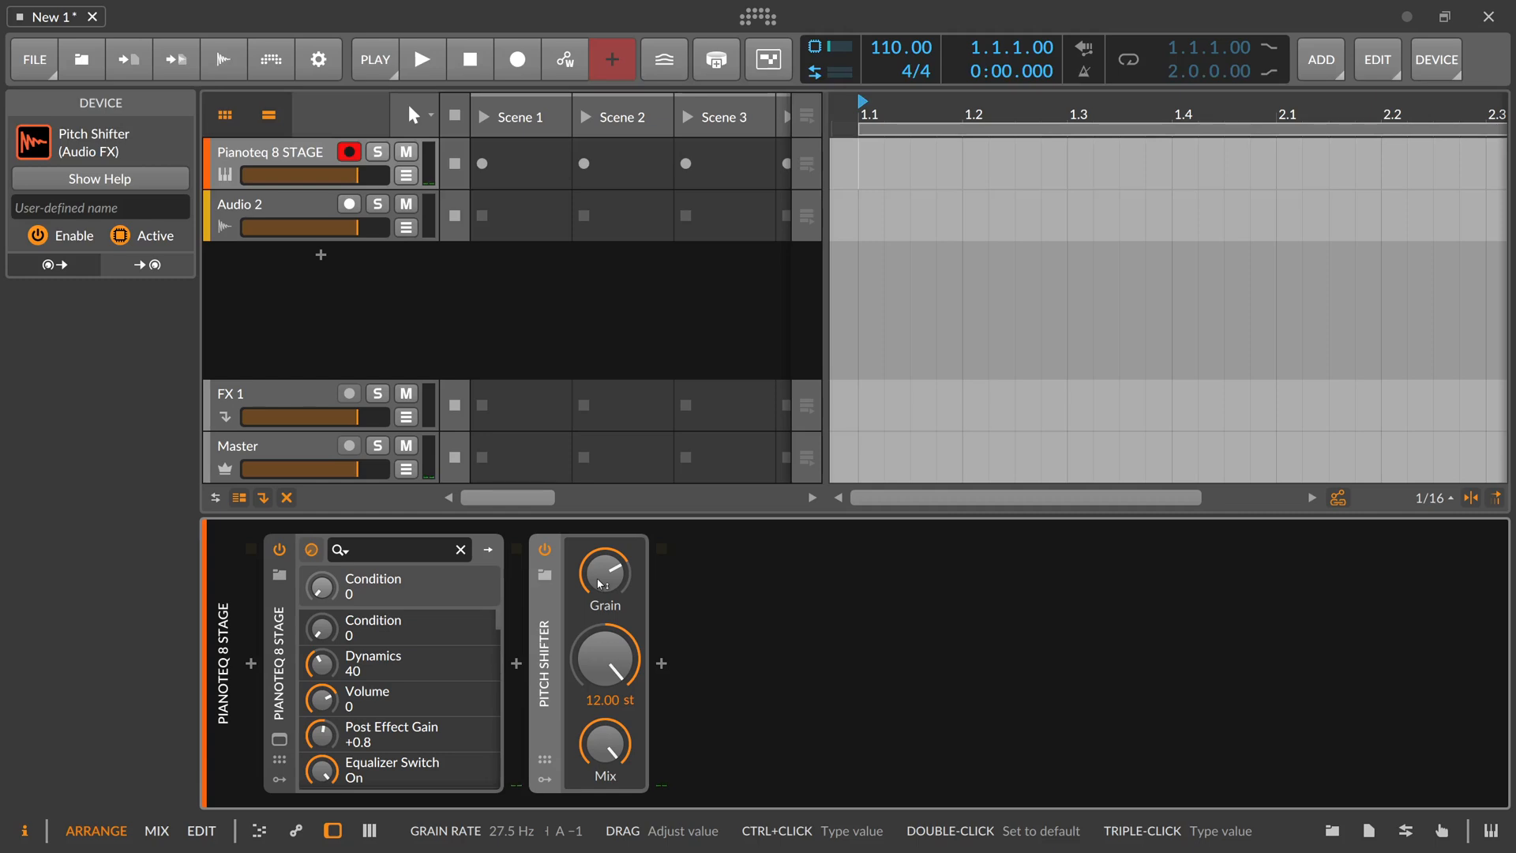
mouse_move(555, 604)
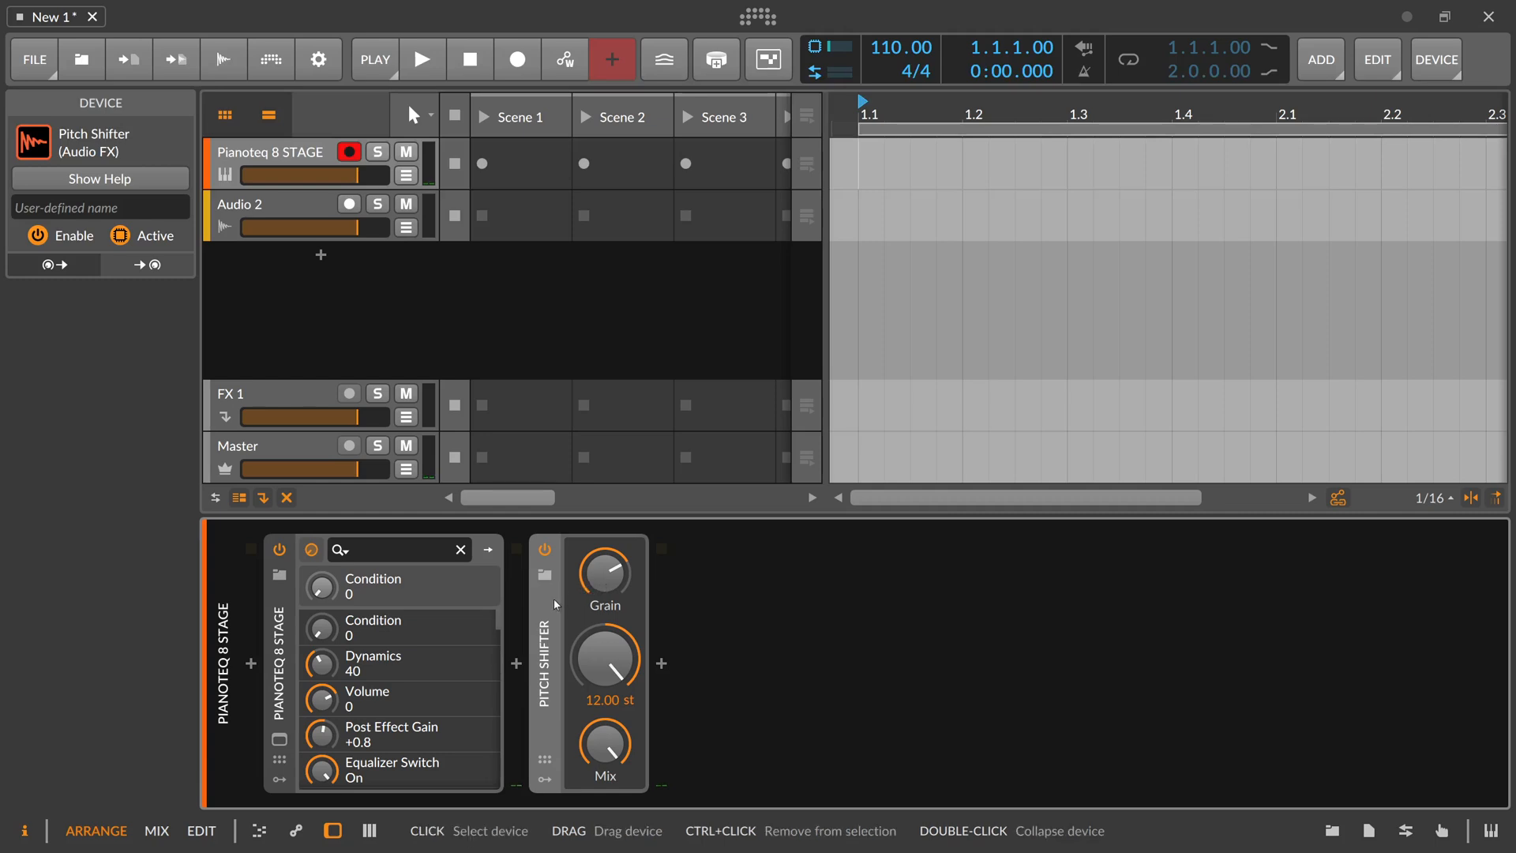
mouse_move(556, 634)
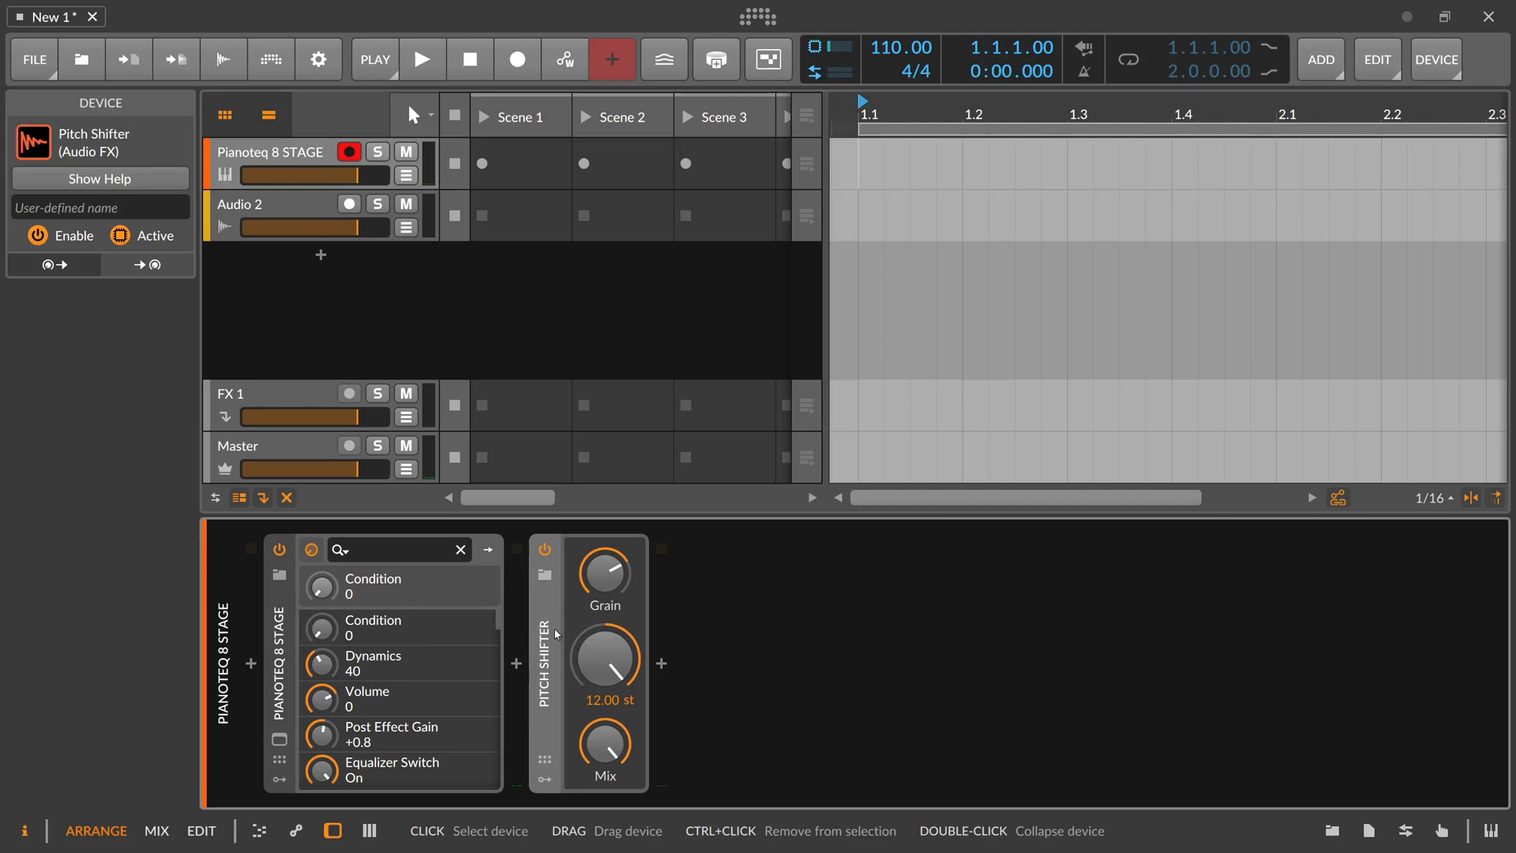
mouse_move(295, 662)
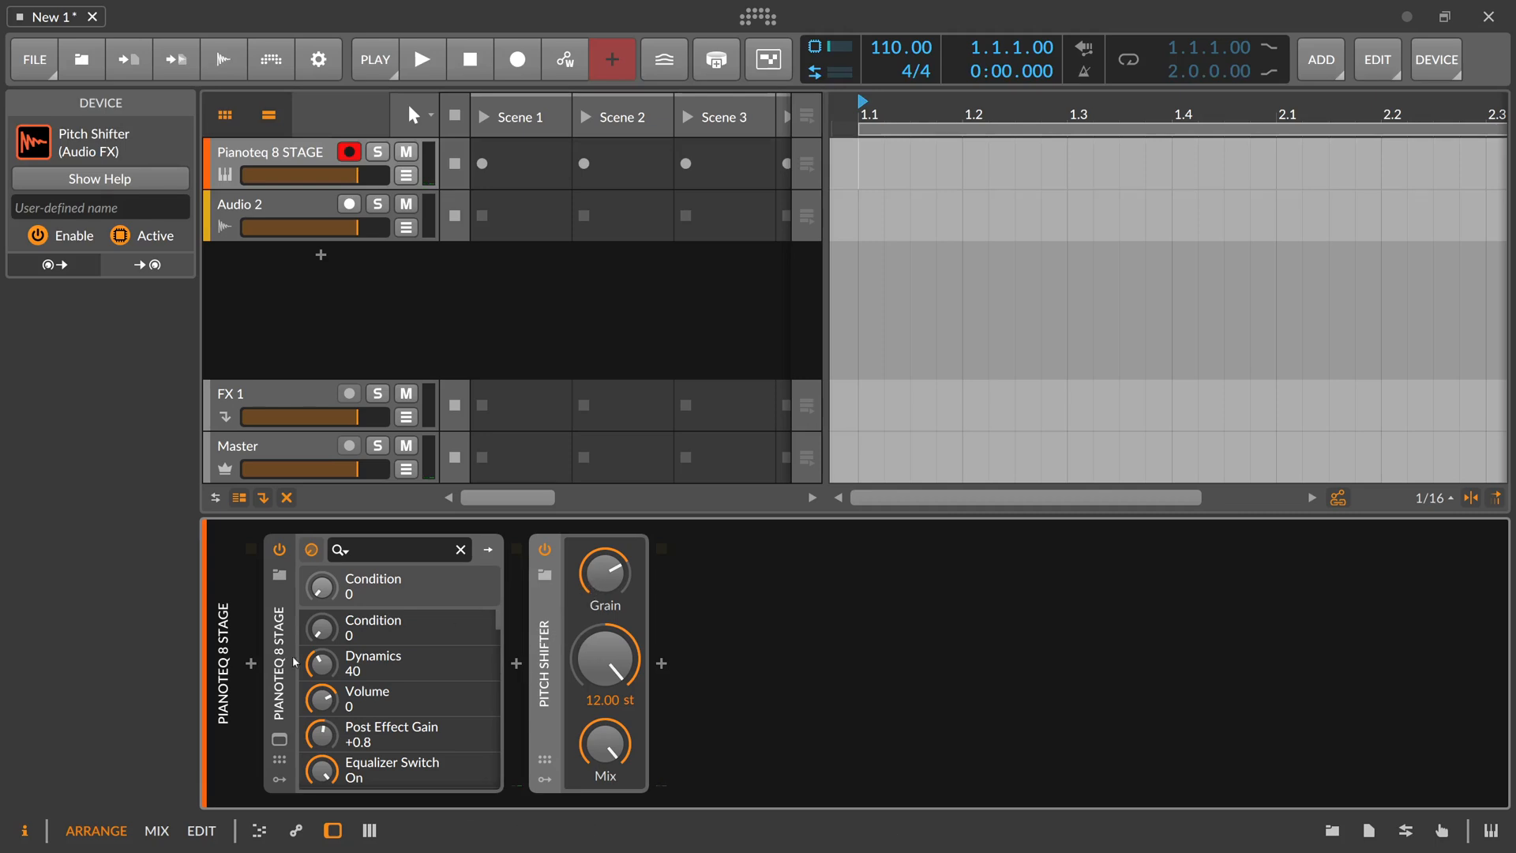
mouse_move(594, 586)
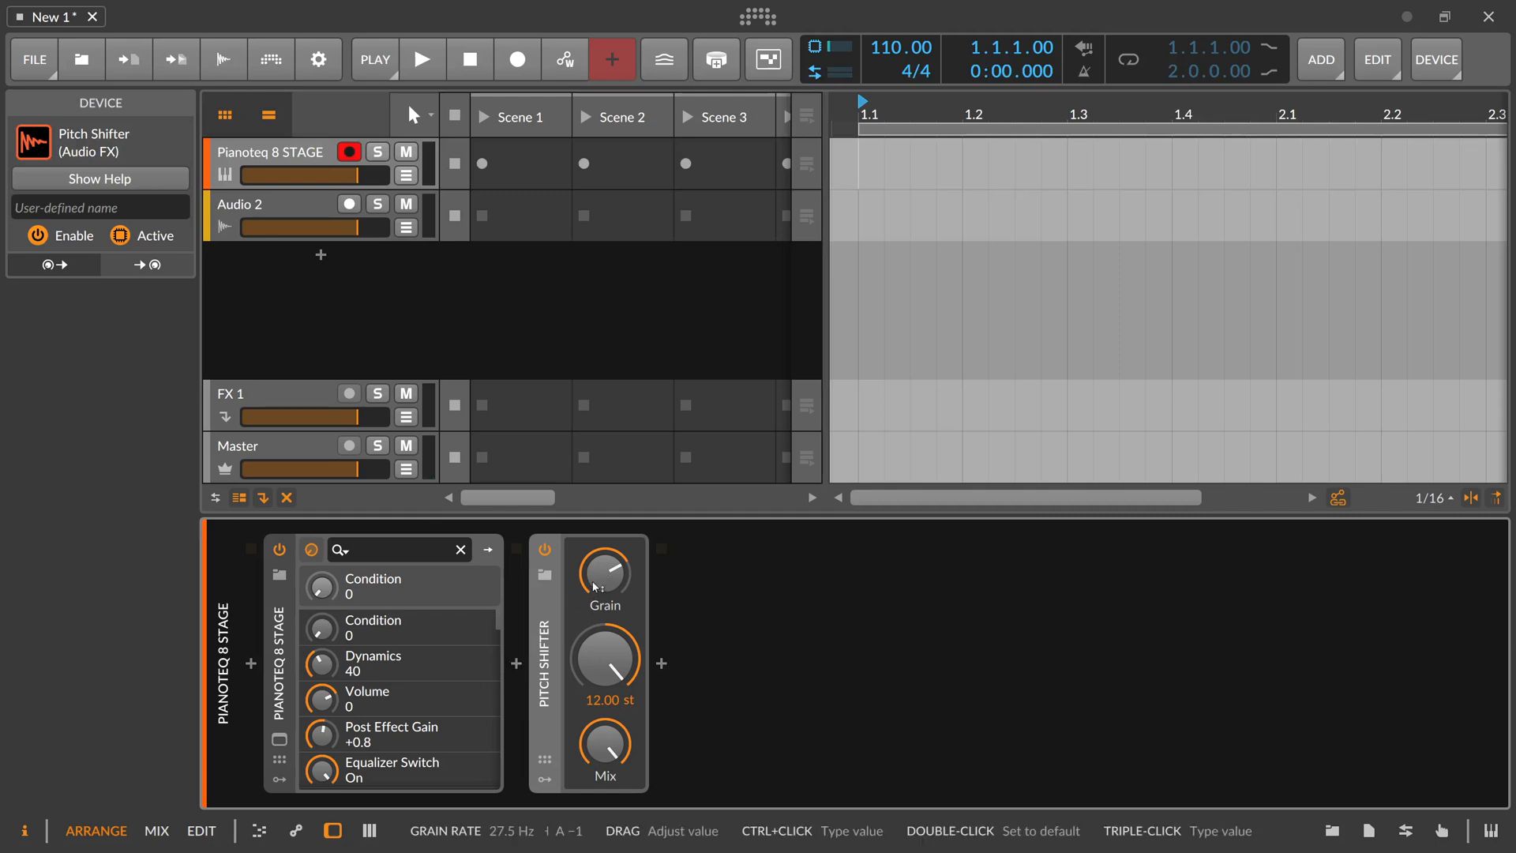
- Push the grain rate toward 29–39 Hz, then drop the pitch to −12 st
left_click_drag(602, 572, 602, 565)
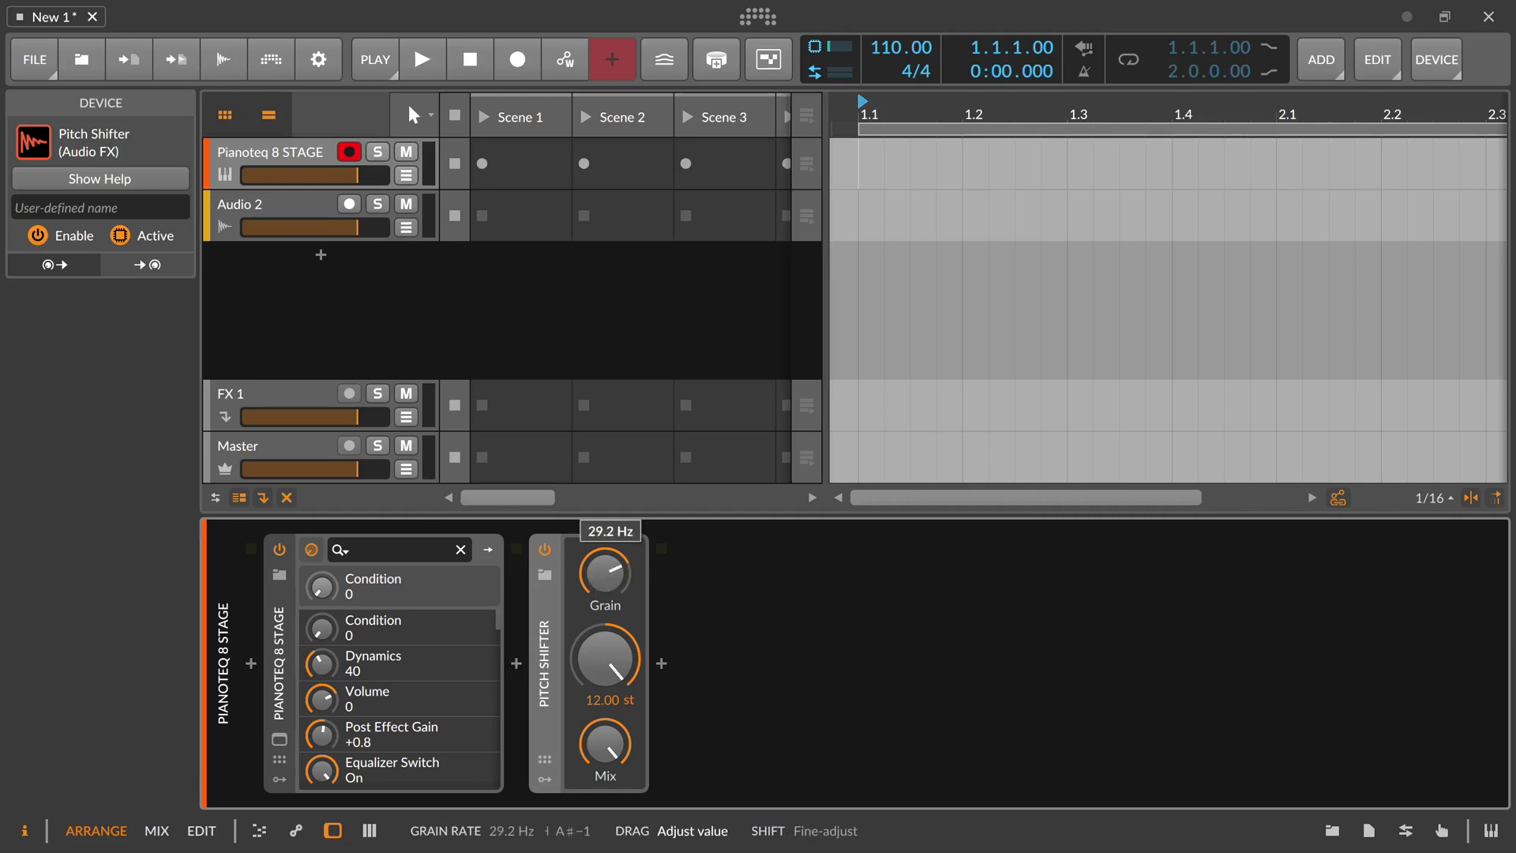
left_click_drag(603, 570, 603, 581)
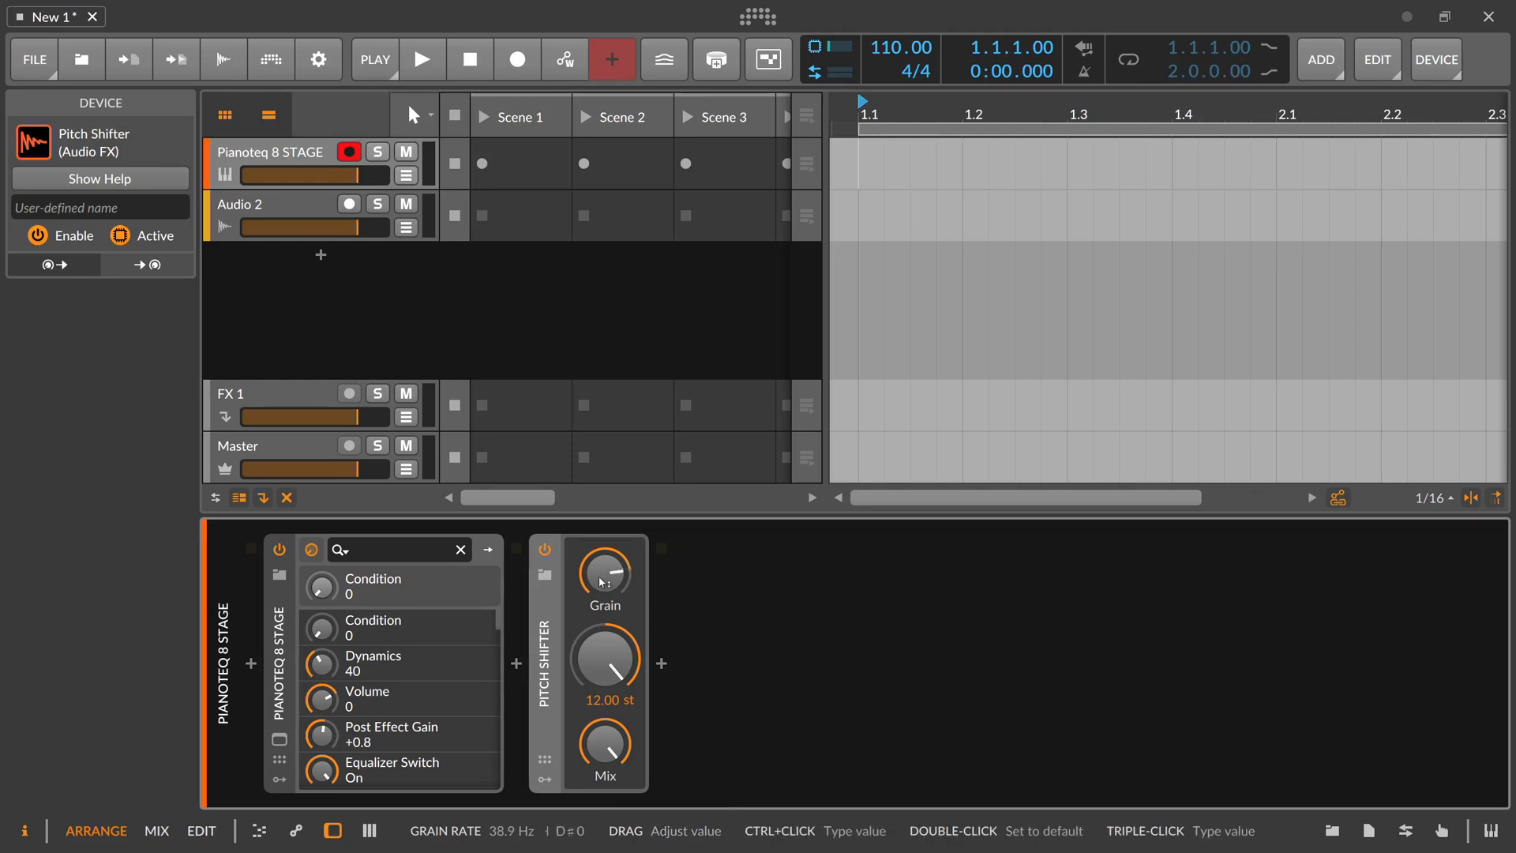
left_click_drag(603, 570, 602, 599)
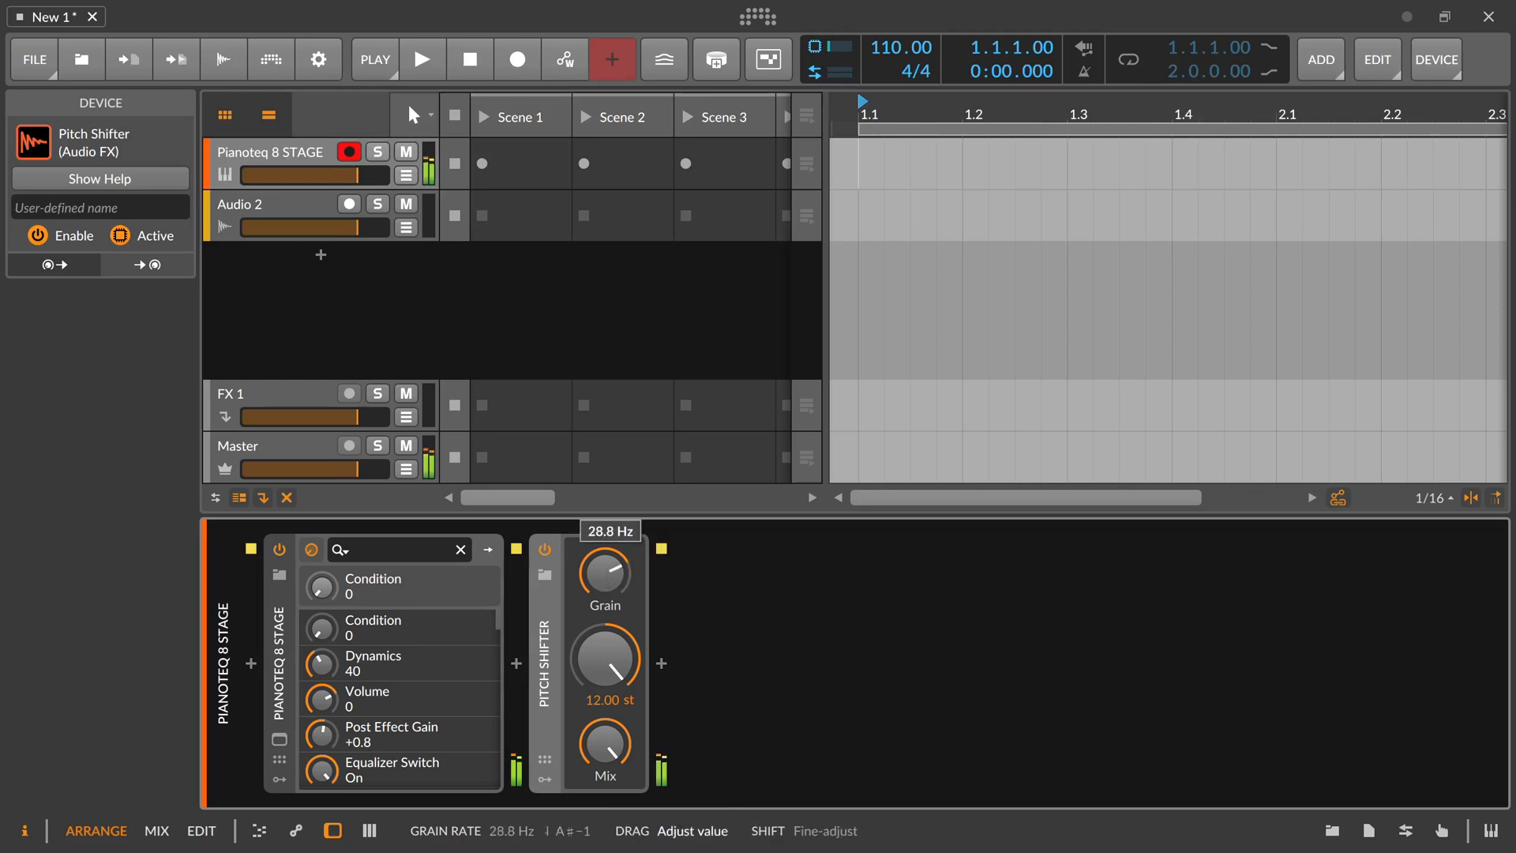
left_click_drag(602, 570, 602, 542)
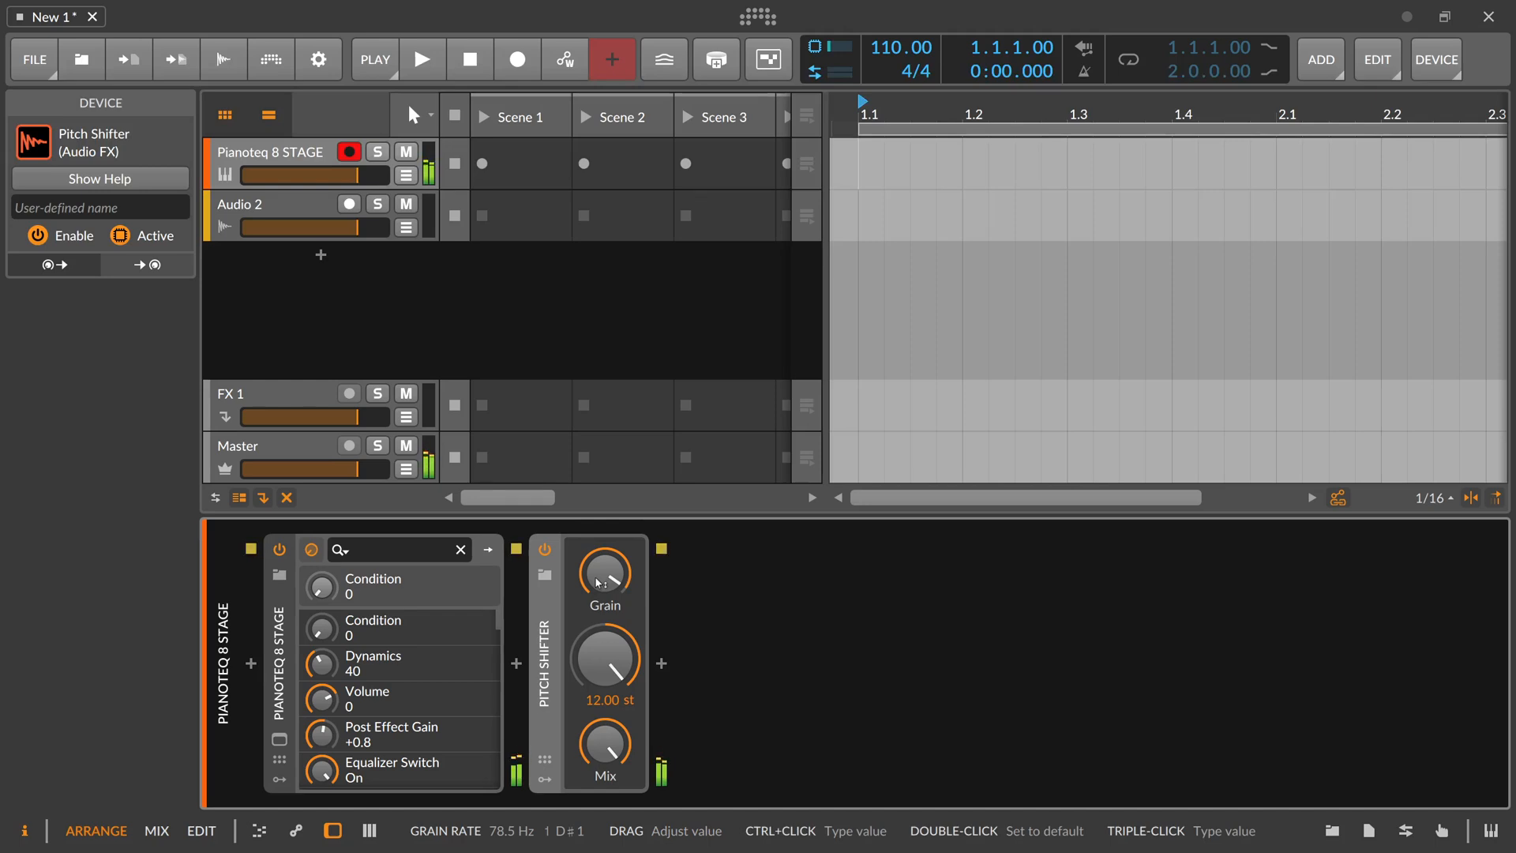
mouse_move(608, 587)
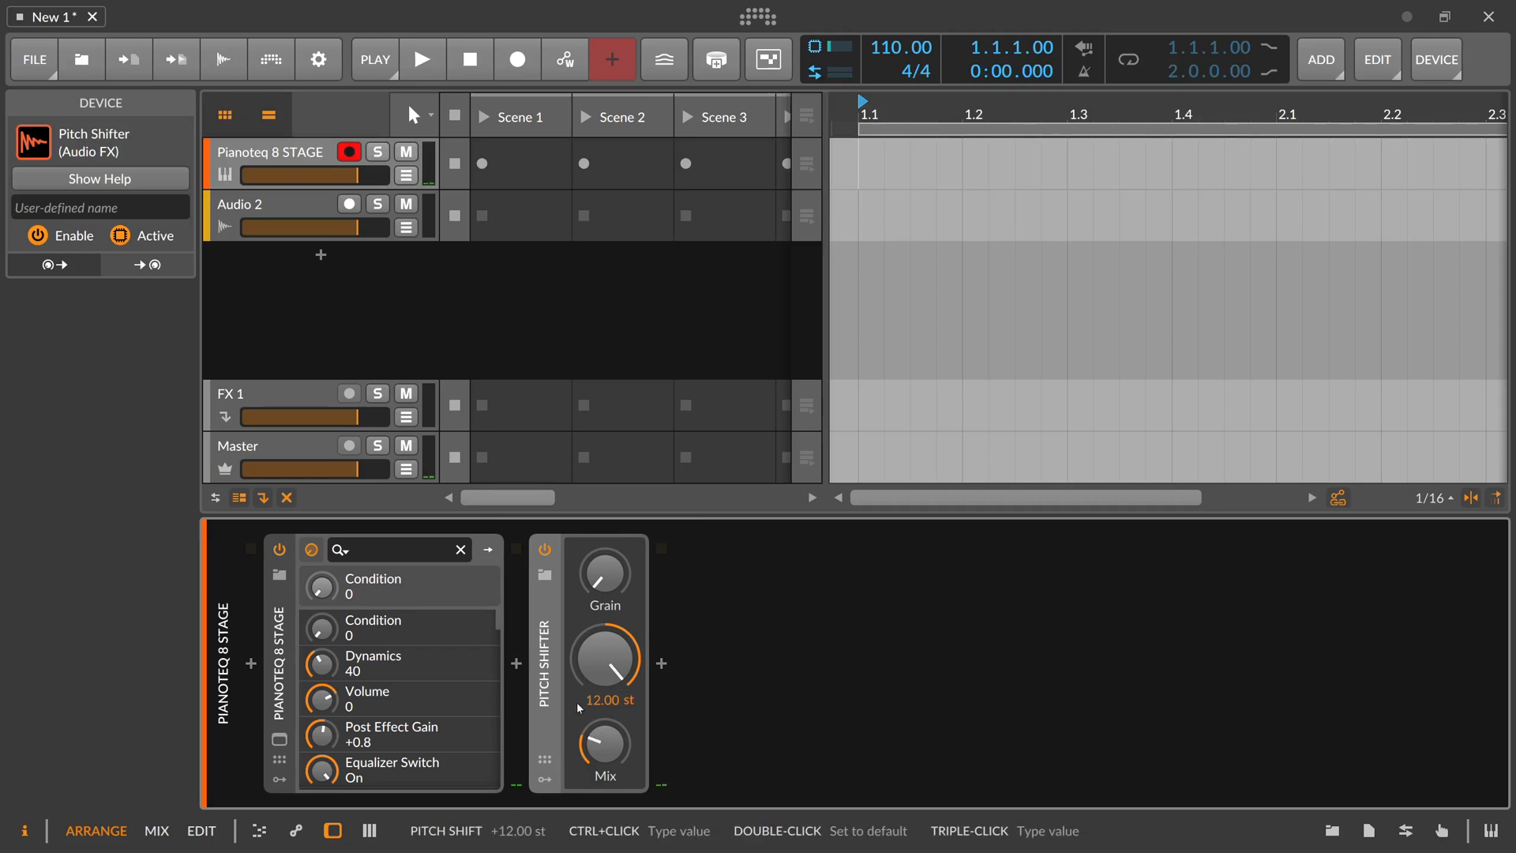
mouse_move(576, 646)
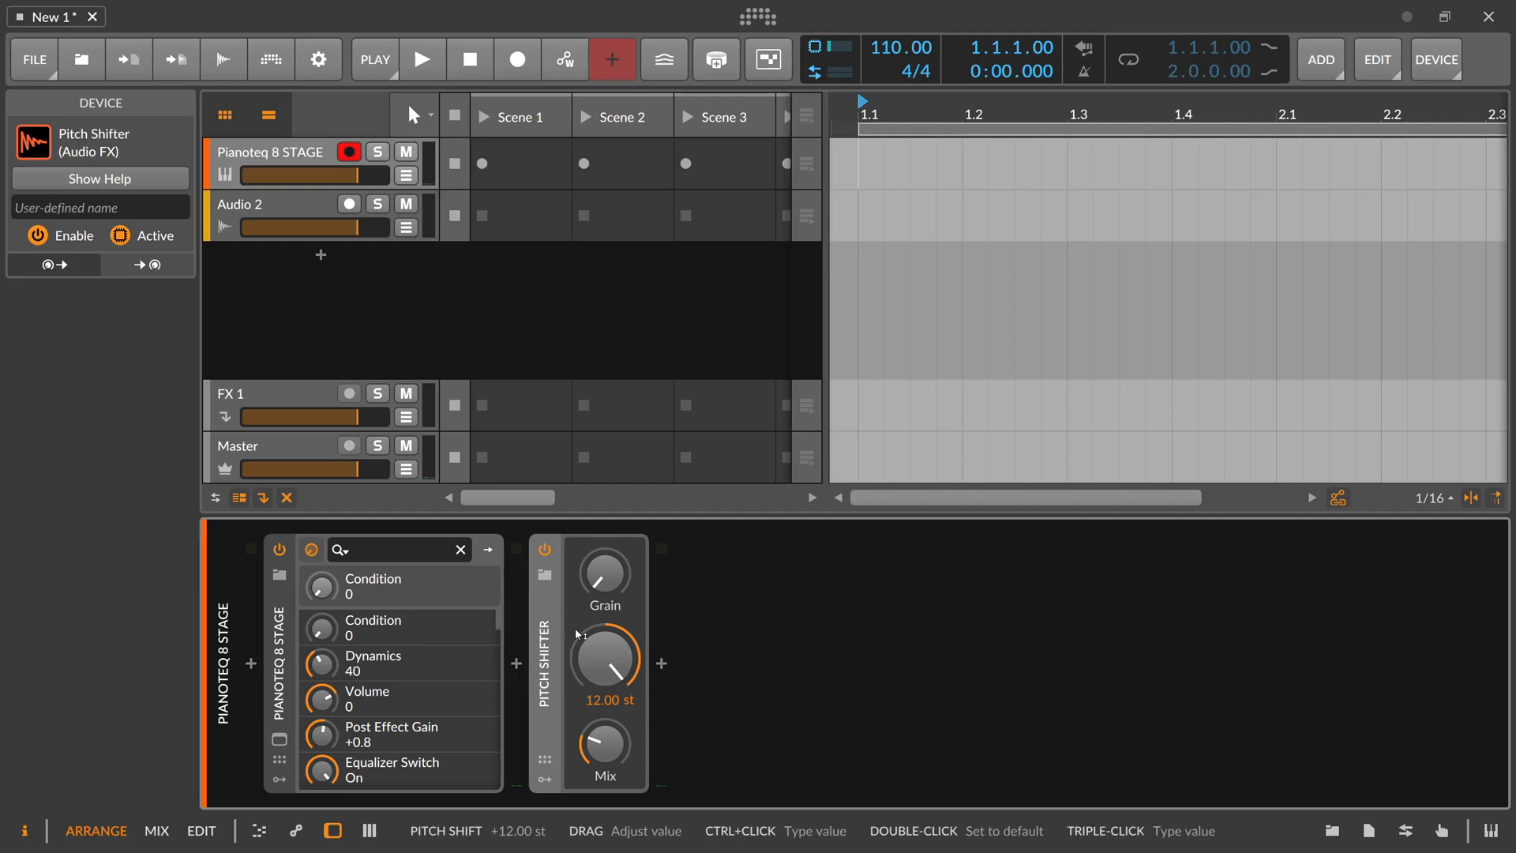
mouse_move(597, 585)
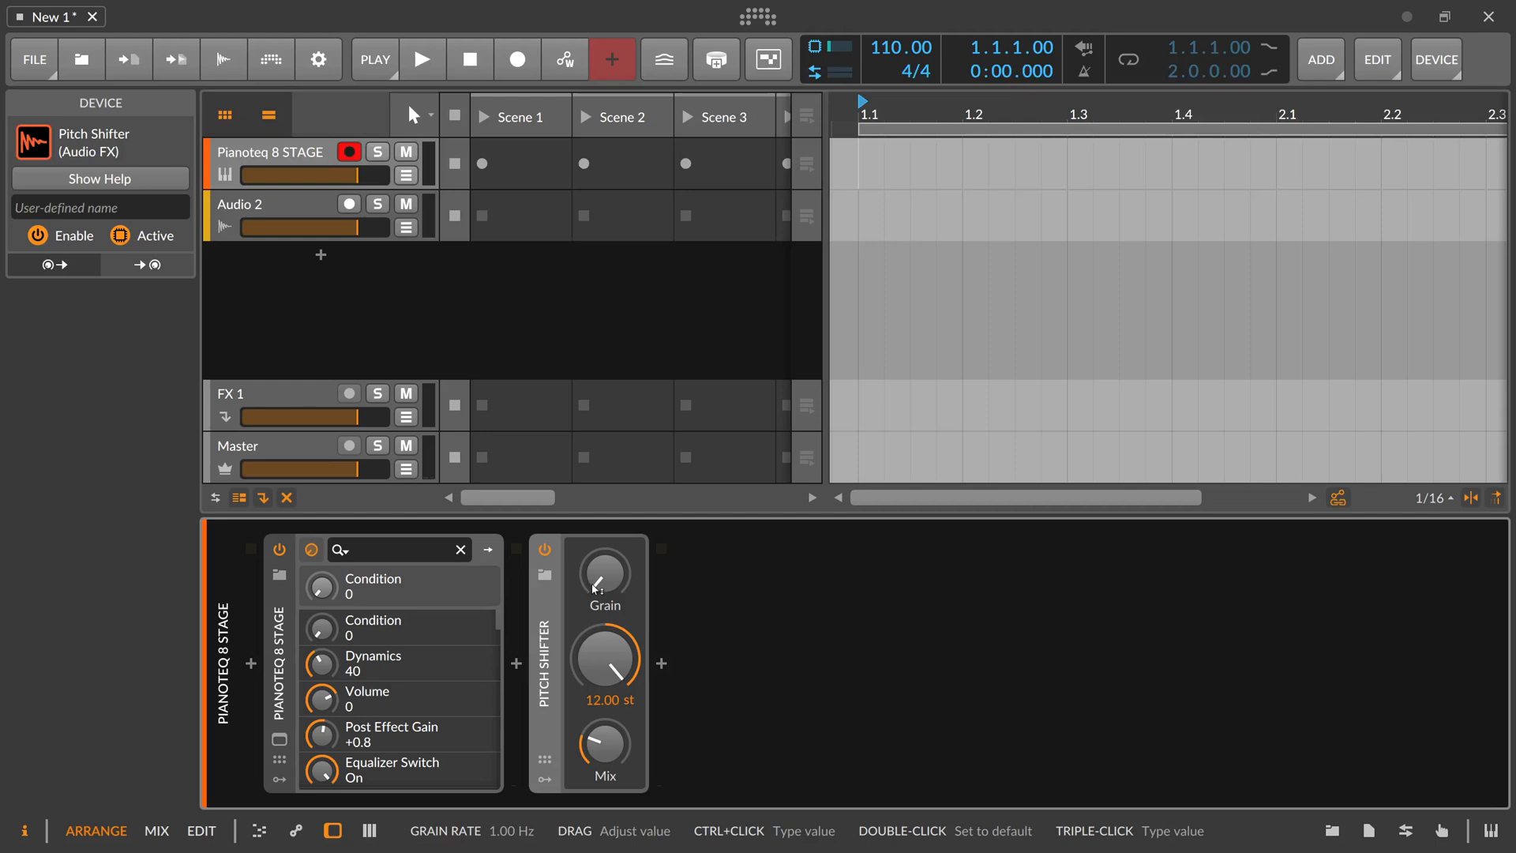
left_click_drag(602, 573, 604, 583)
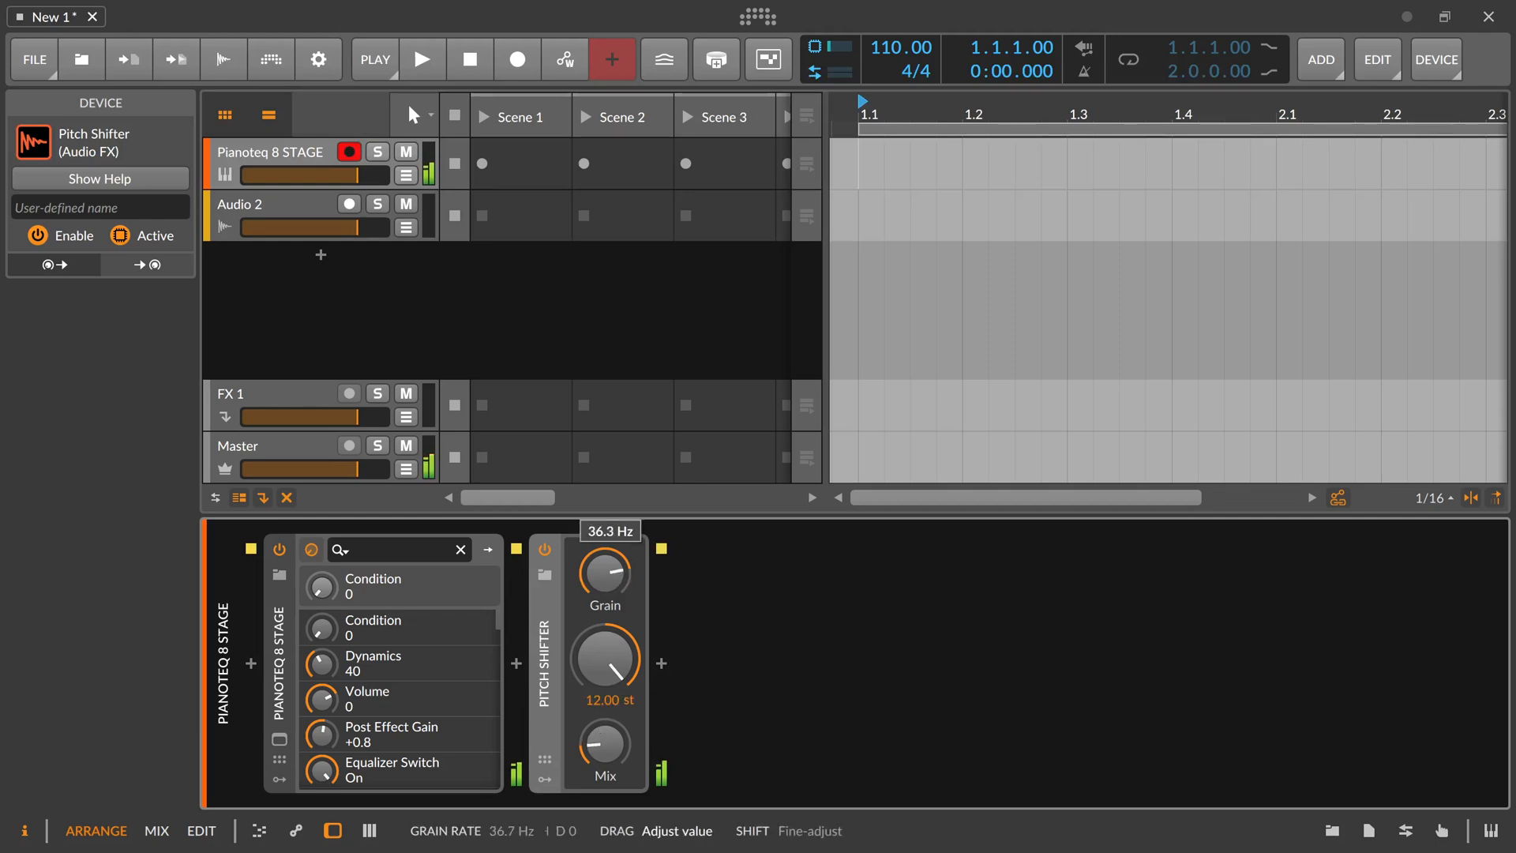
left_click_drag(602, 572, 602, 600)
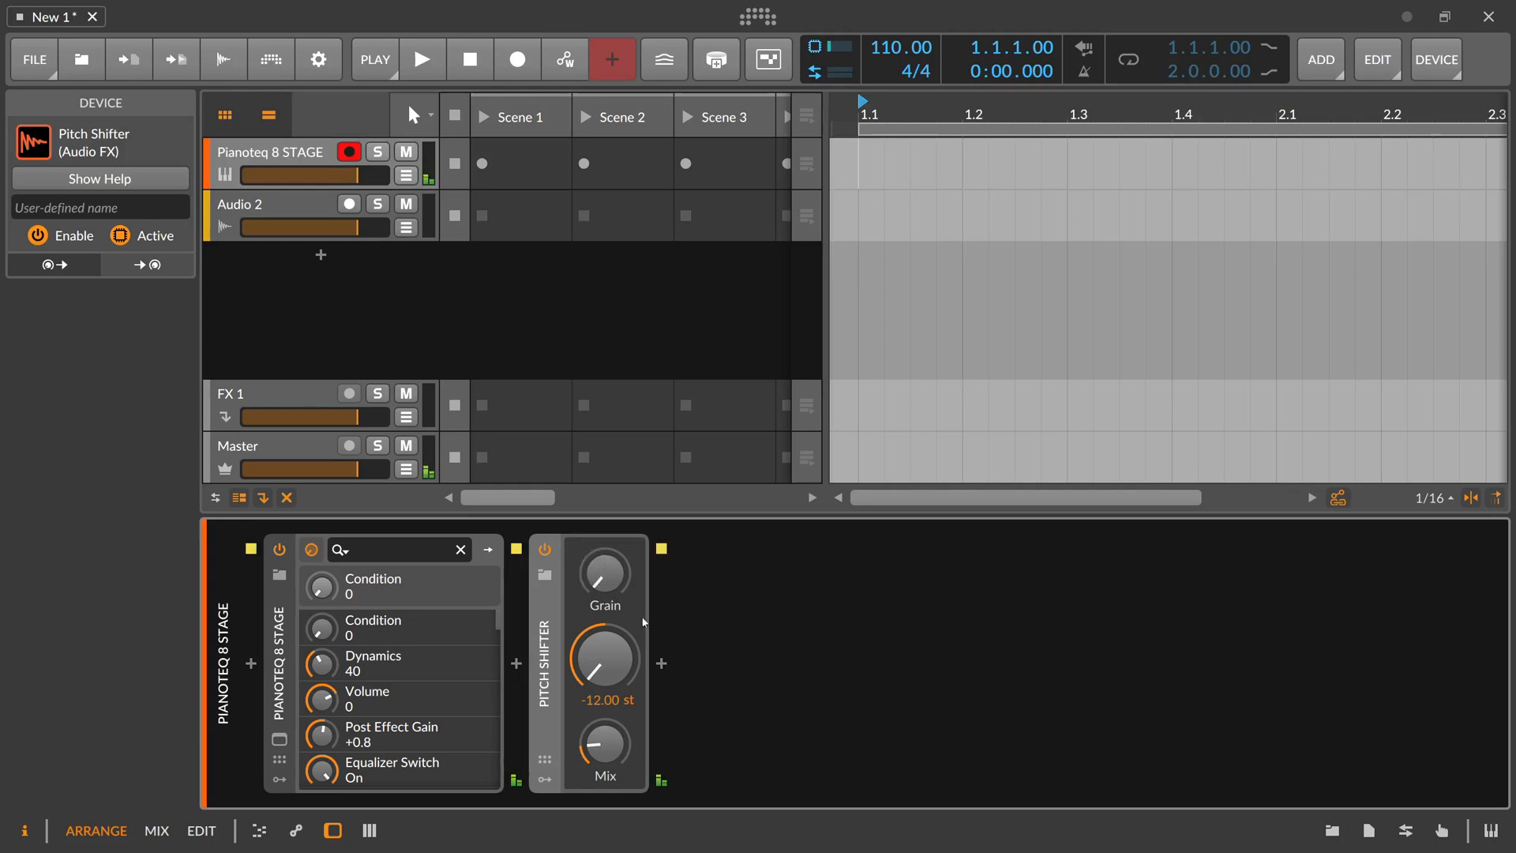
- Sweep the grain rate between about 26 and 9 Hz, settling near 7 Hz
left_click_drag(604, 663, 604, 638)
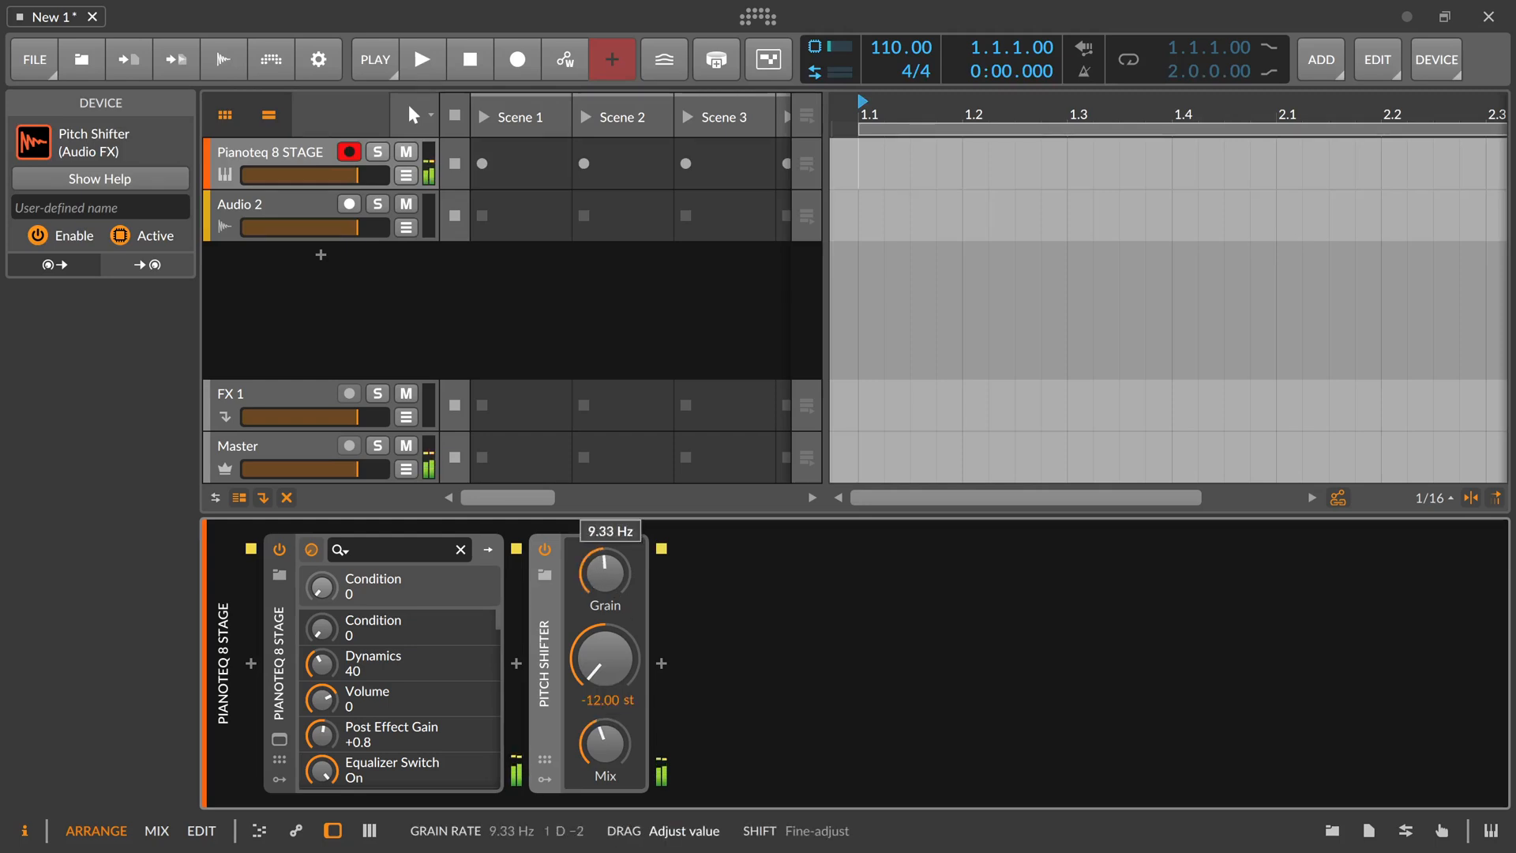
left_click_drag(602, 575, 602, 542)
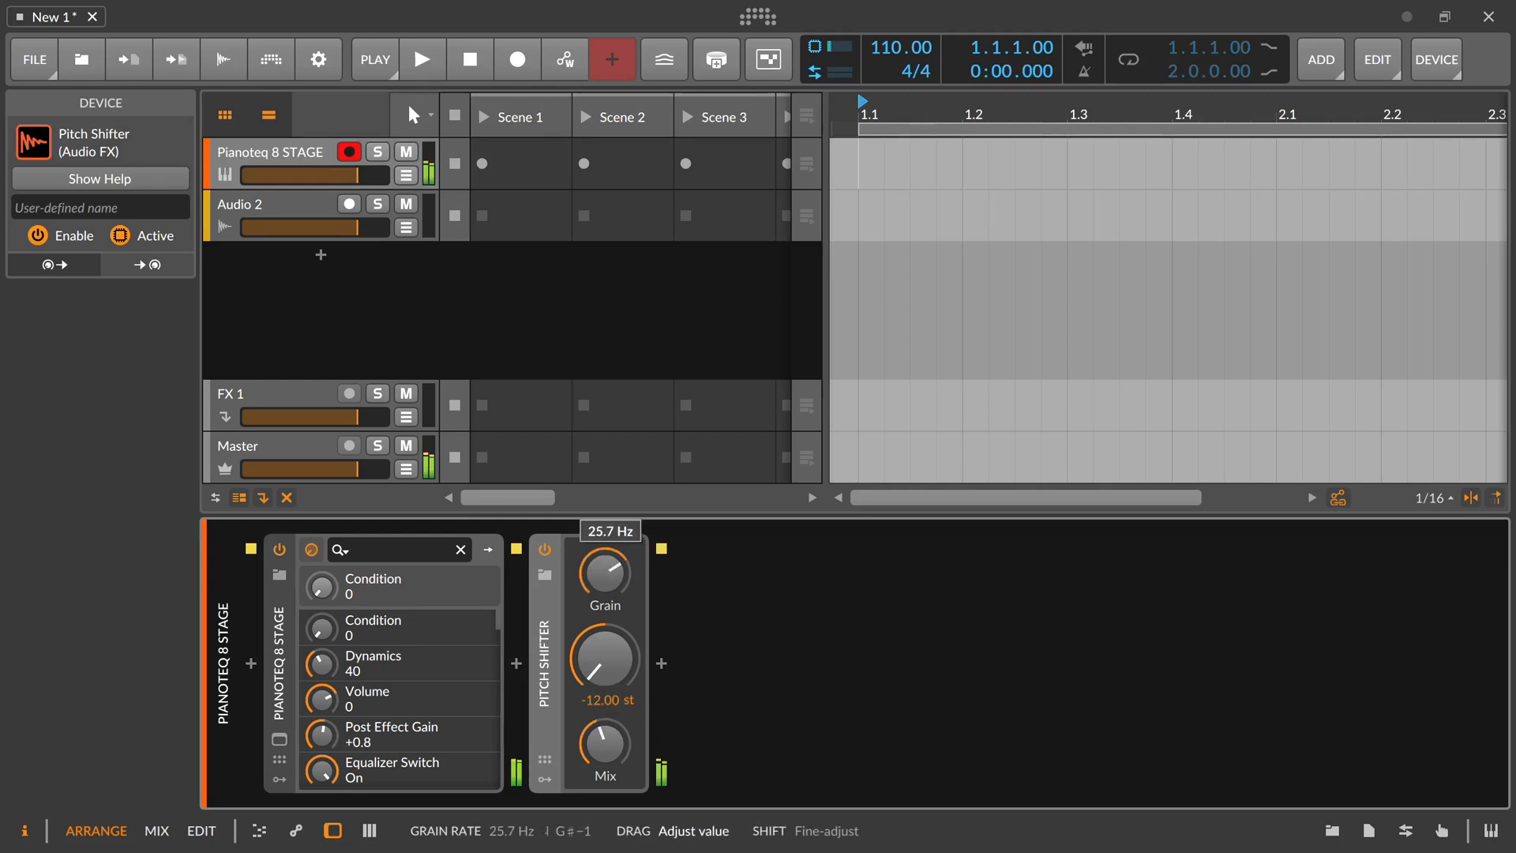
left_click_drag(602, 568, 603, 619)
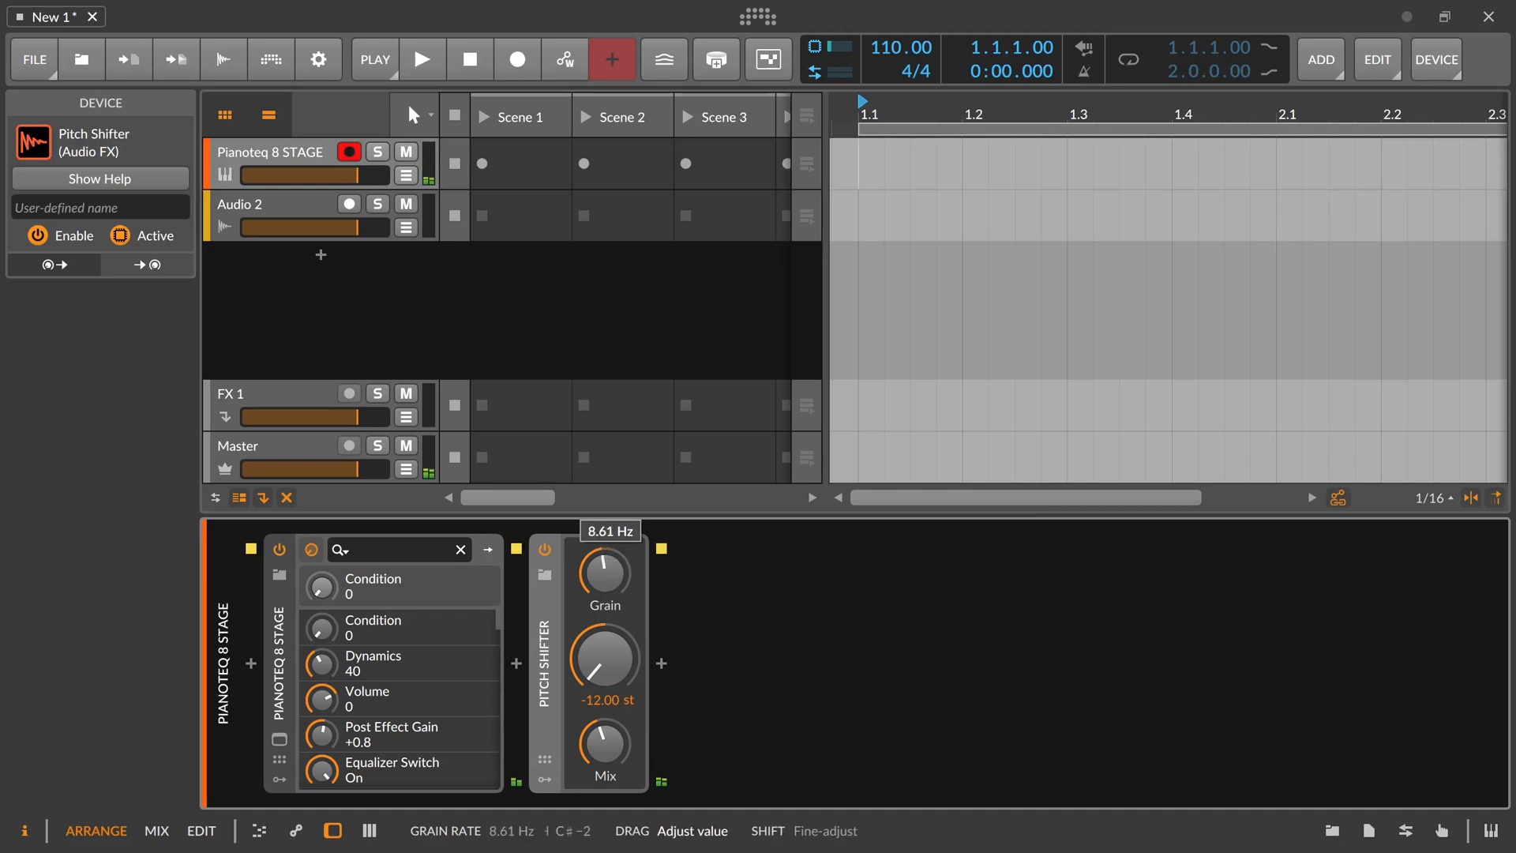
left_click_drag(602, 570, 603, 590)
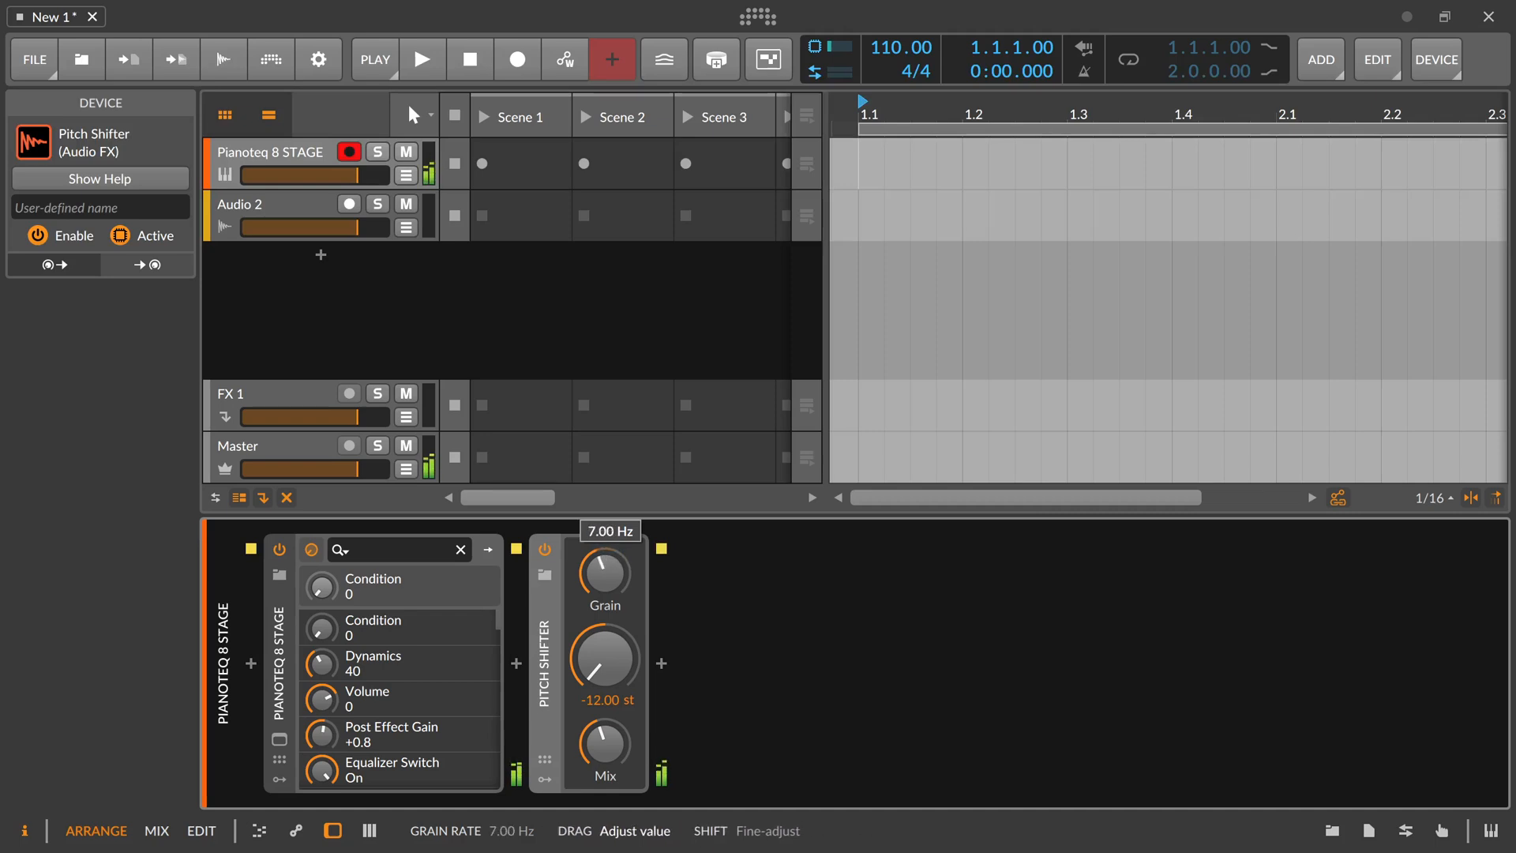
left_click_drag(602, 576, 601, 590)
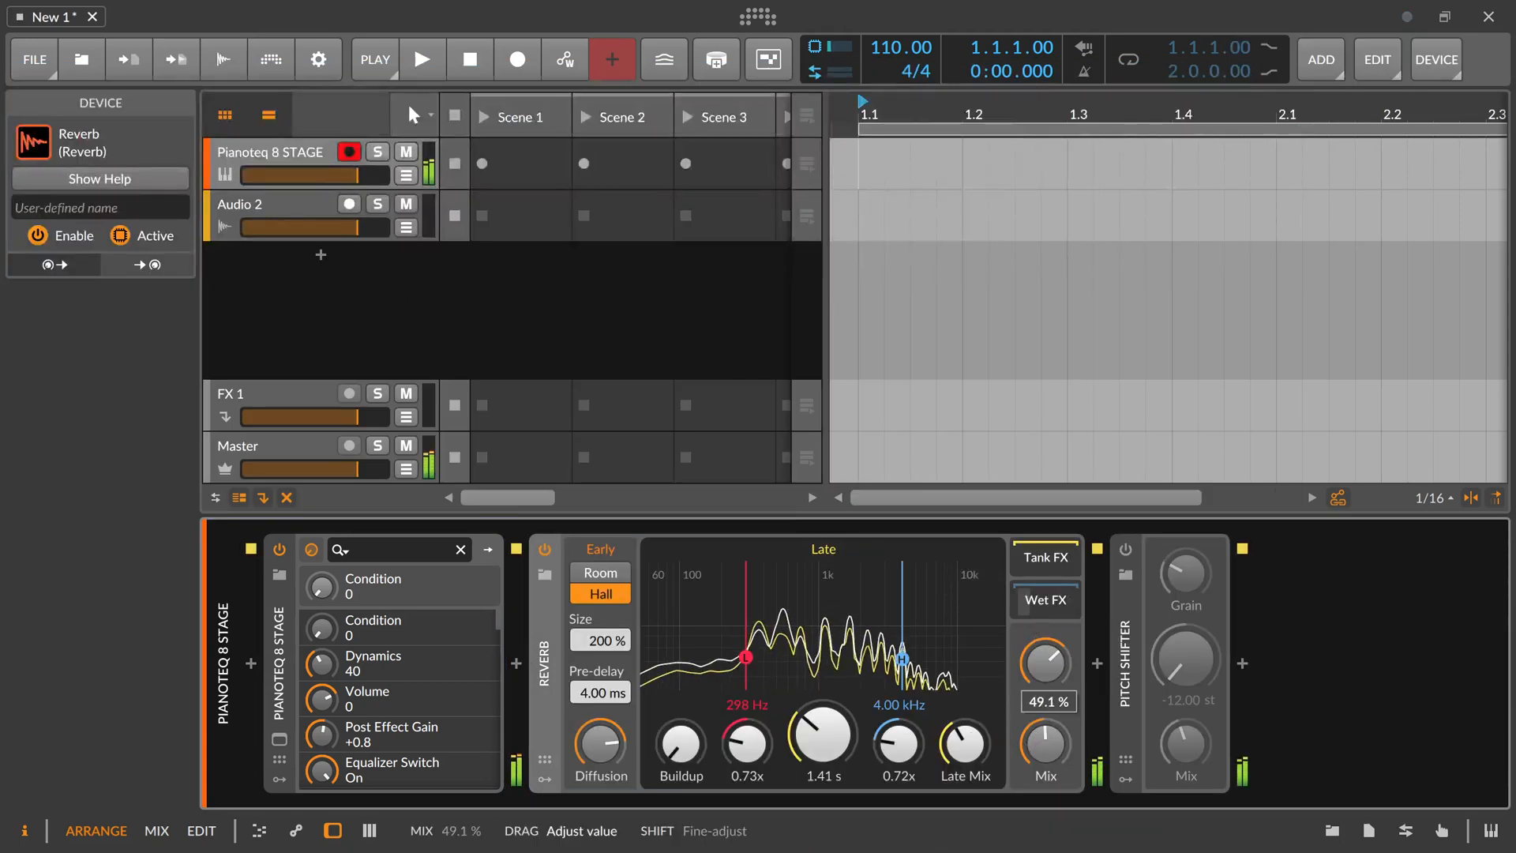
- Raise the Reverb mix, partially blend the nested Pitch Shifter, and slow its grain to ~1.5 Hz
left_click_drag(1044, 663, 1044, 628)
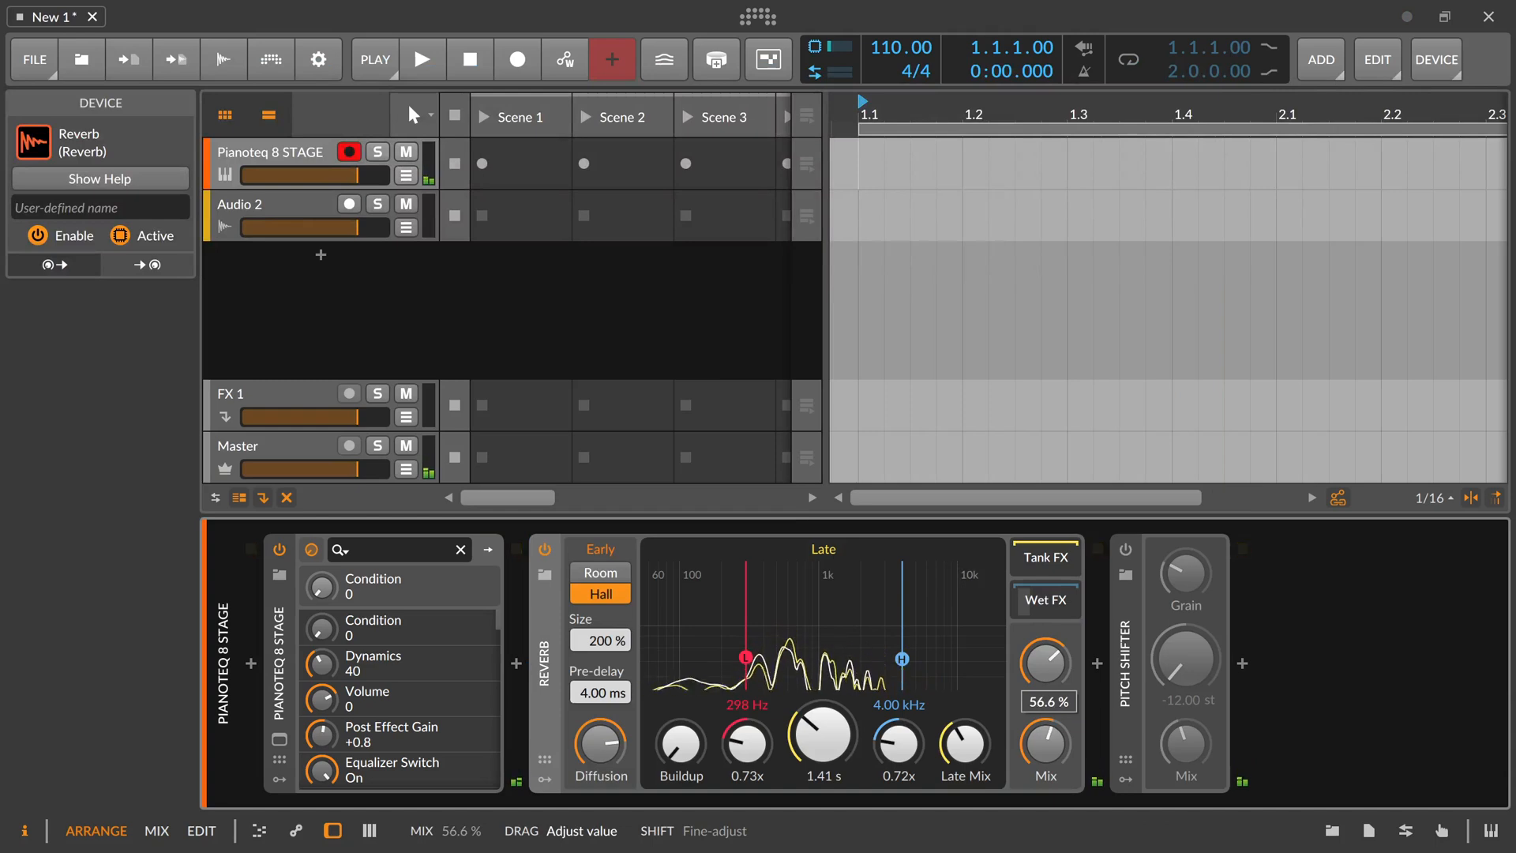
left_click_drag(1045, 663, 1045, 677)
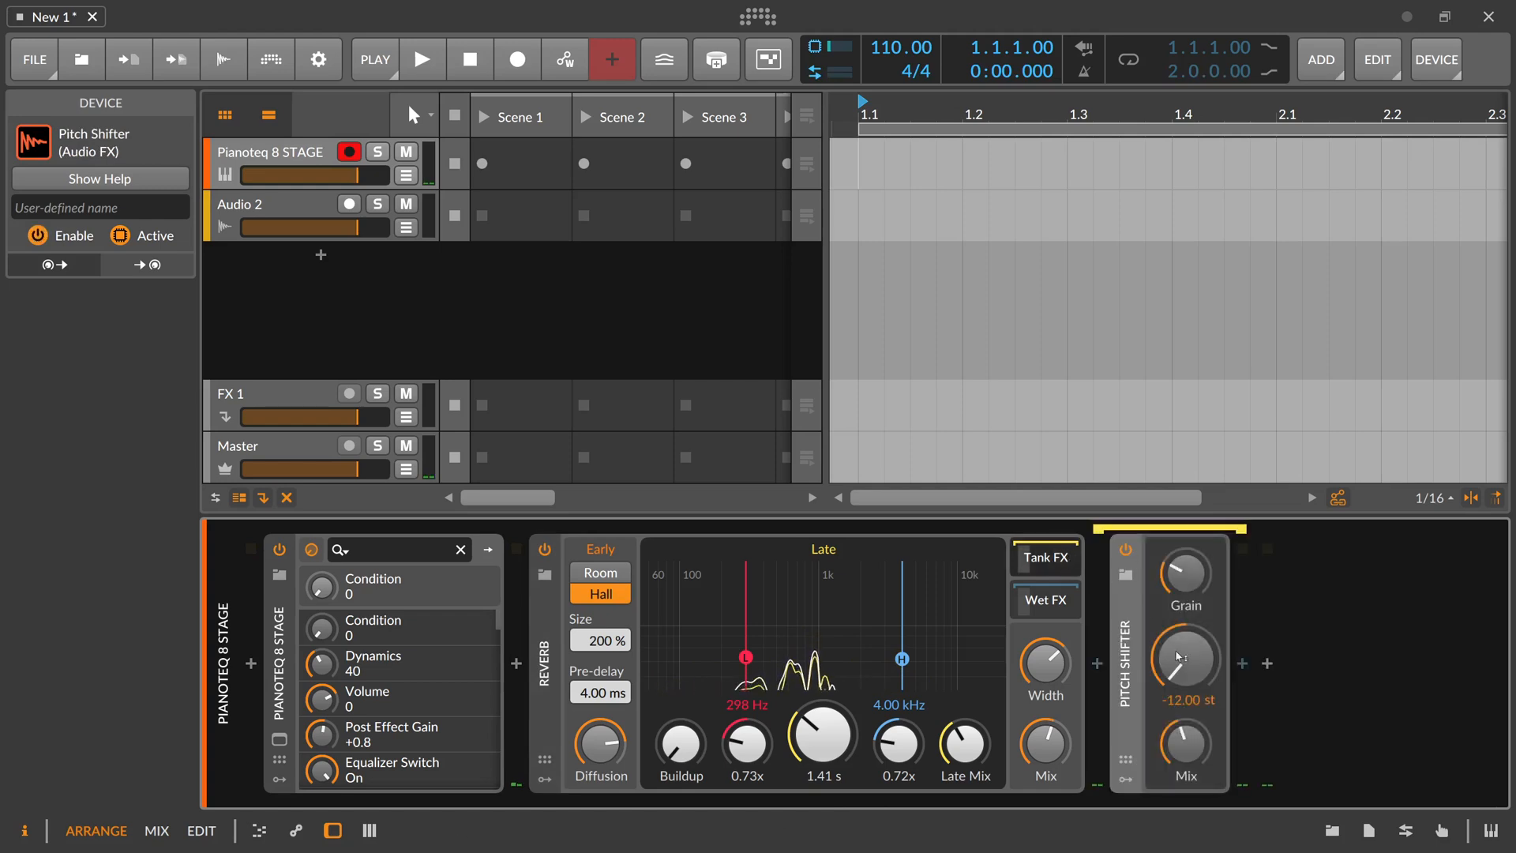
double_click(1186, 660)
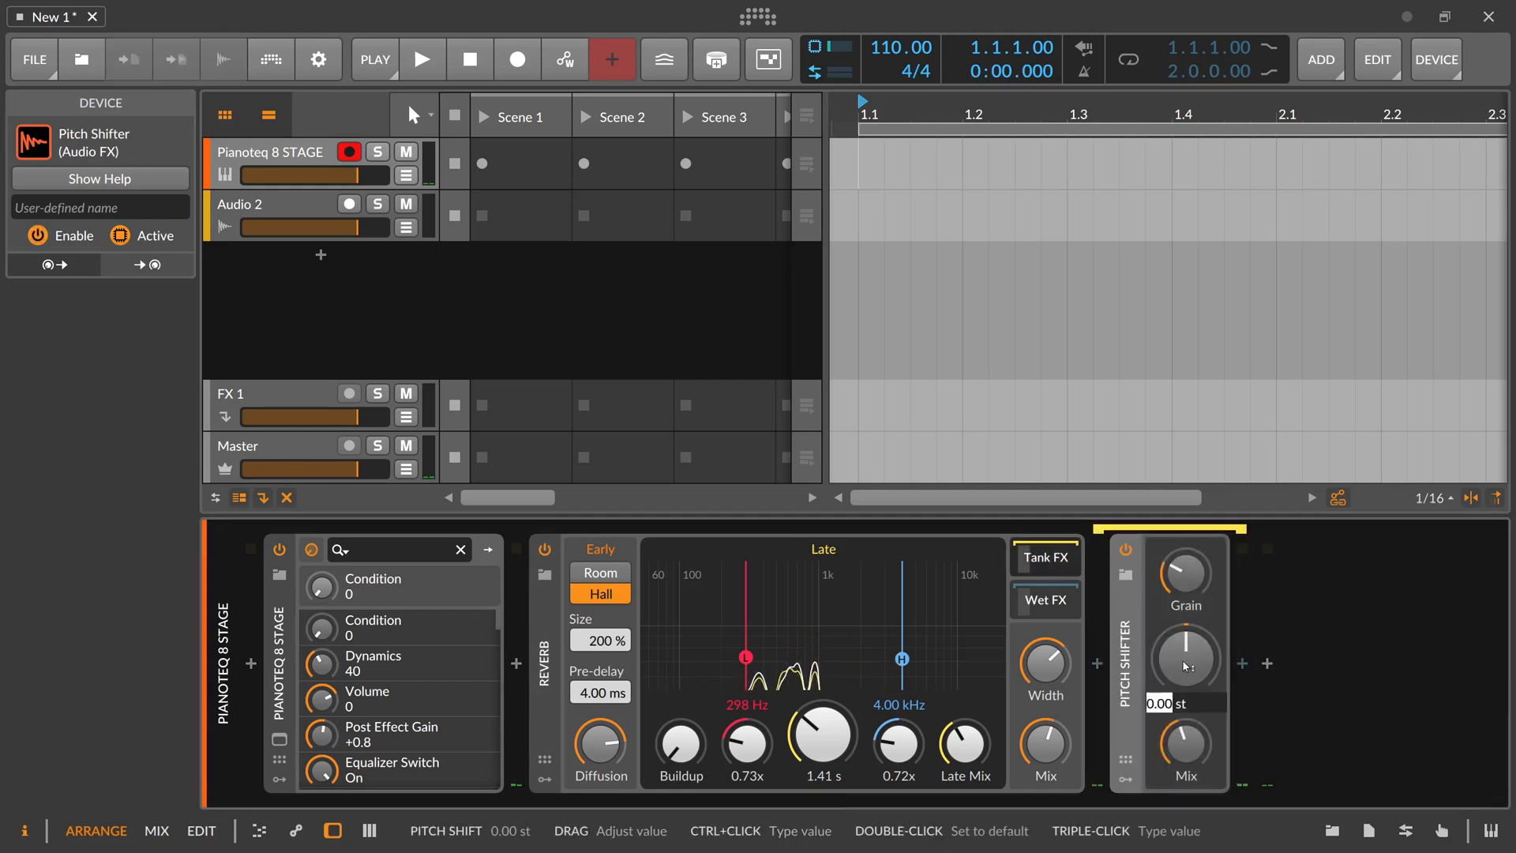
left_click_drag(1183, 664, 1183, 619)
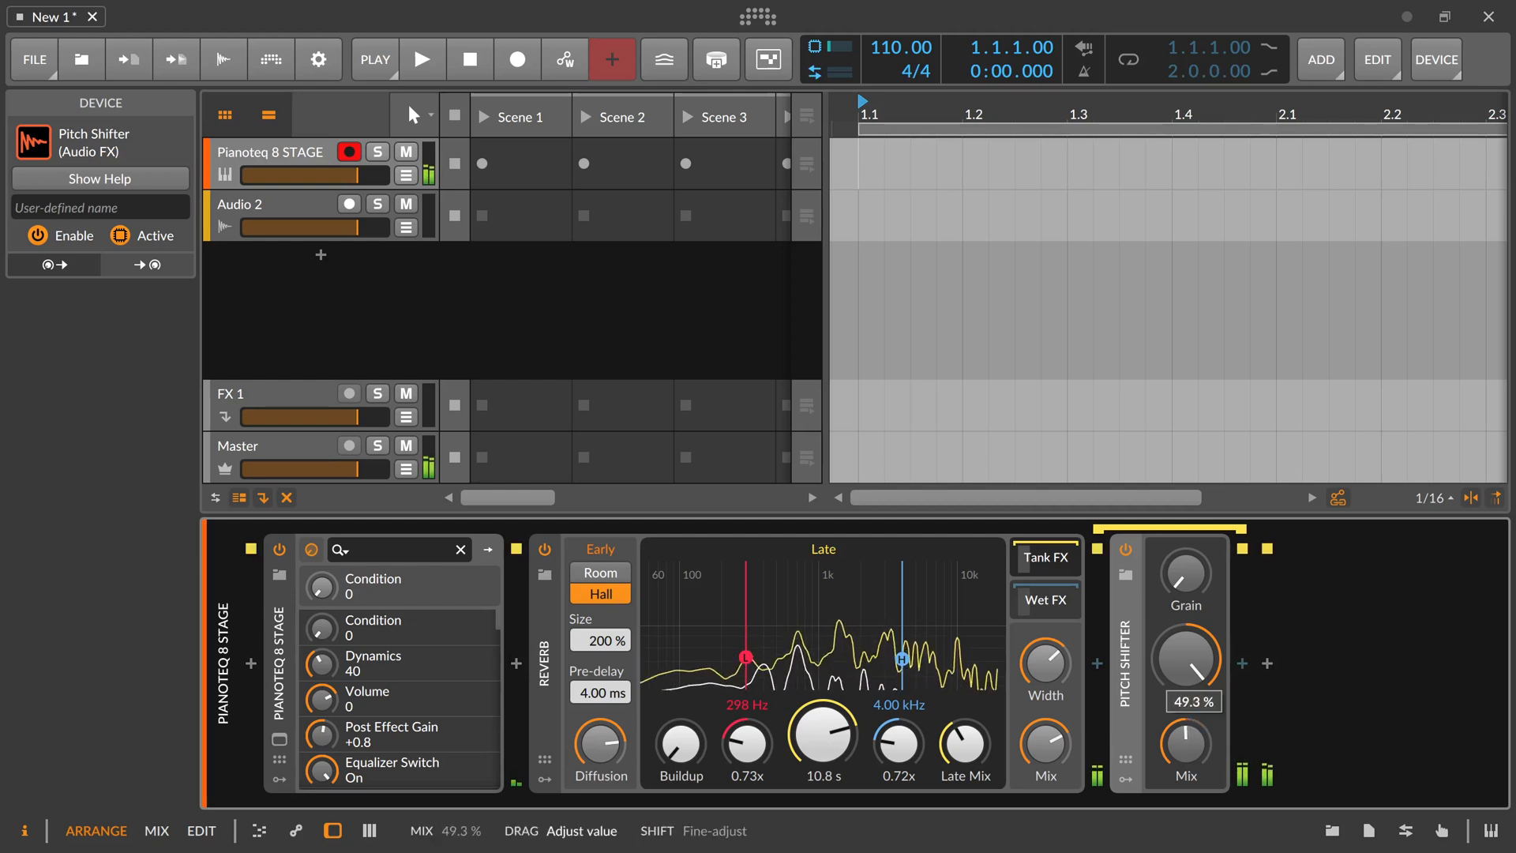
left_click_drag(1184, 658, 1184, 686)
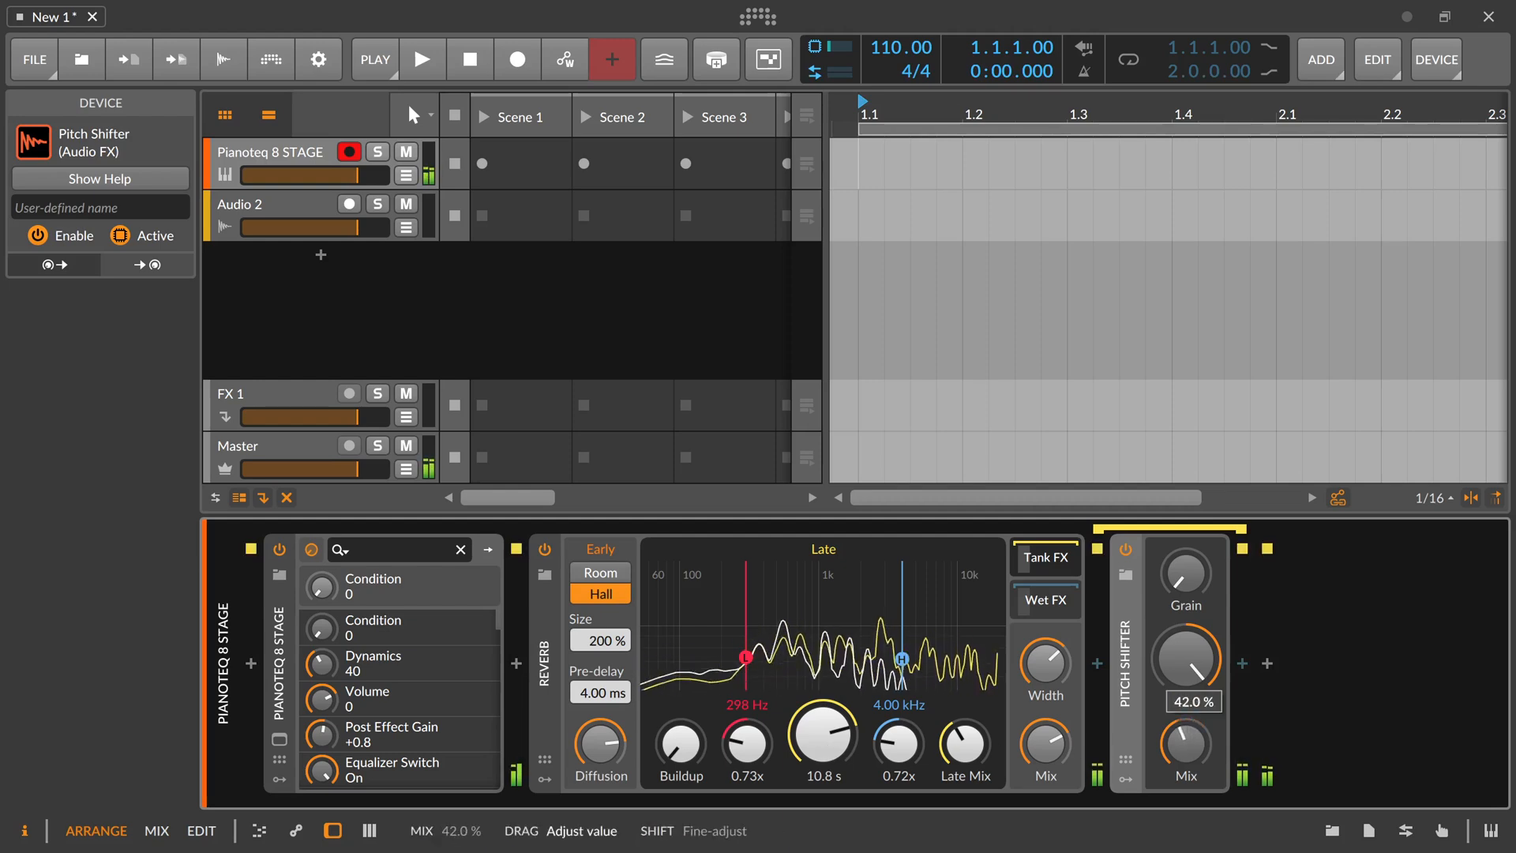
left_click_drag(1183, 662, 1183, 599)
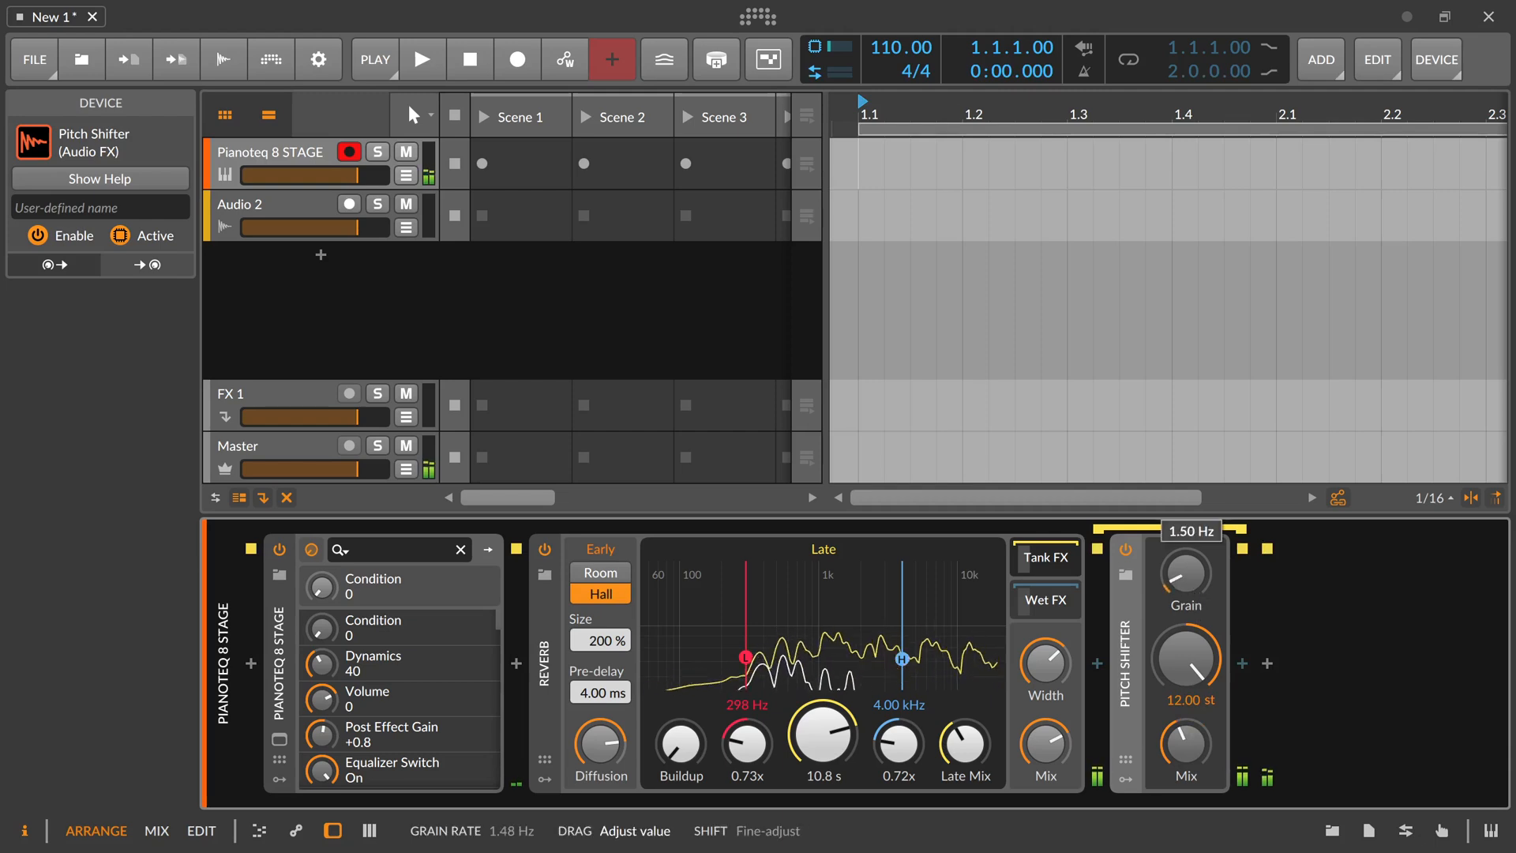
left_click_drag(1184, 580, 1184, 542)
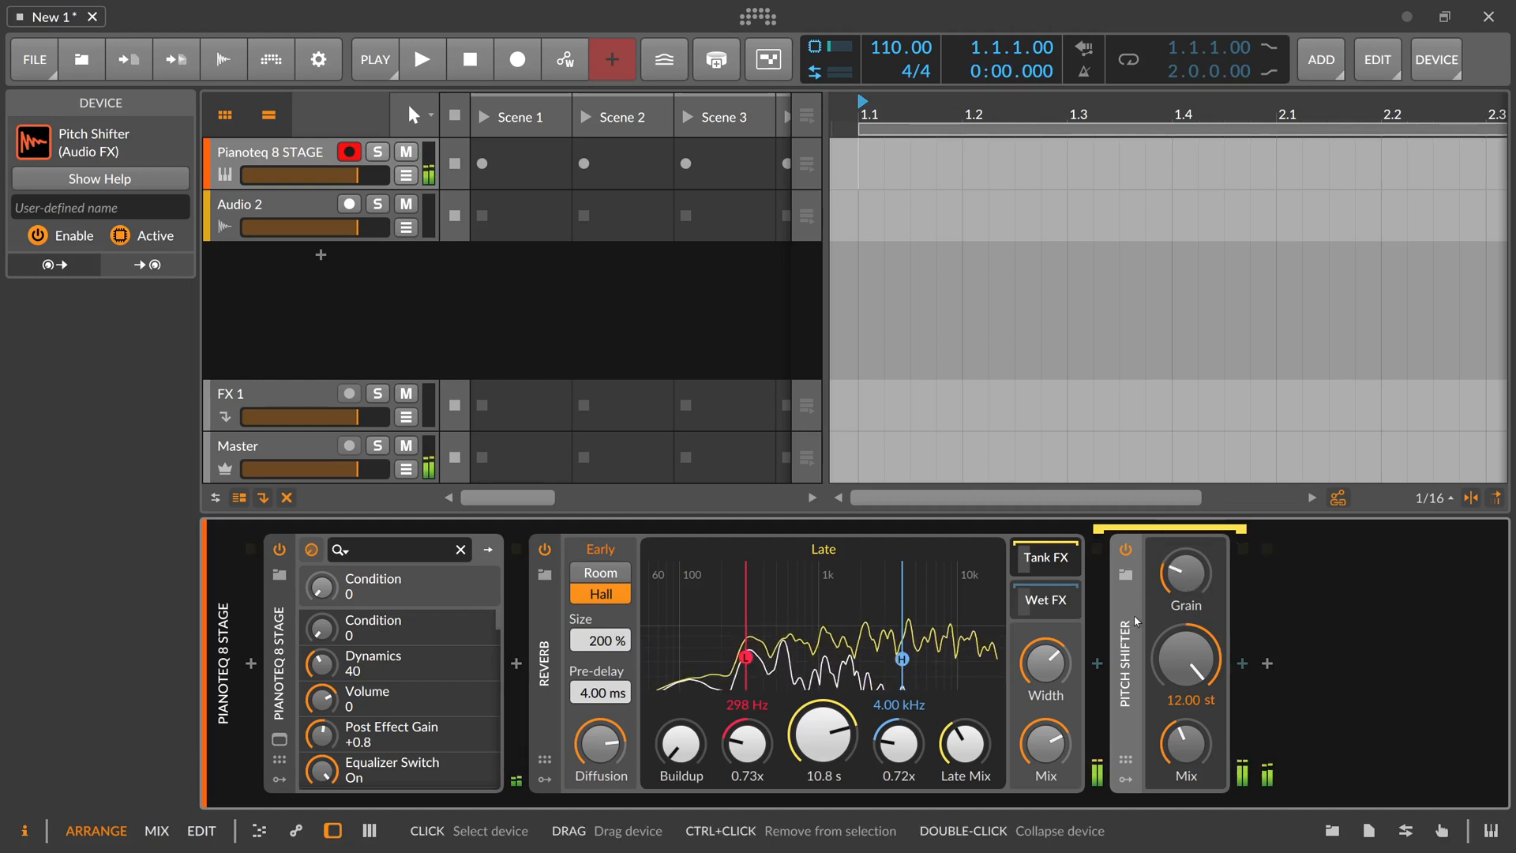
- Insert EQ-2 before the nested Pitch Shifter and set its mix to 100%
left_click(1045, 600)
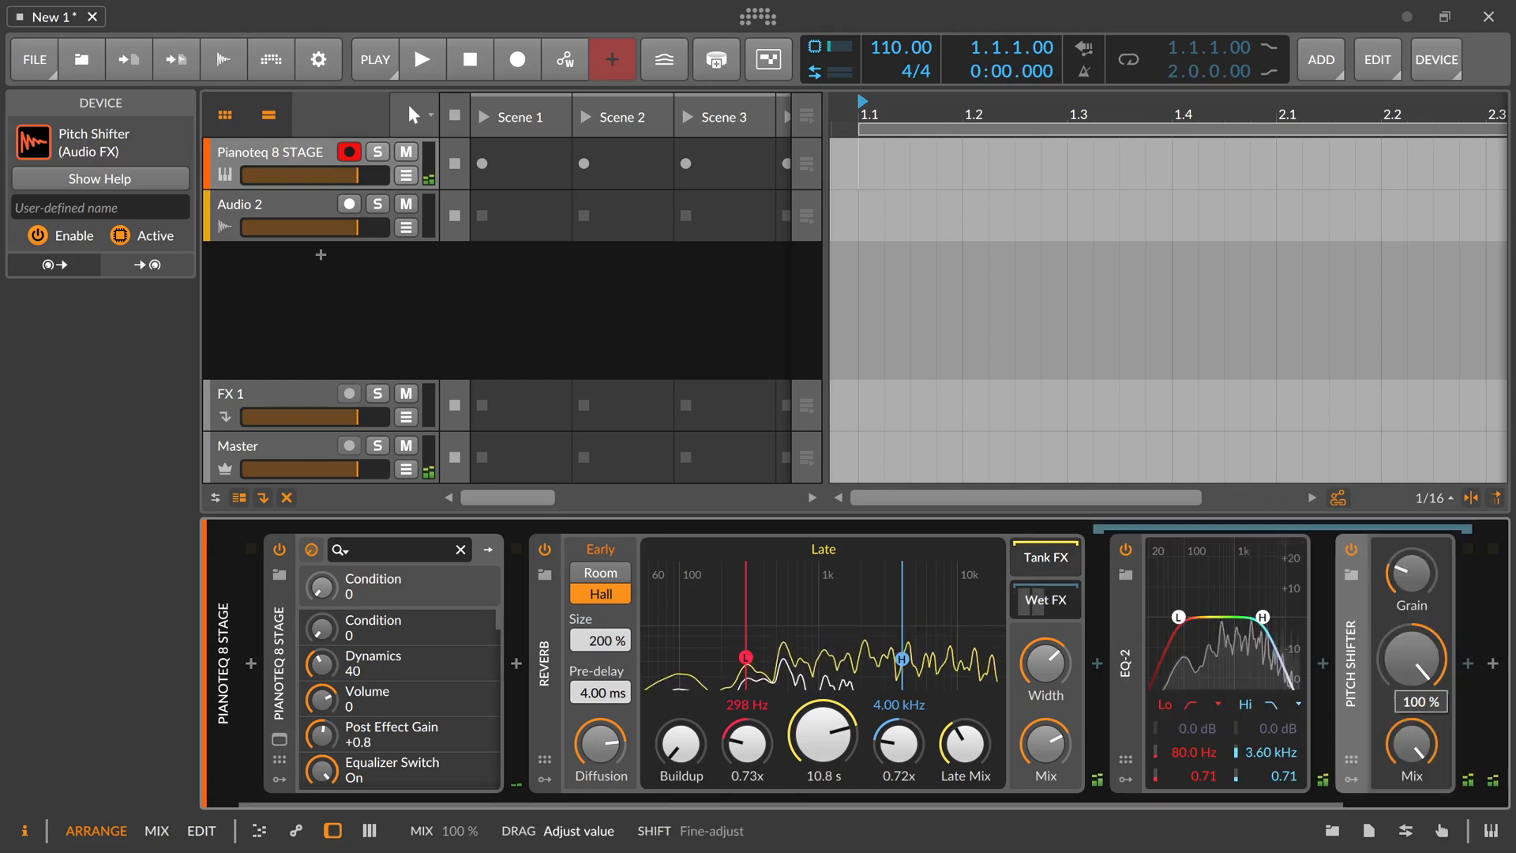
left_click_drag(1413, 662, 1413, 706)
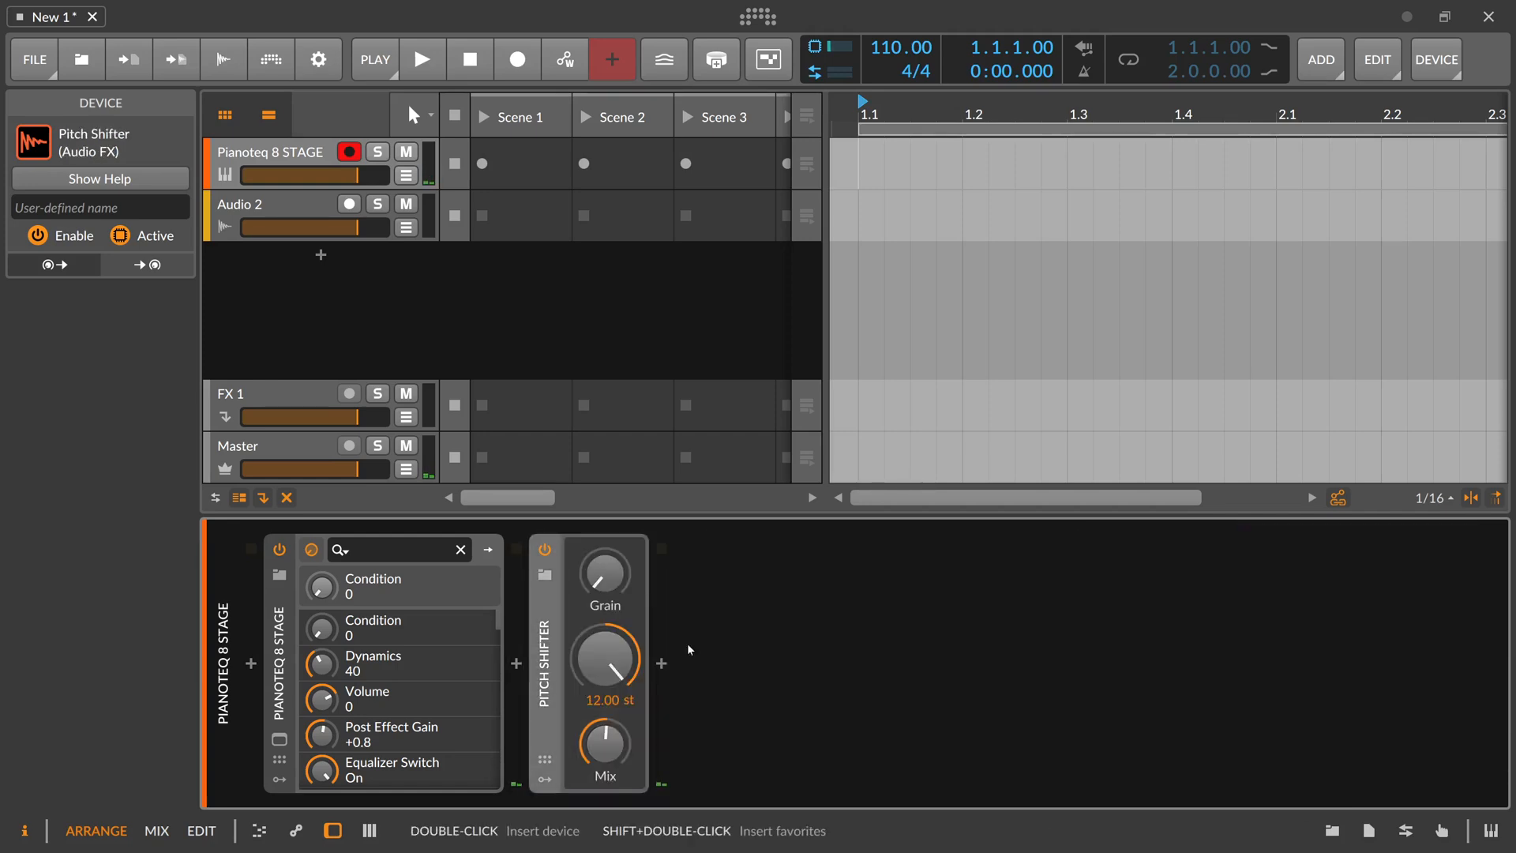
mouse_move(588, 652)
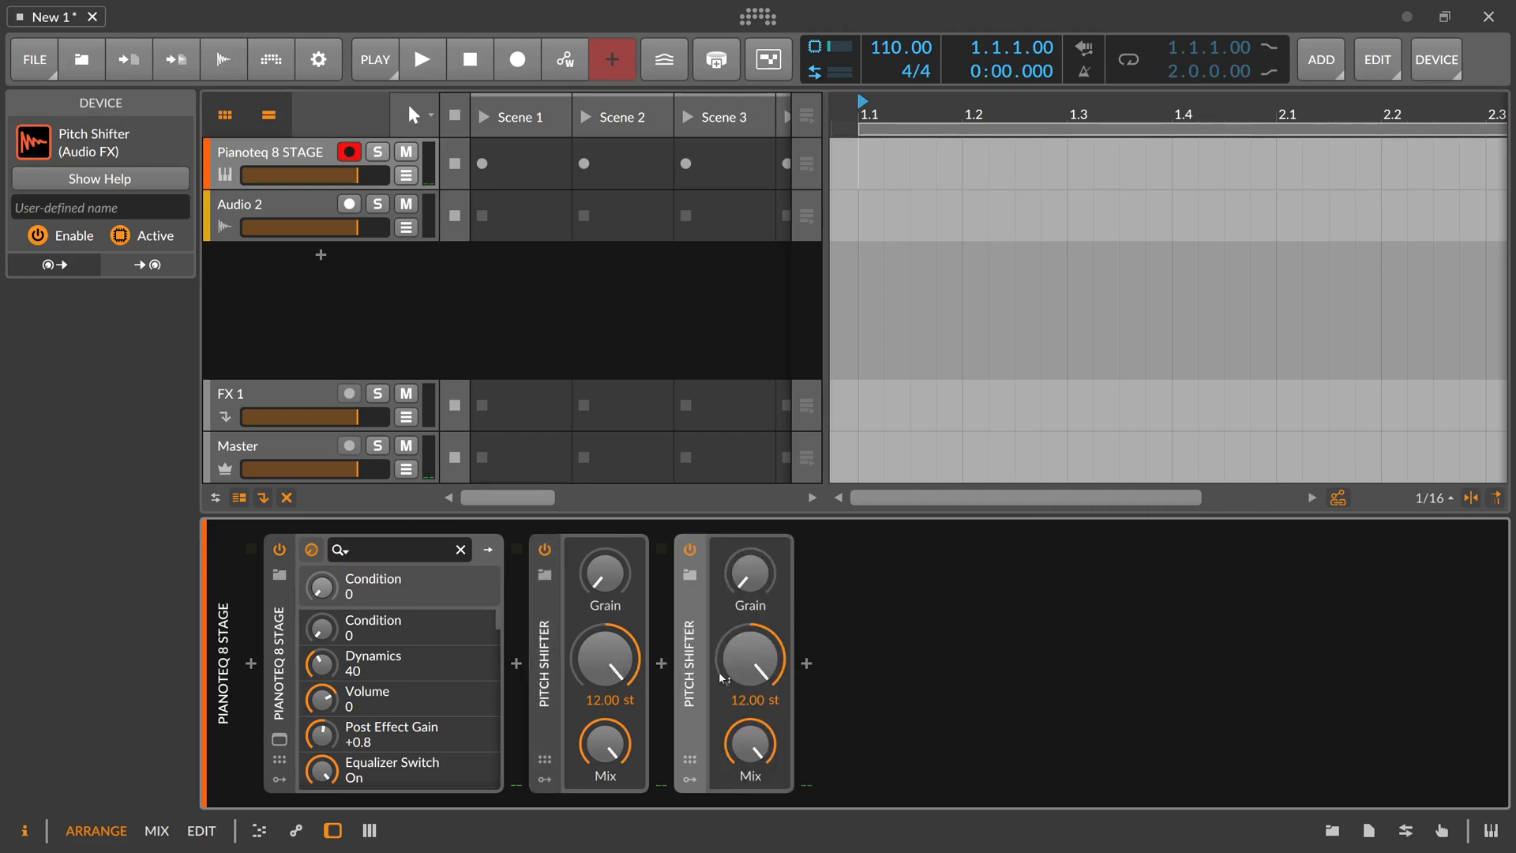
- Set the second Pitch Shifter's pitch down an octave to −12.00 st
left_click_drag(750, 662, 750, 696)
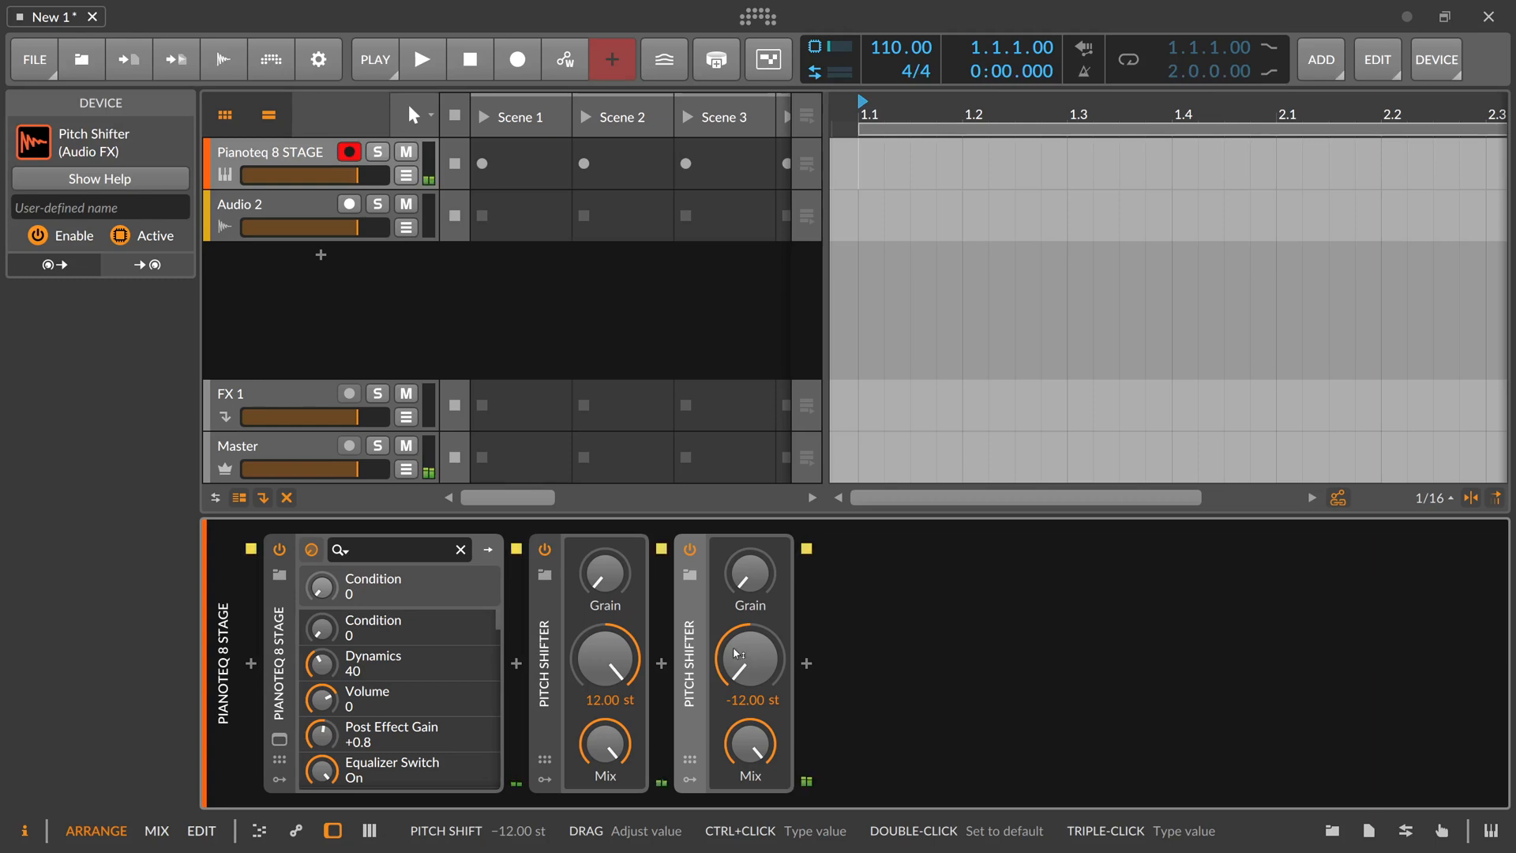
mouse_move(698, 592)
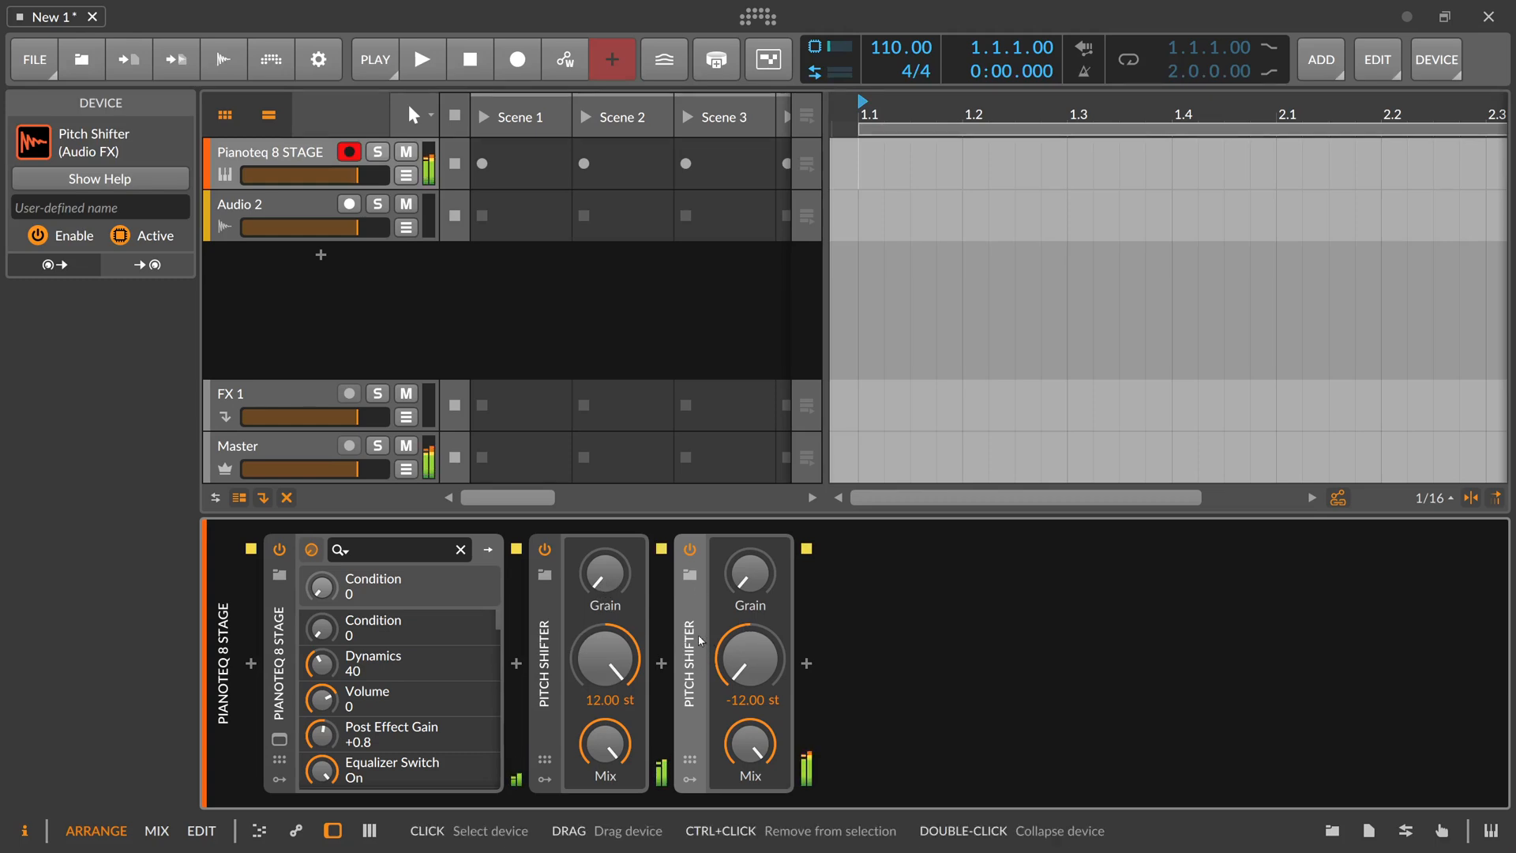
mouse_move(626, 707)
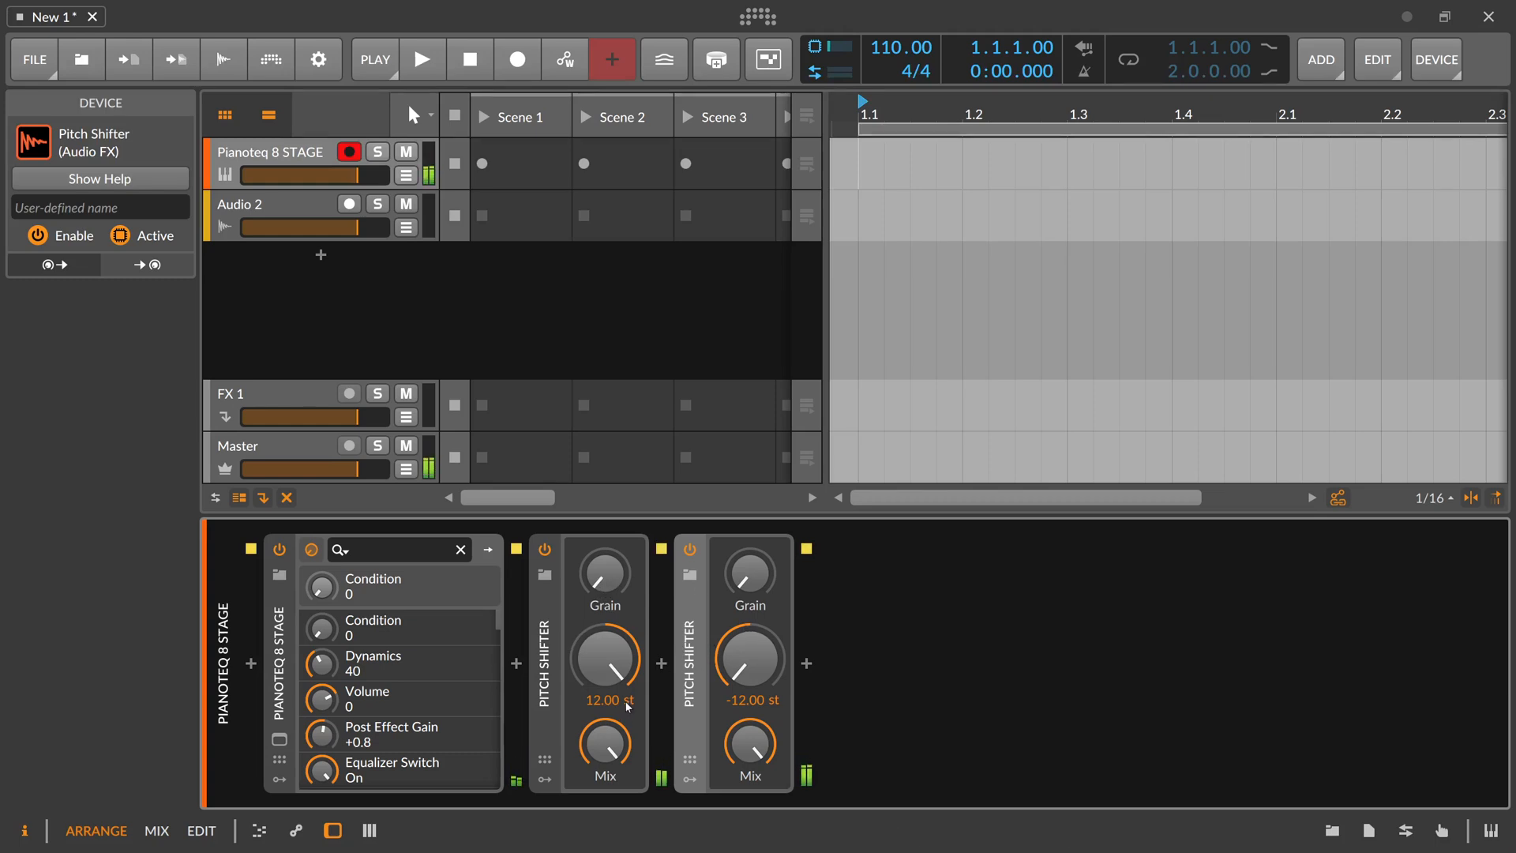
mouse_move(751, 743)
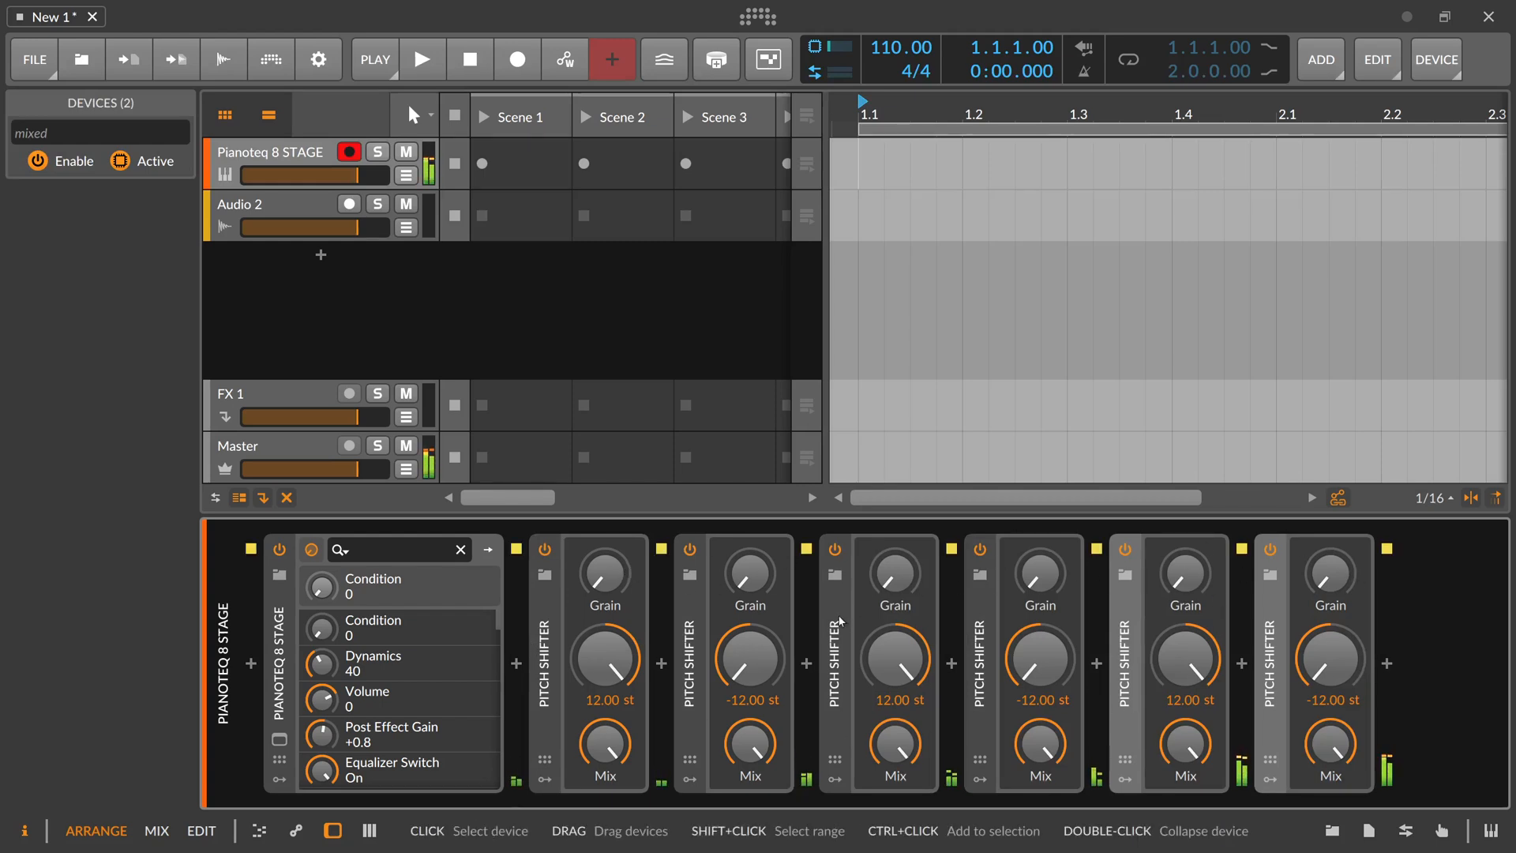
mouse_move(1039, 573)
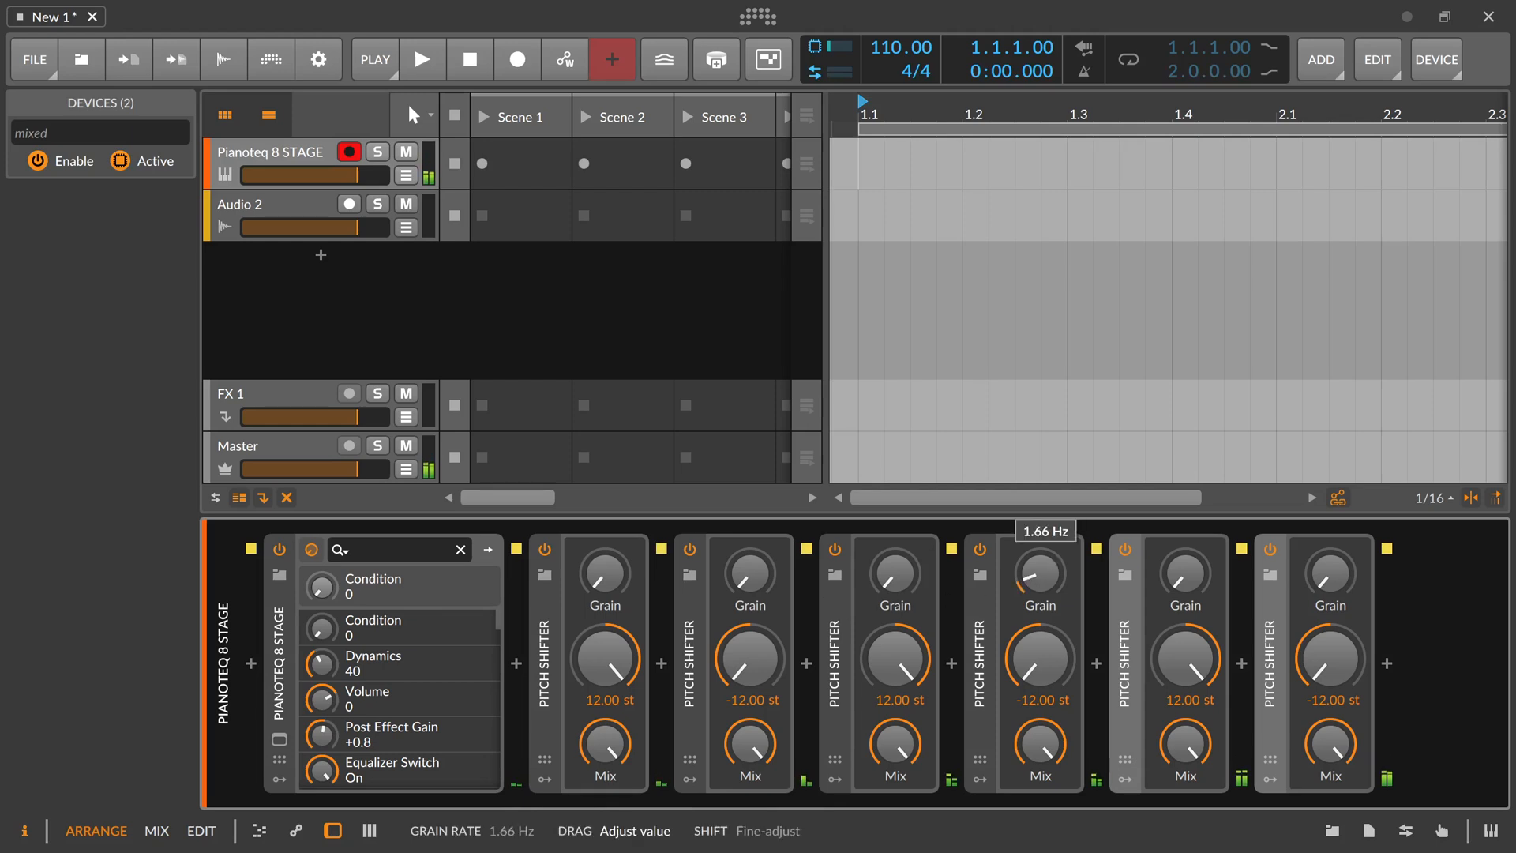
- Raise the fourth Pitch Shifter's grain rate to about 2.19 Hz
left_click_drag(1041, 580, 1041, 542)
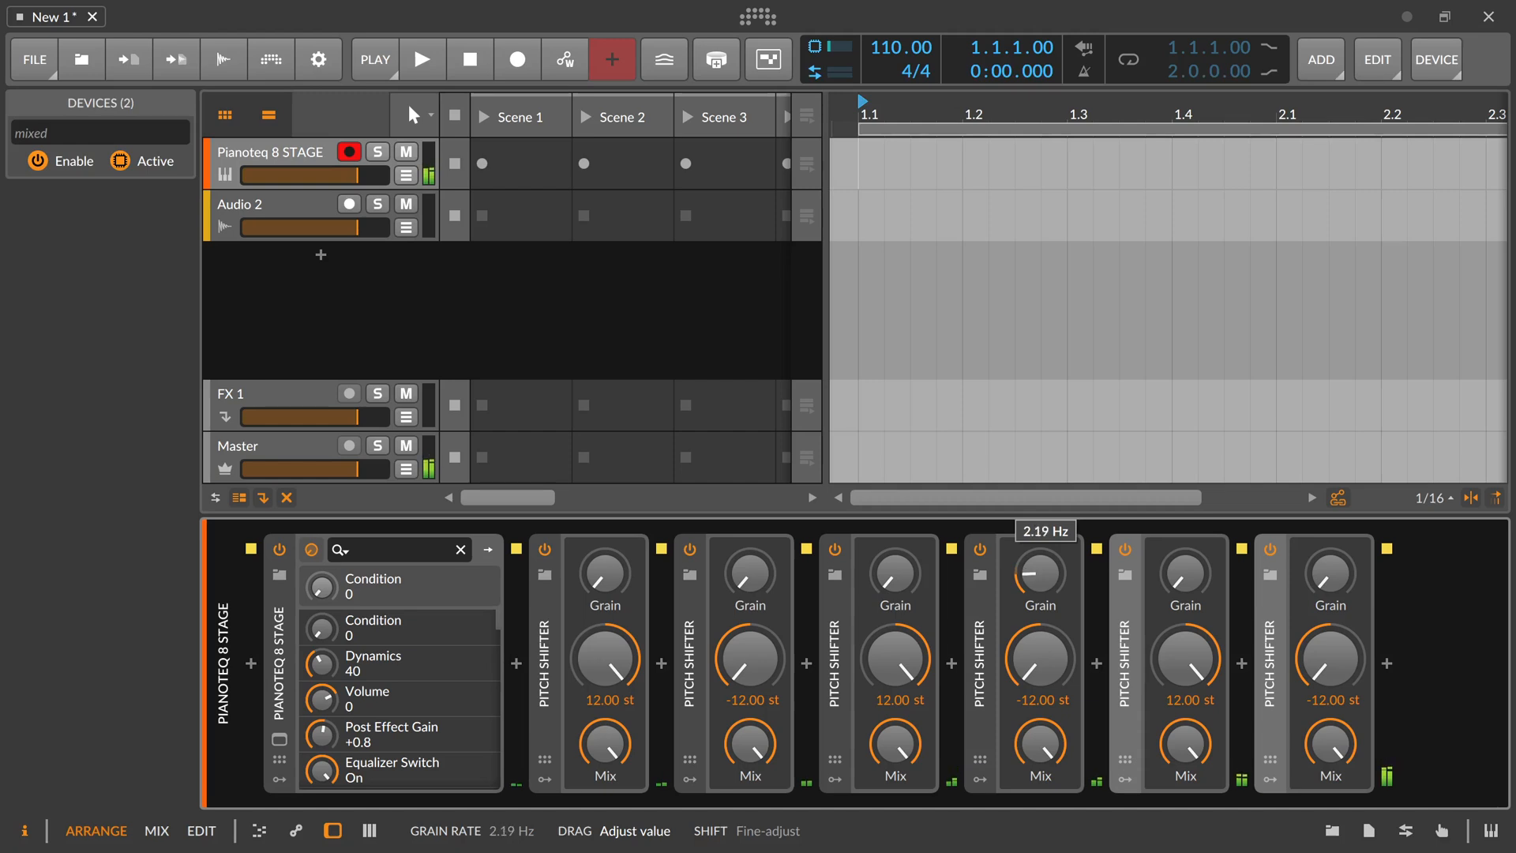
left_click_drag(1039, 570, 1039, 599)
type("delay")
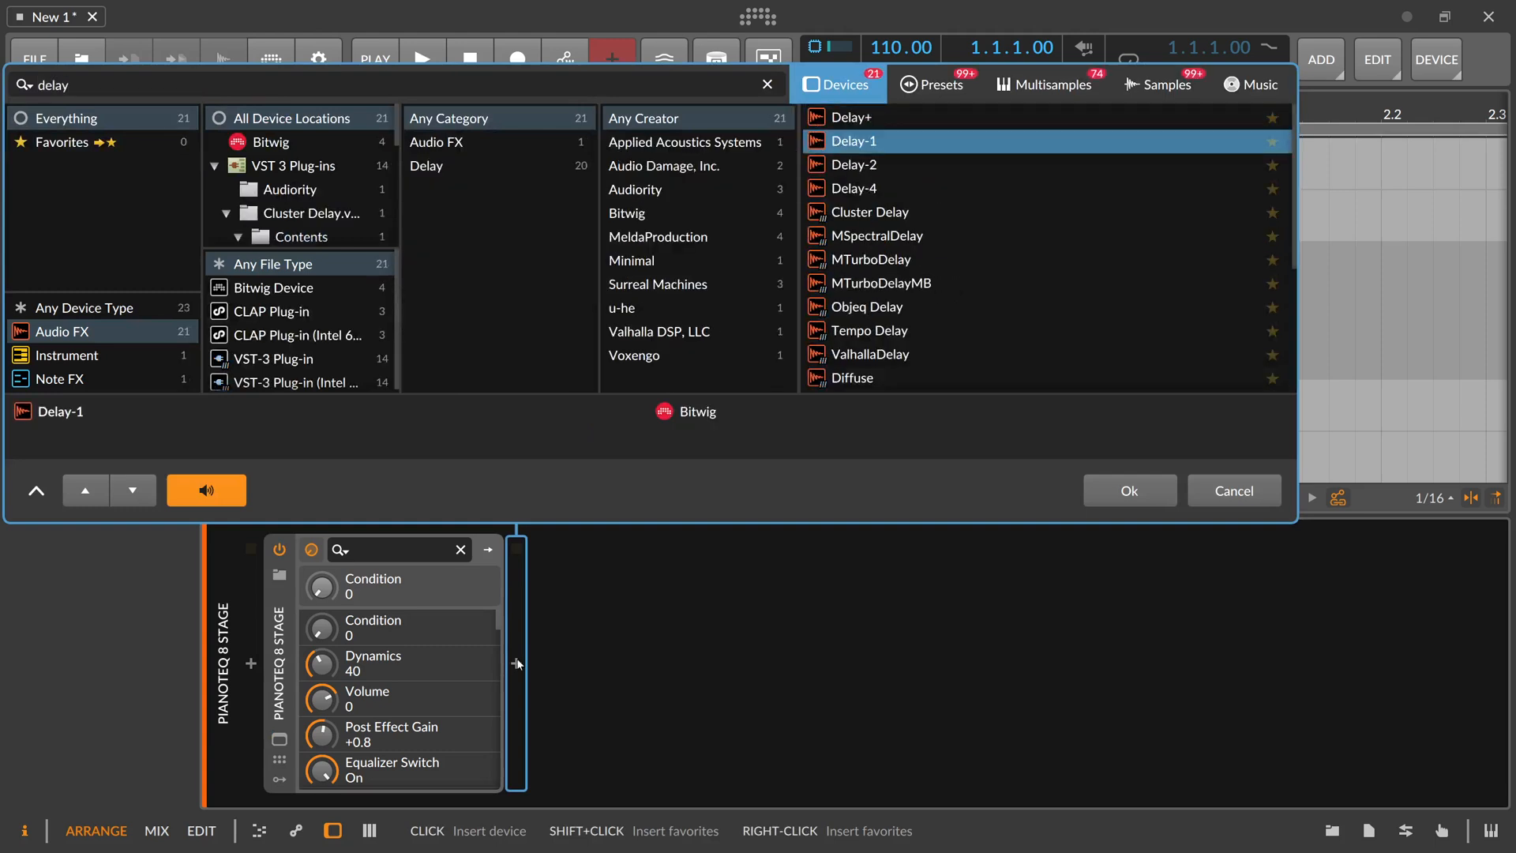
- Insert Delay-1 after the piano and add a Pitch Shifter to its feedback FX
left_click(1130, 491)
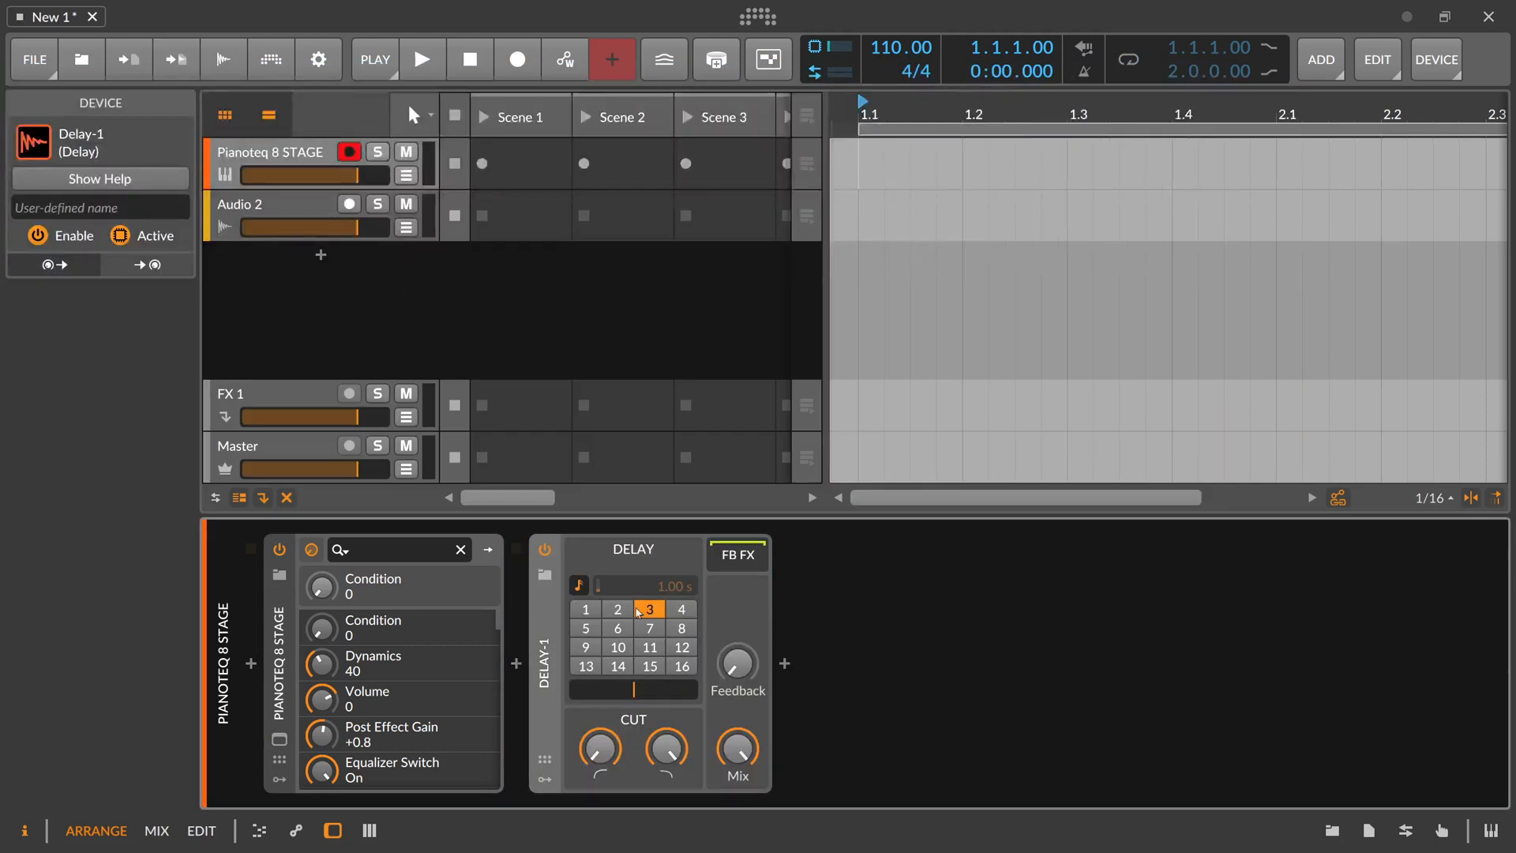
left_click(785, 664)
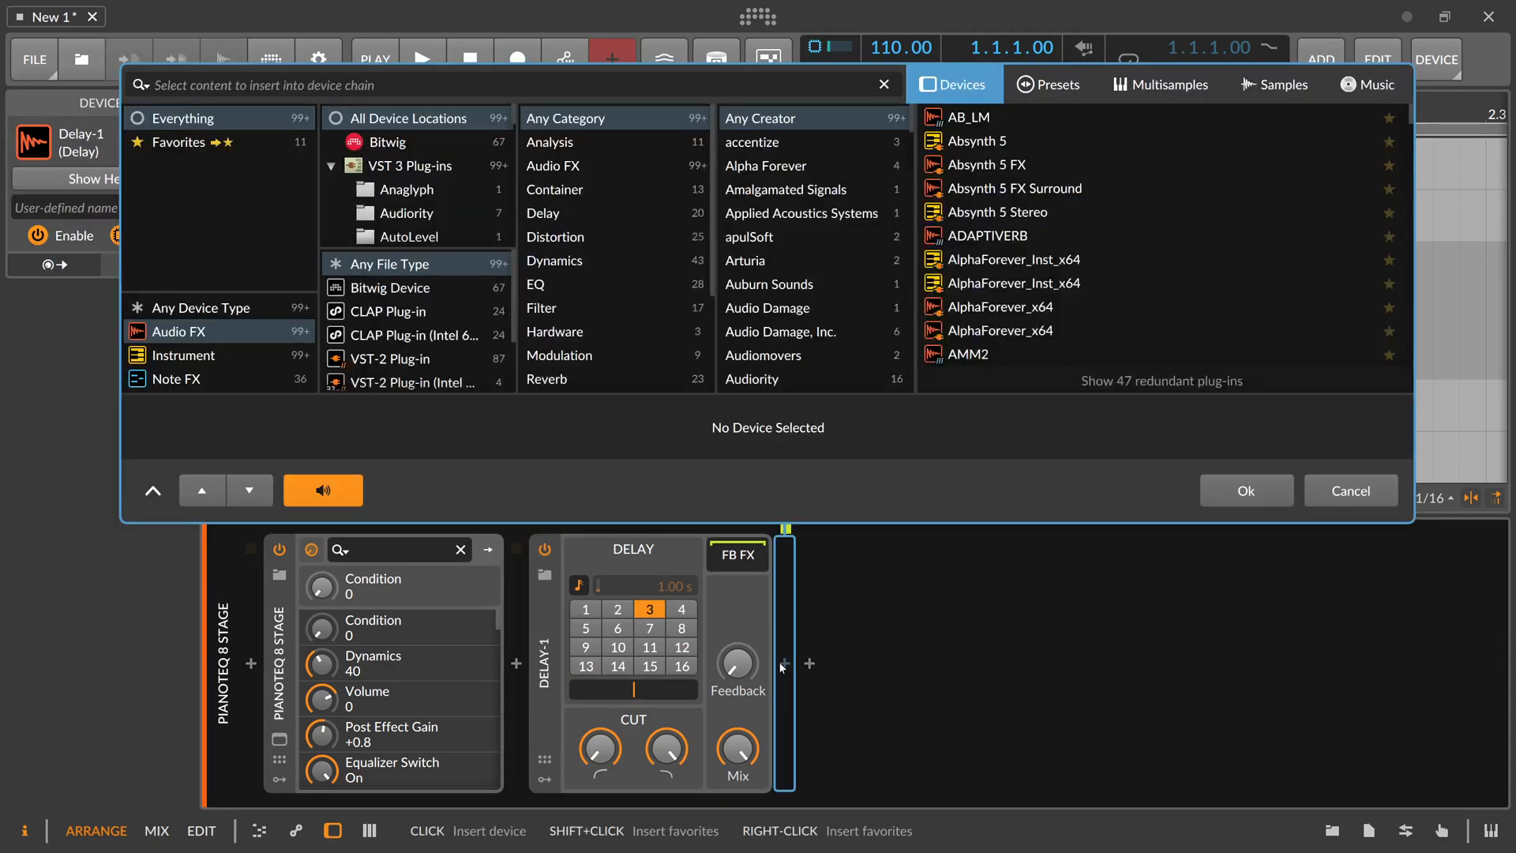
type("pitch")
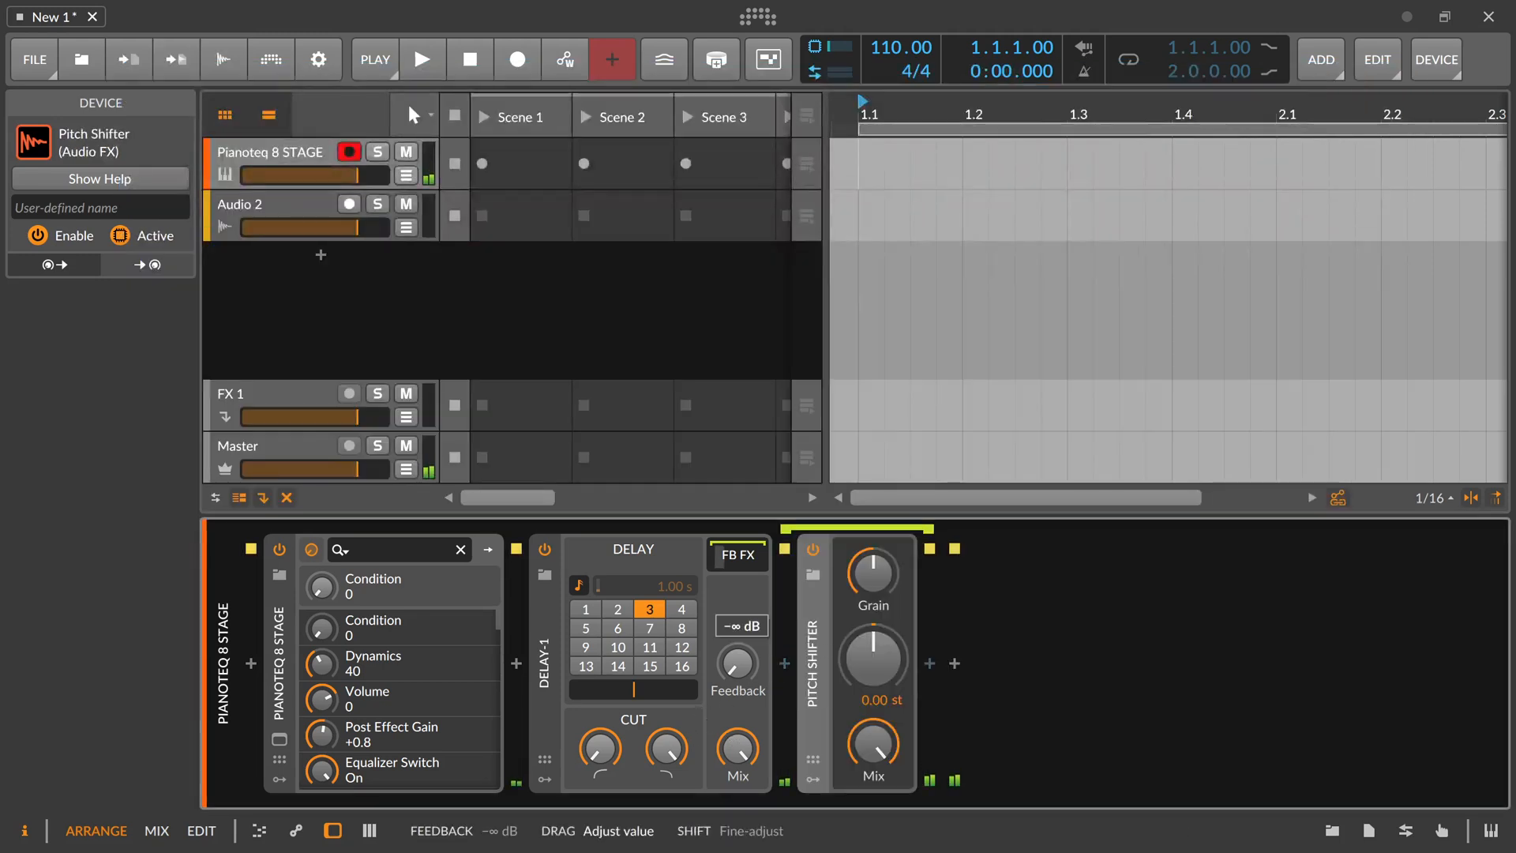
- Adjust the delay feedback and set the delay time to 7 beats
left_click_drag(737, 662, 737, 629)
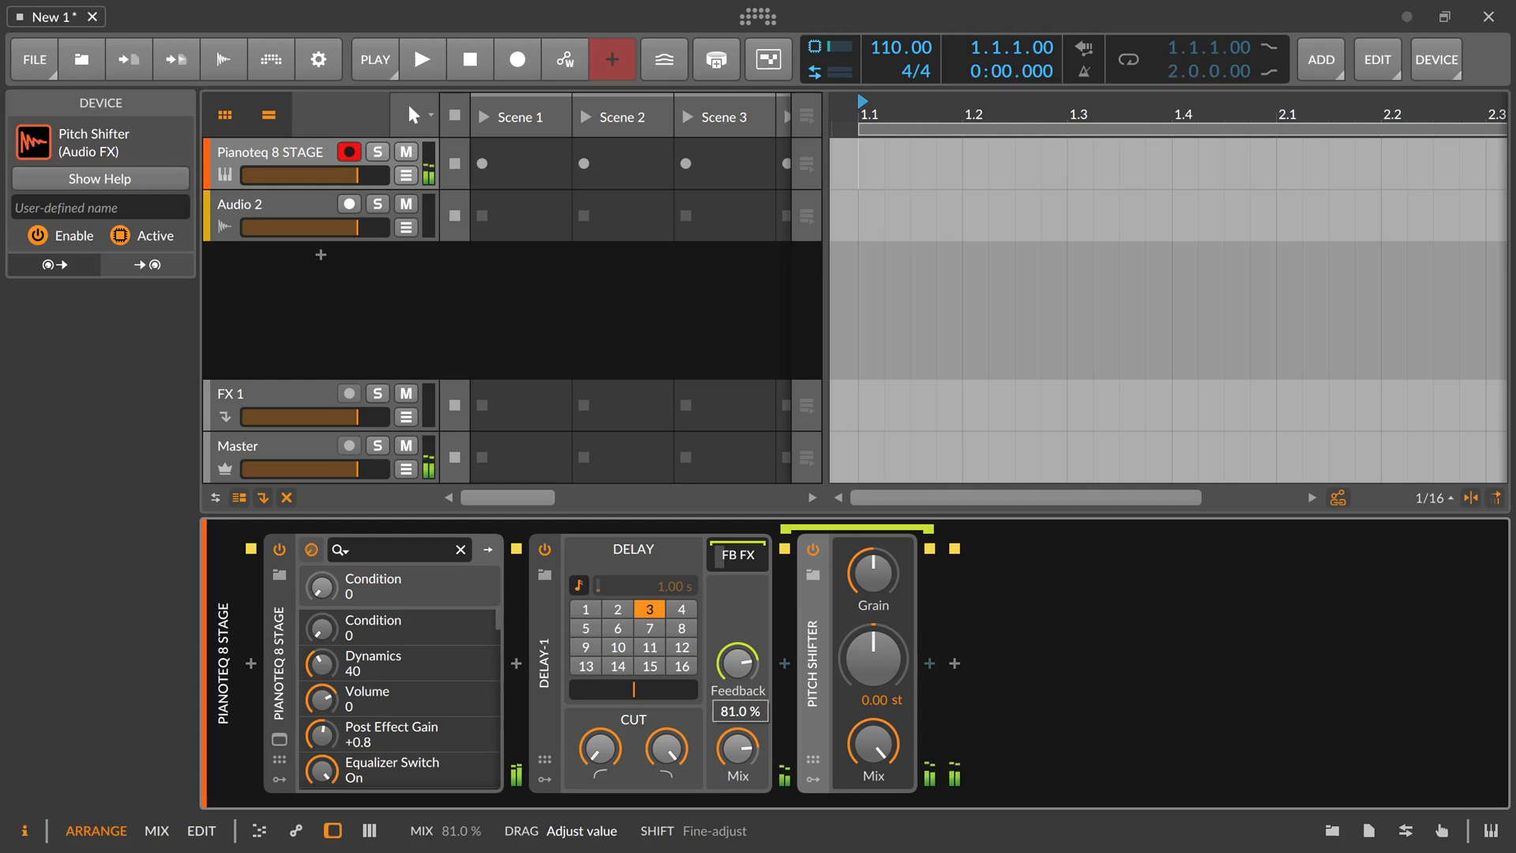
left_click_drag(737, 749, 738, 774)
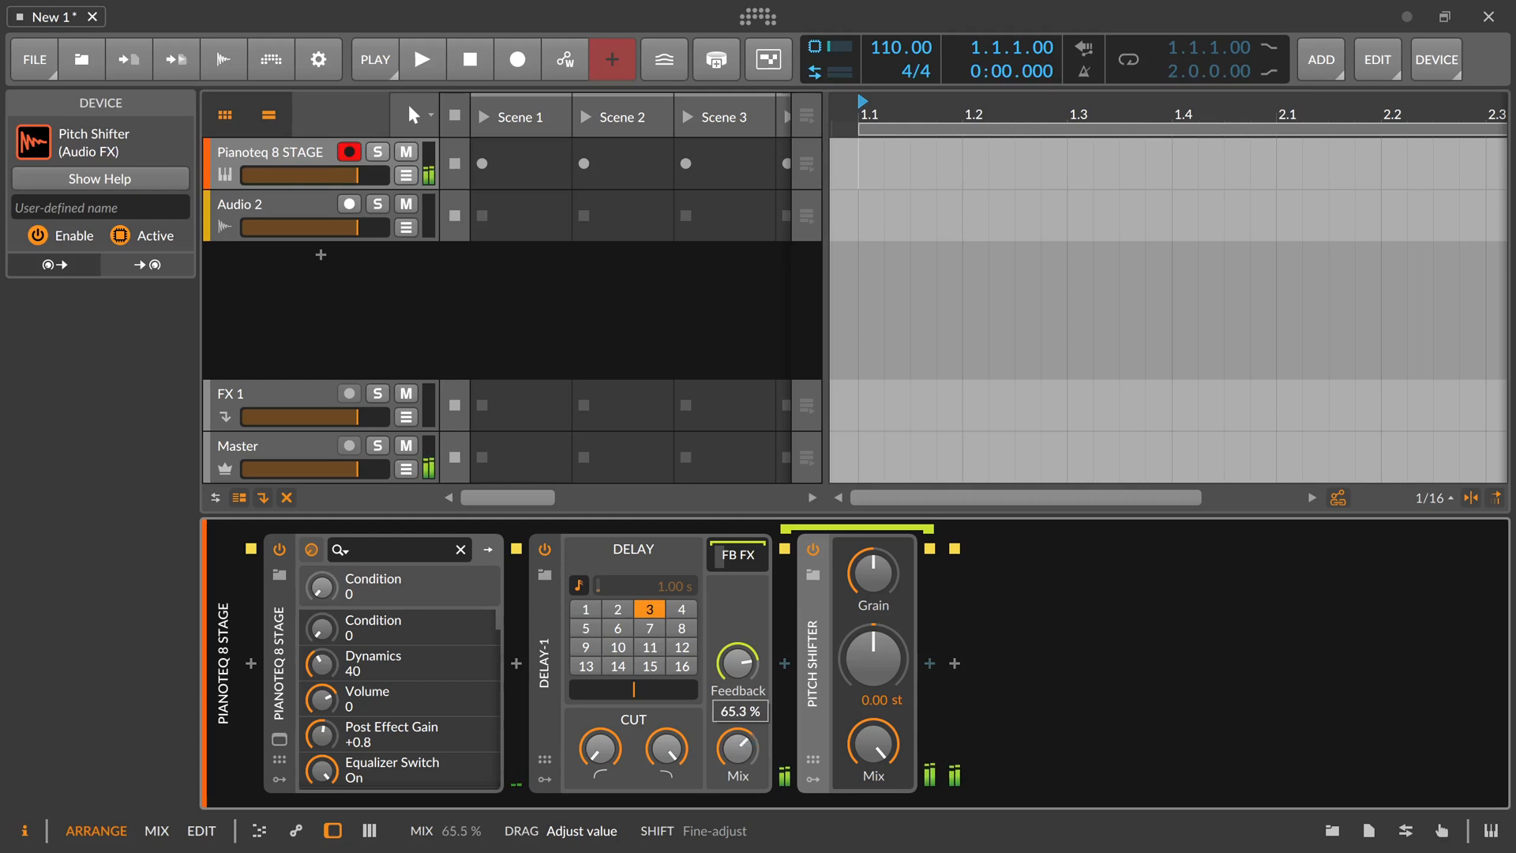
mouse_move(873, 663)
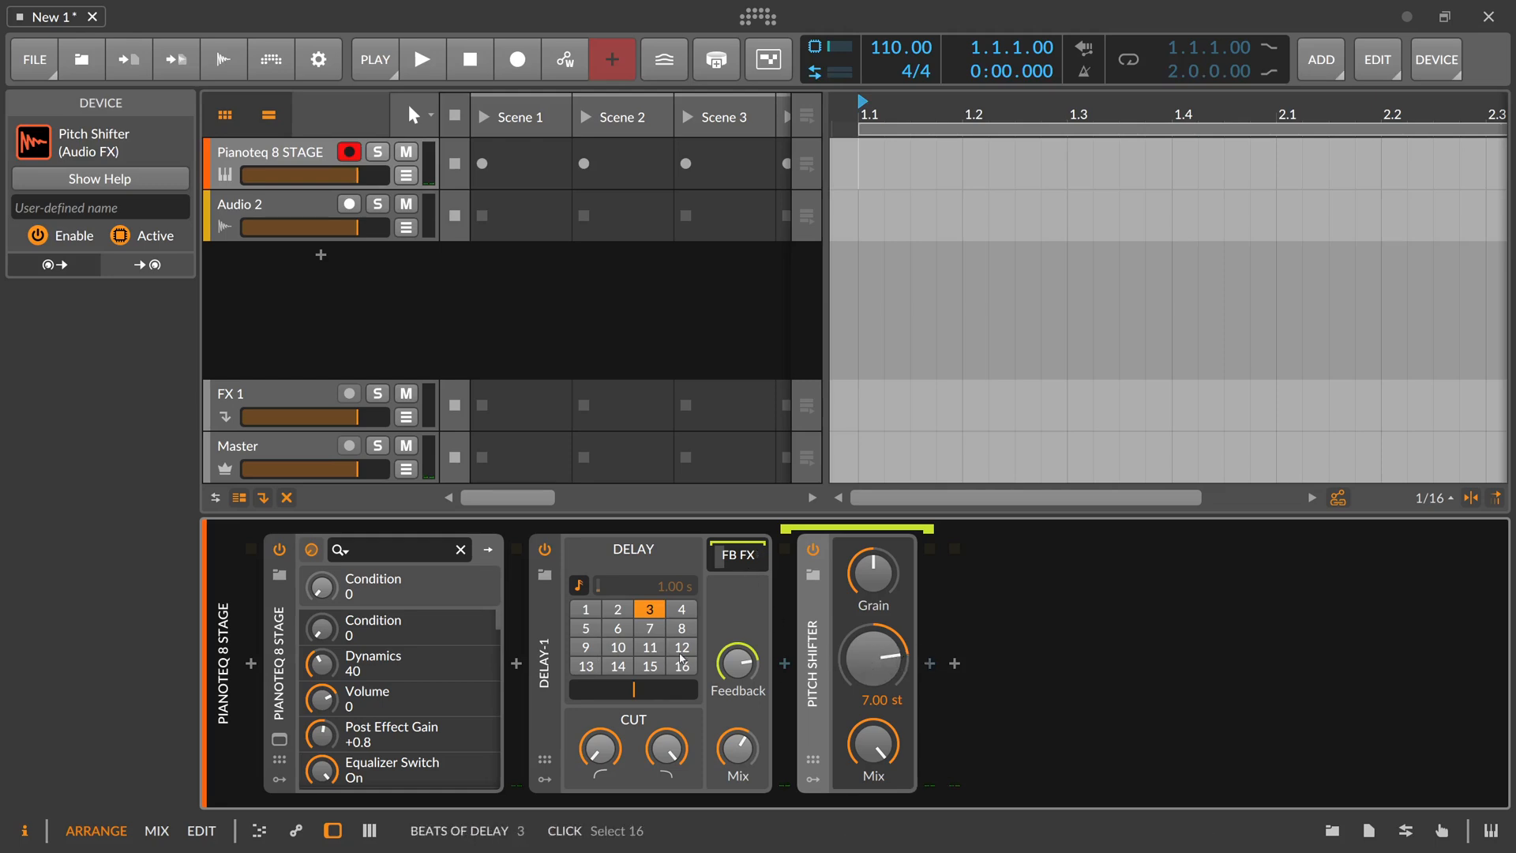
left_click(649, 628)
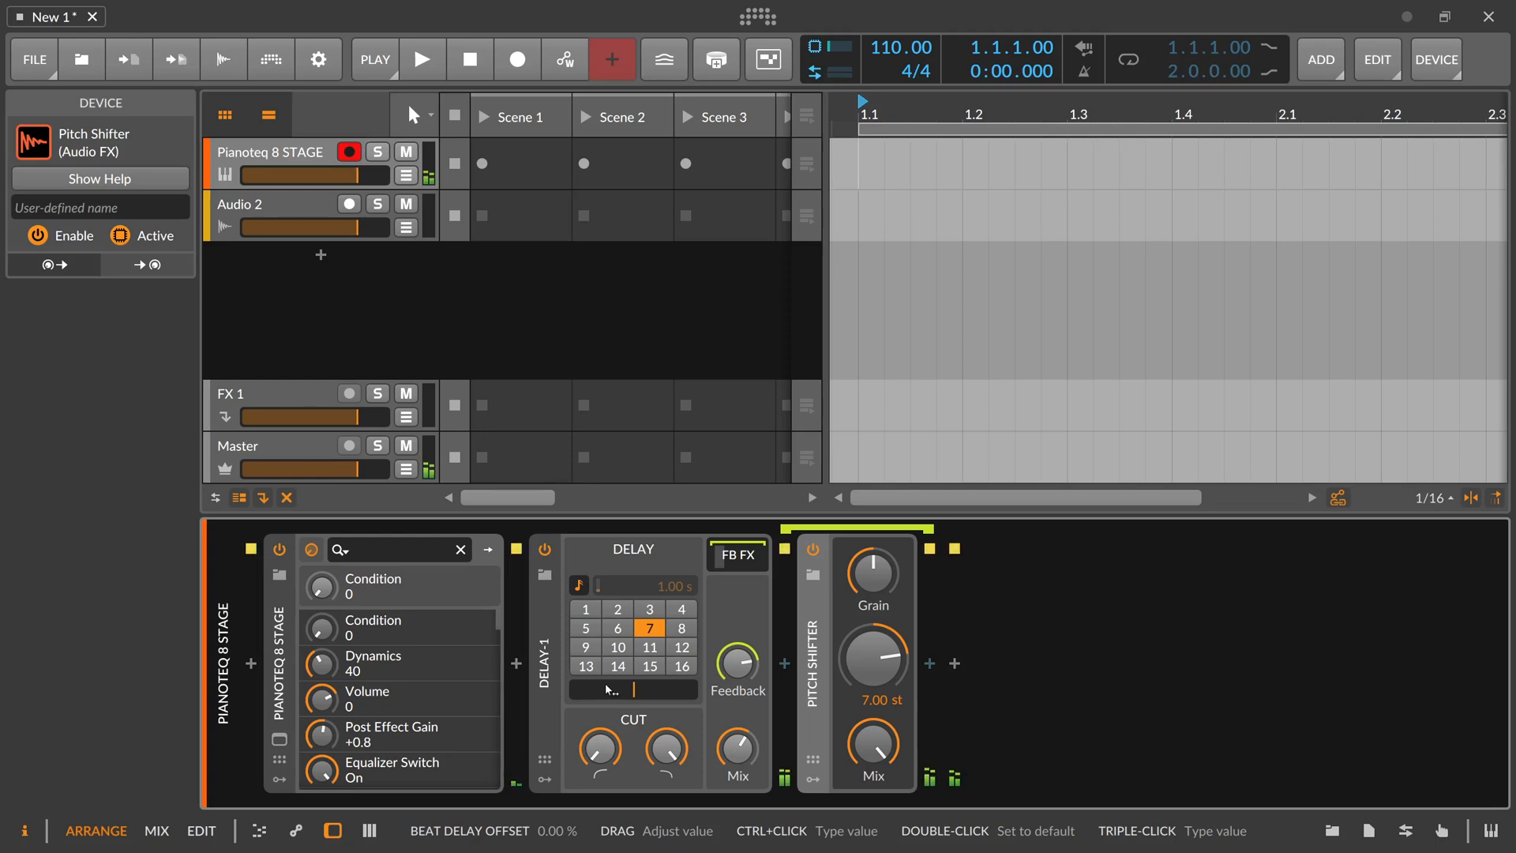
mouse_move(873, 570)
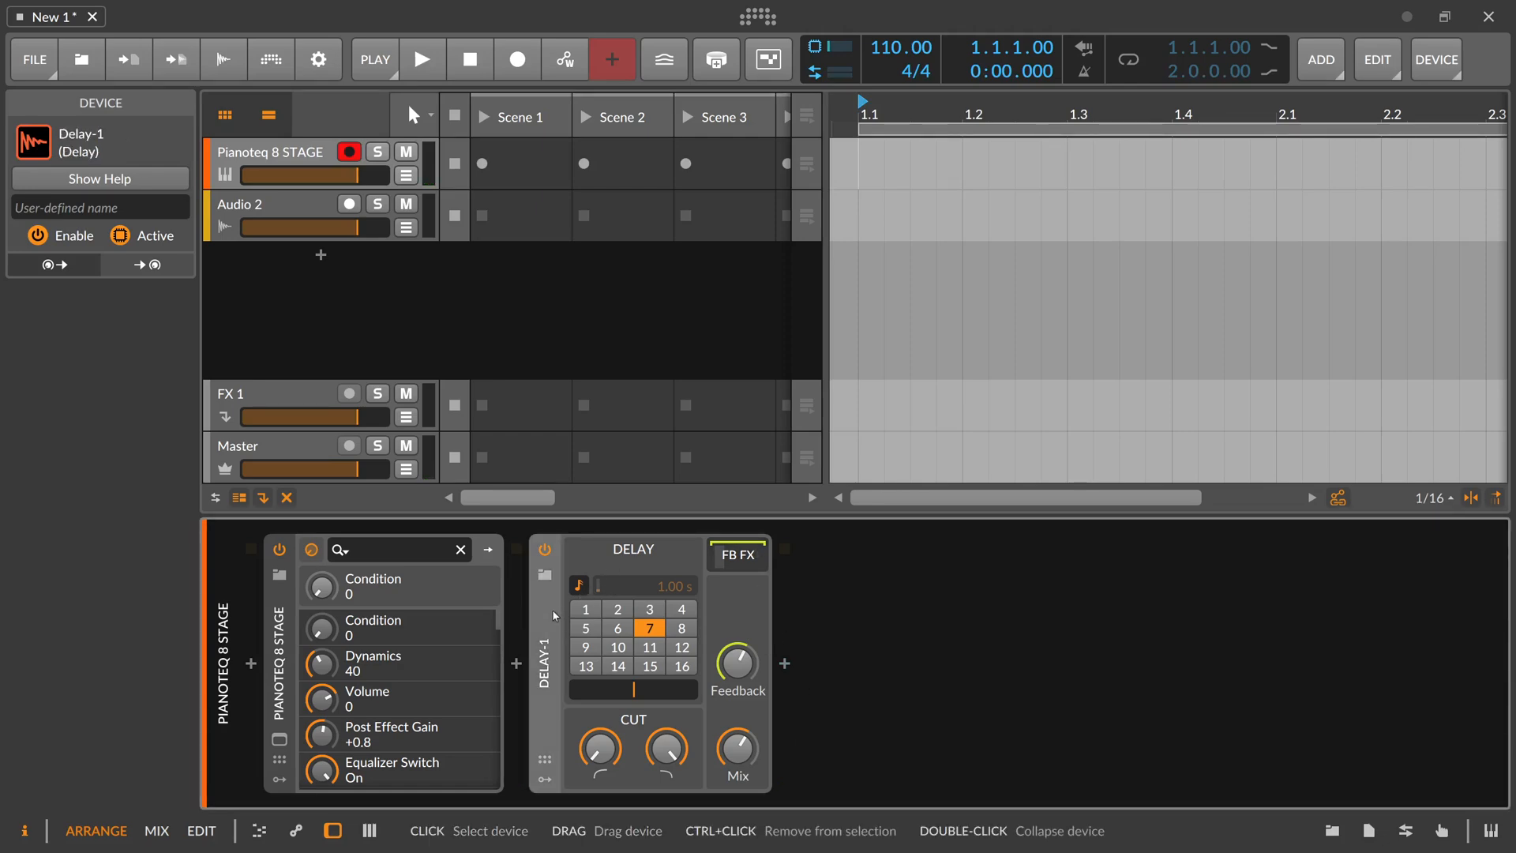
- Insert a Pitch Shifter after the piano and raise its grain rate to about 9 Hz
left_click(514, 664)
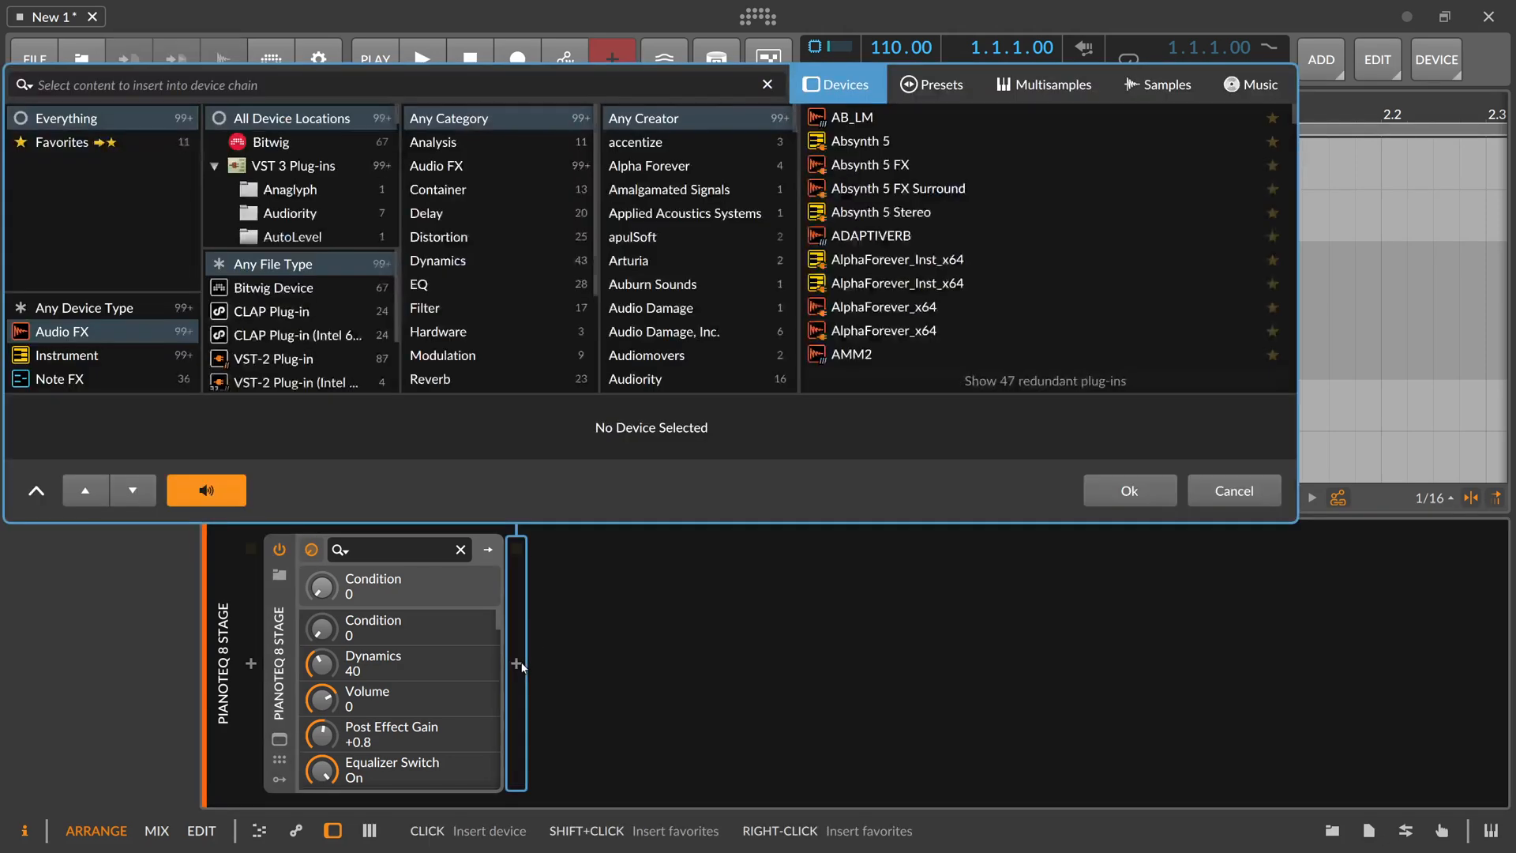
type("pitch")
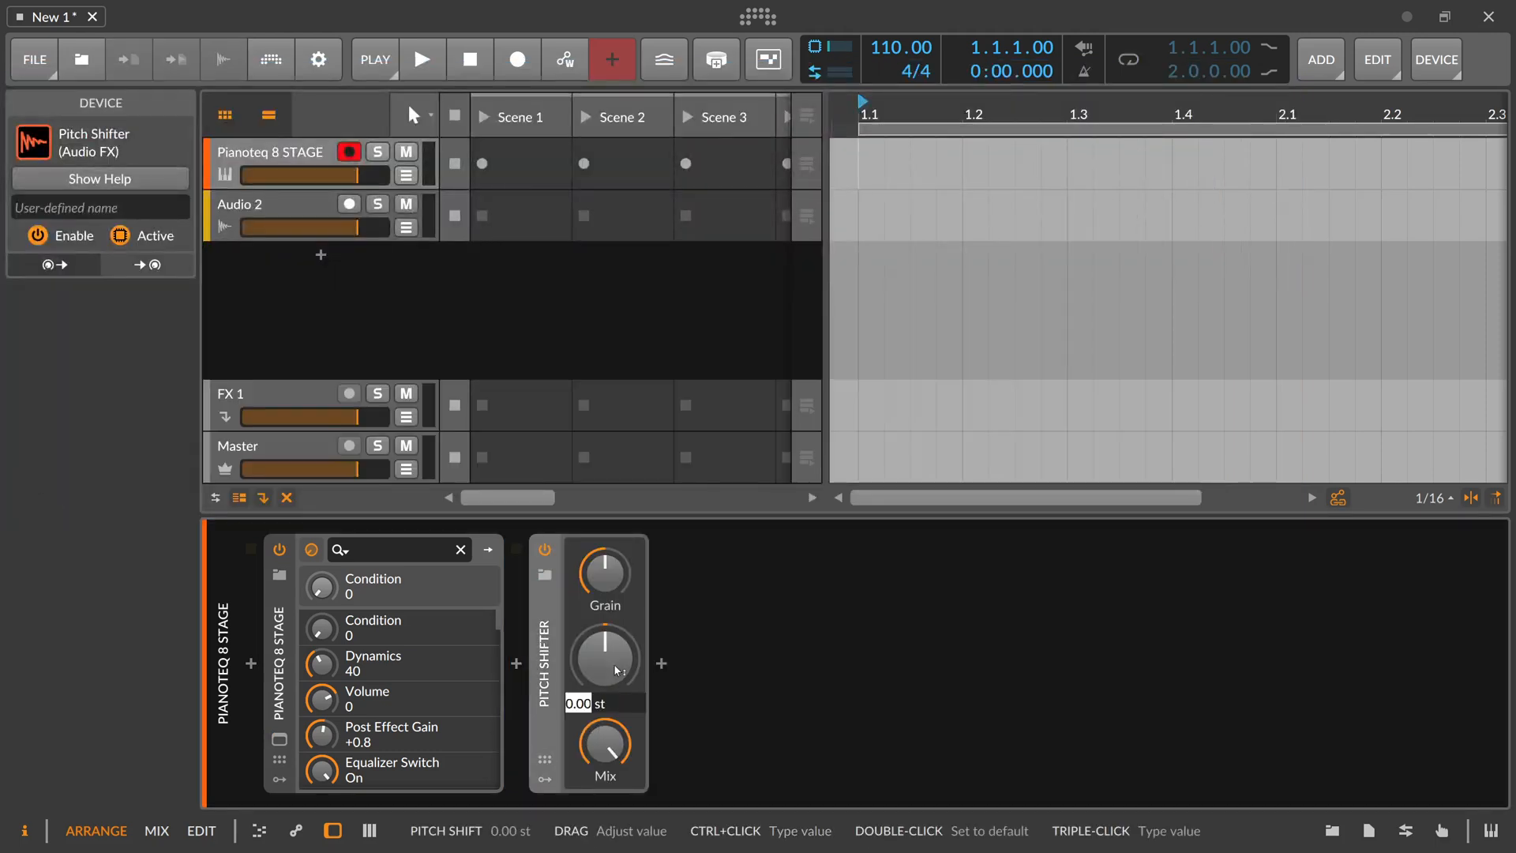
left_click_drag(604, 657, 604, 619)
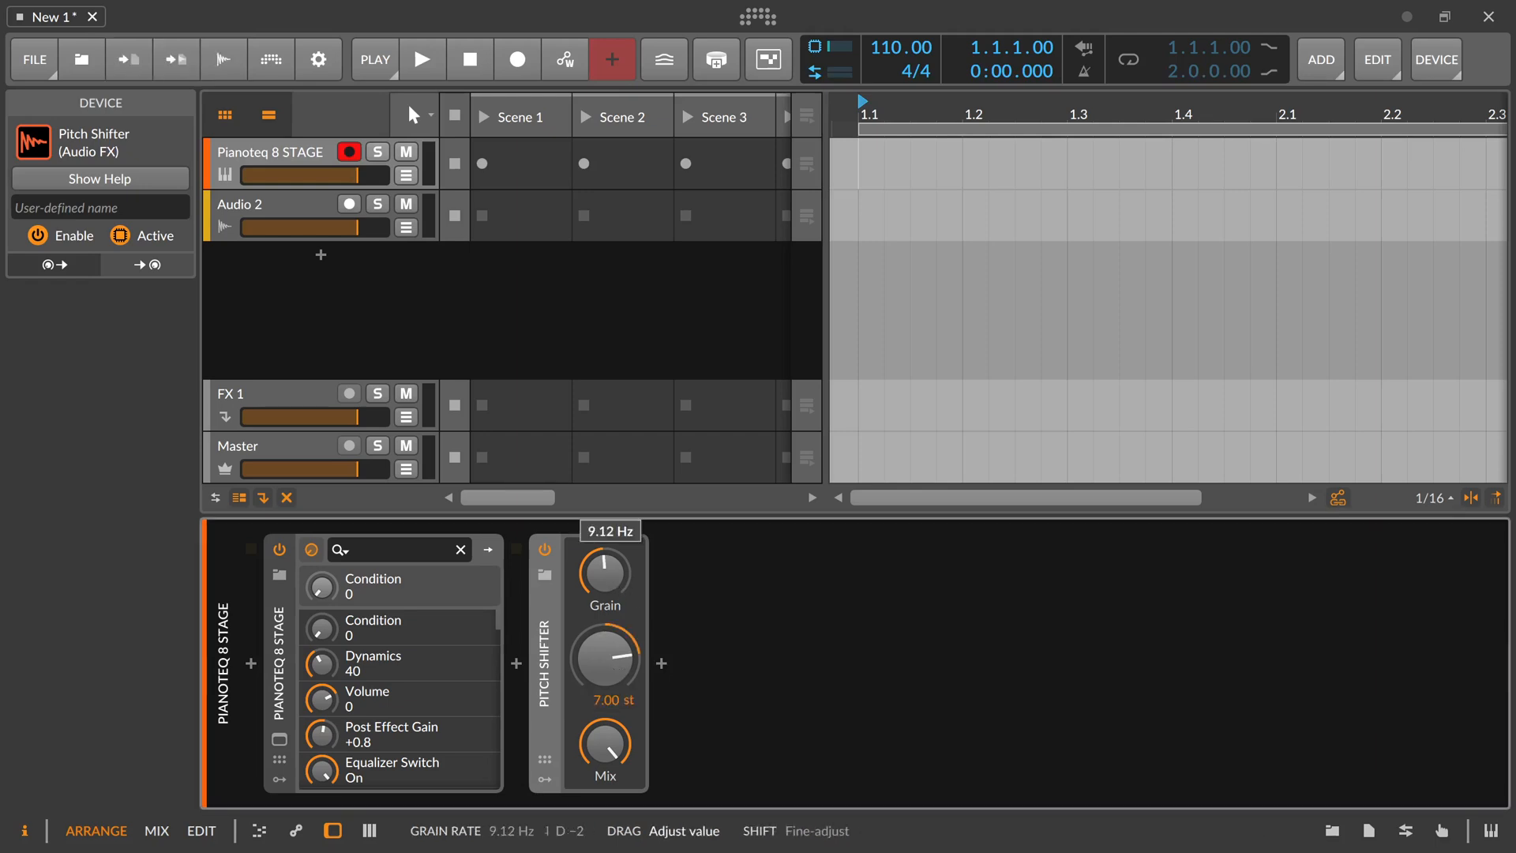
mouse_move(548, 619)
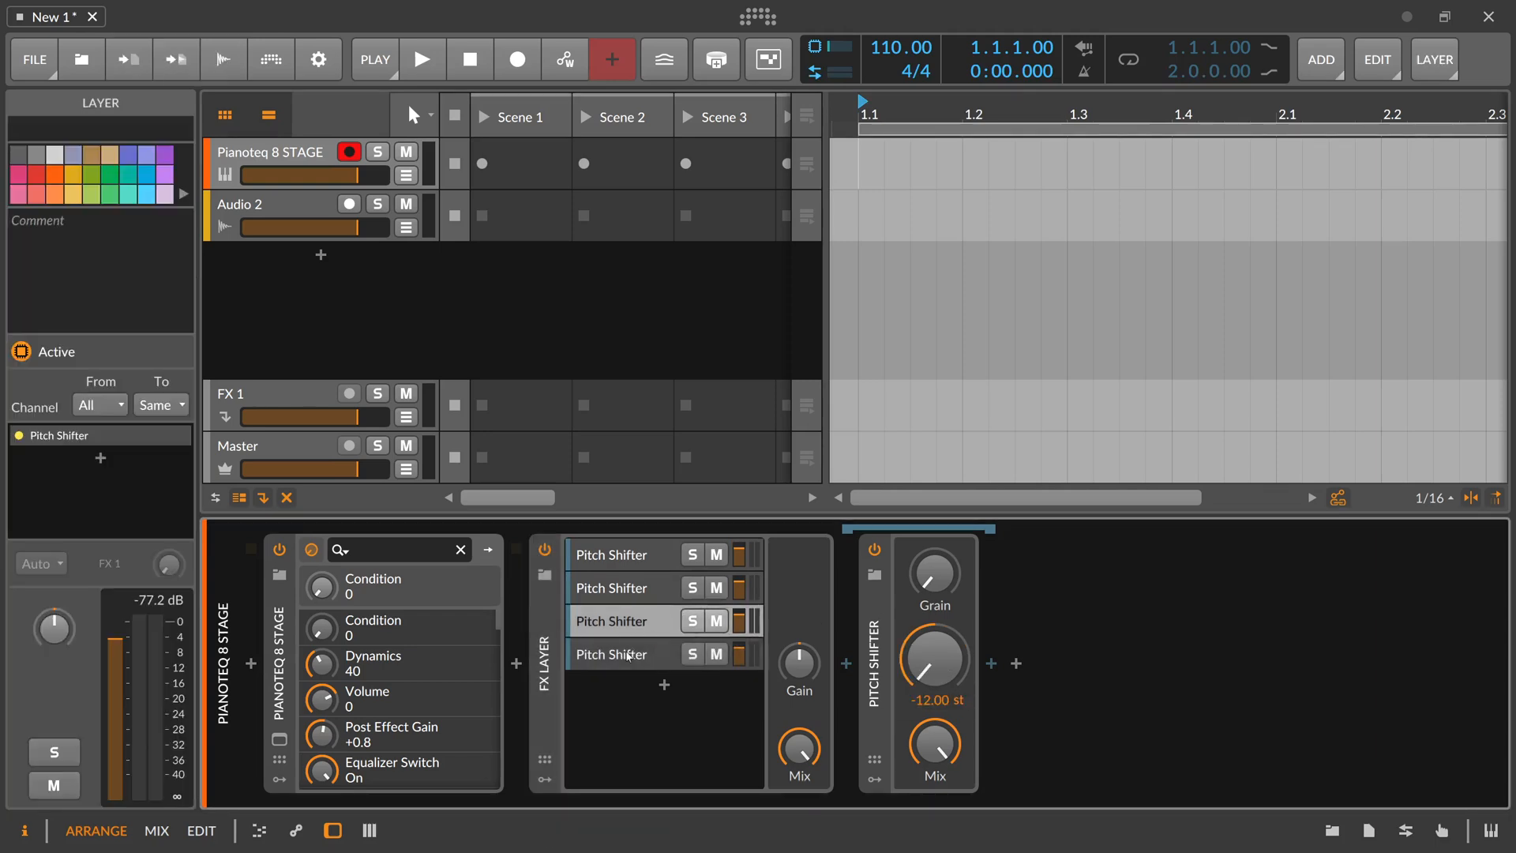
- Drag the first Pitch Shifter layer's pitch up to +7 semitones inside the four-layer FX Layer
left_click_drag(934, 662, 933, 580)
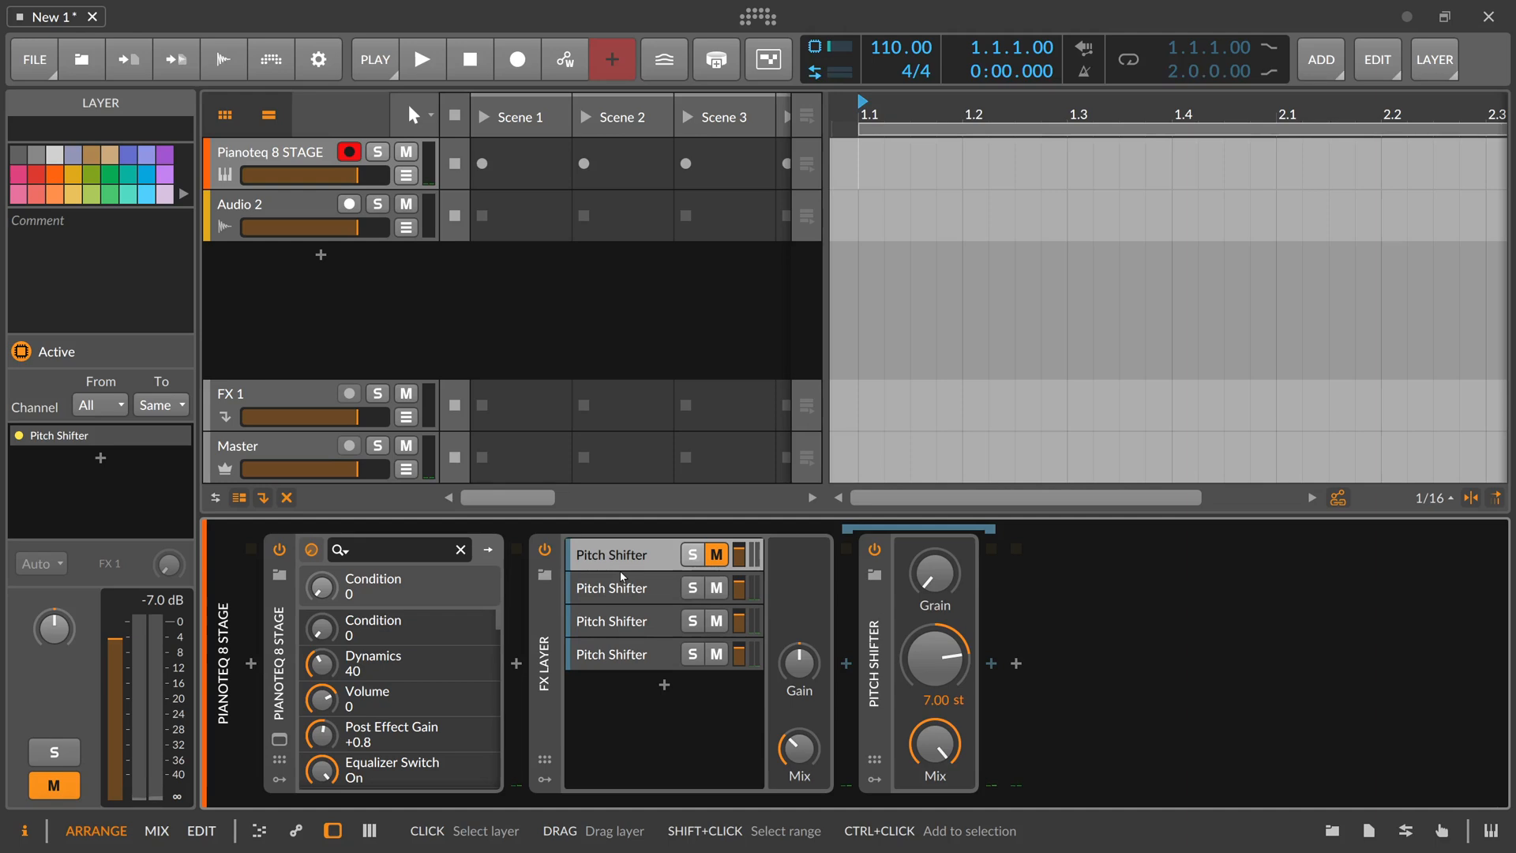
mouse_move(613, 583)
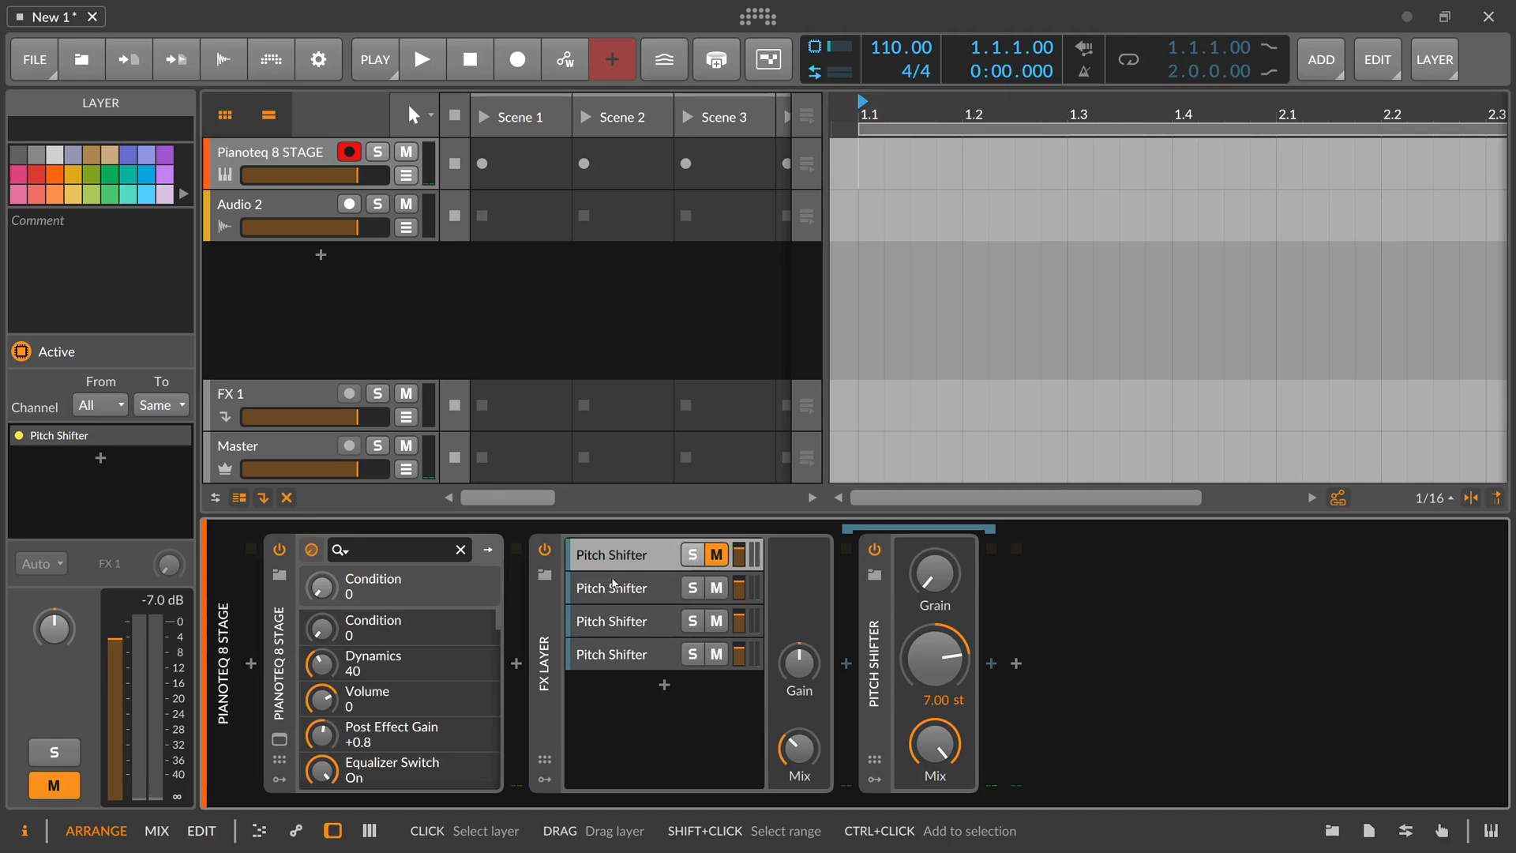